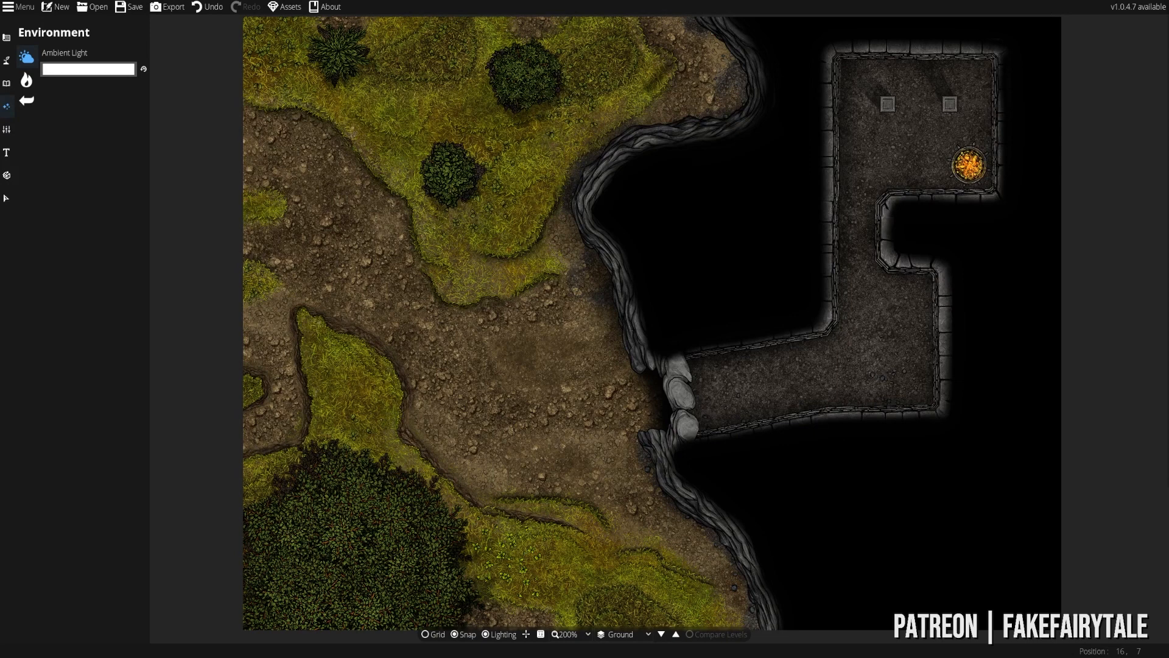
pyautogui.moveTo(952, 382)
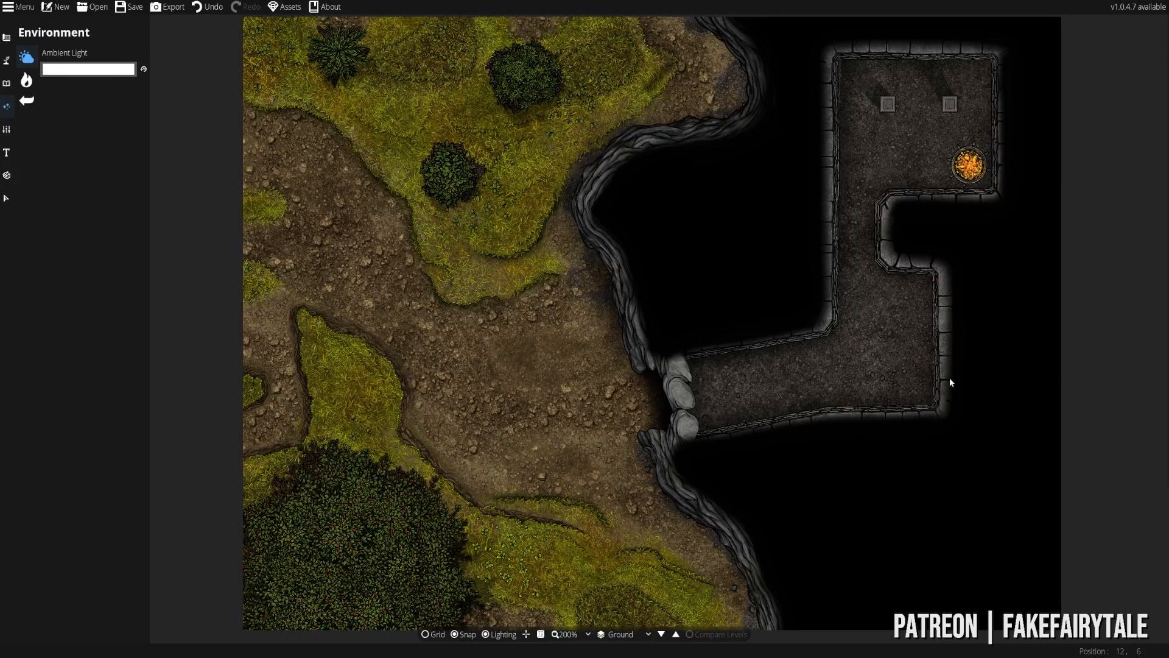
pyautogui.moveTo(776, 370)
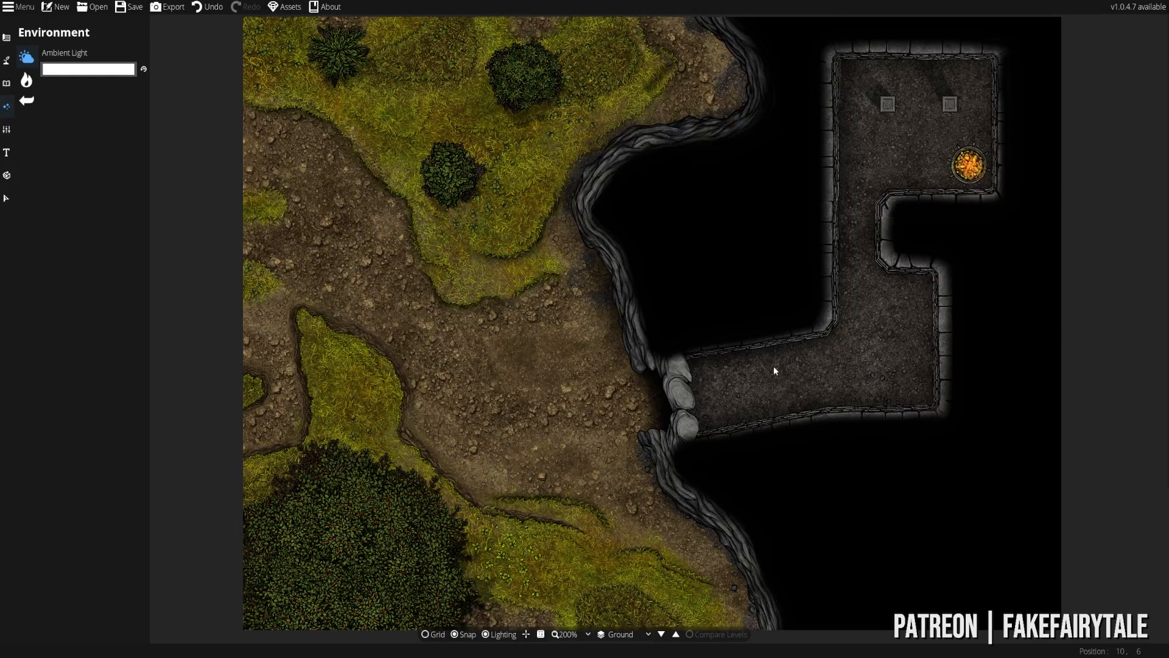
pyautogui.moveTo(706, 366)
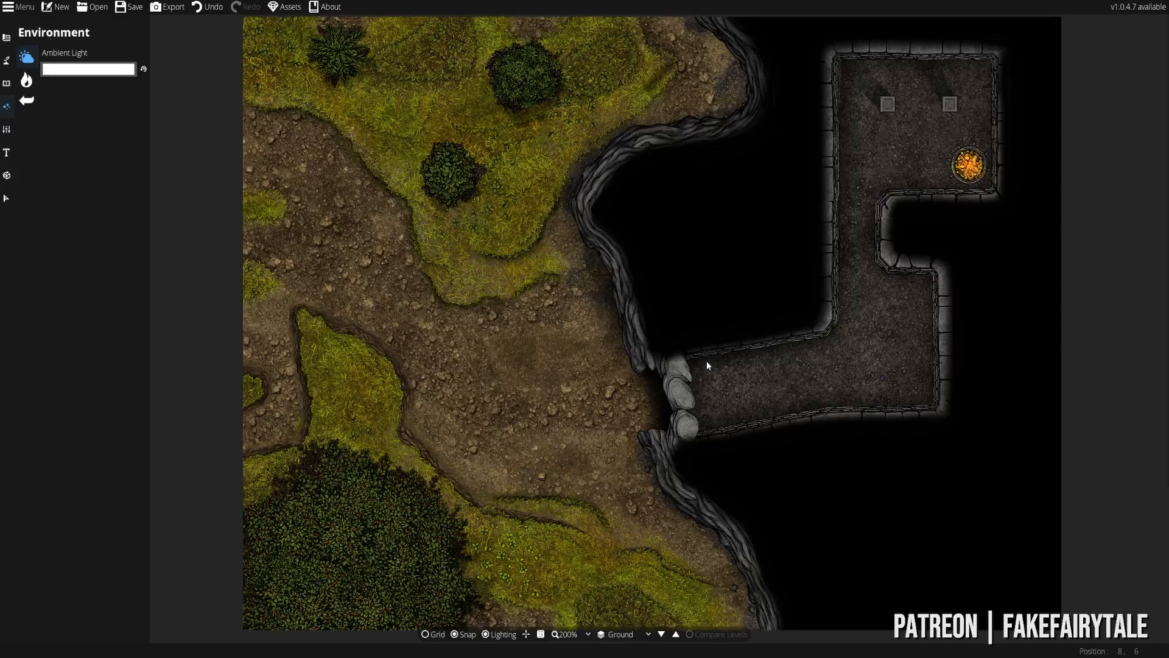
pyautogui.moveTo(699, 361)
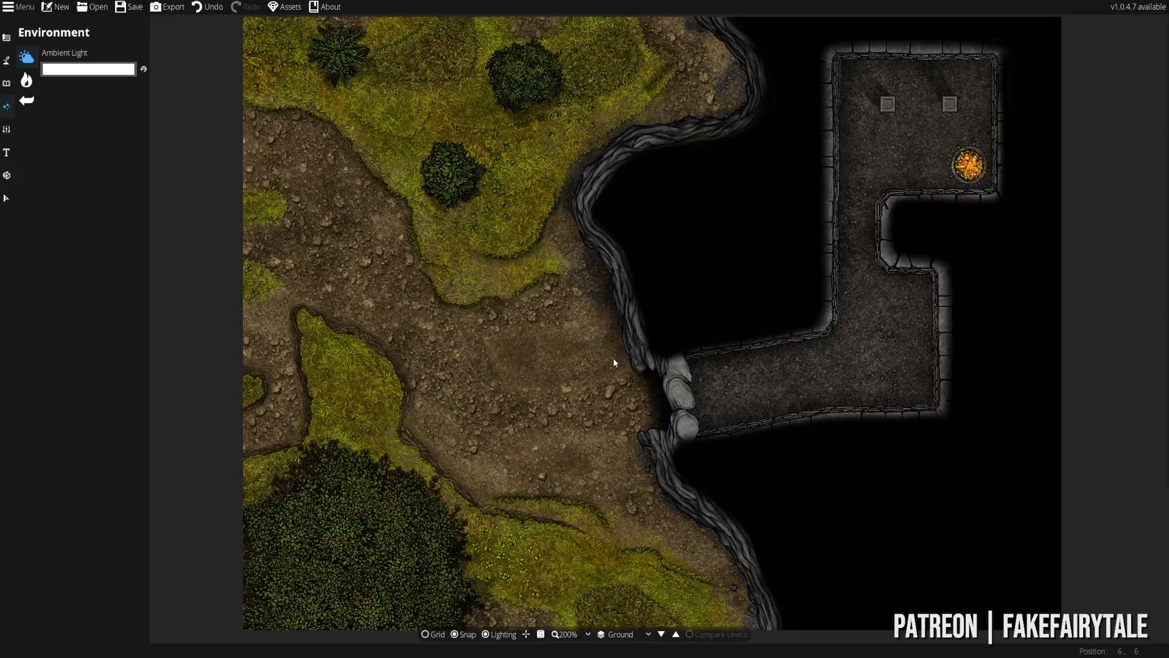
pyautogui.moveTo(602, 365)
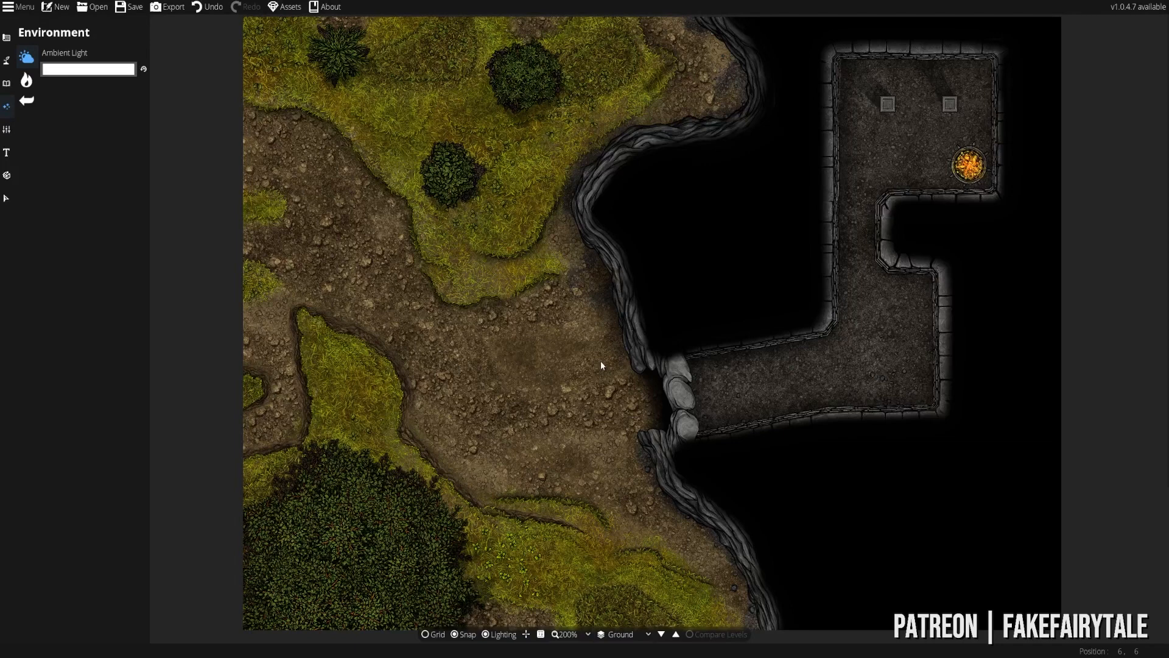
pyautogui.moveTo(568, 360)
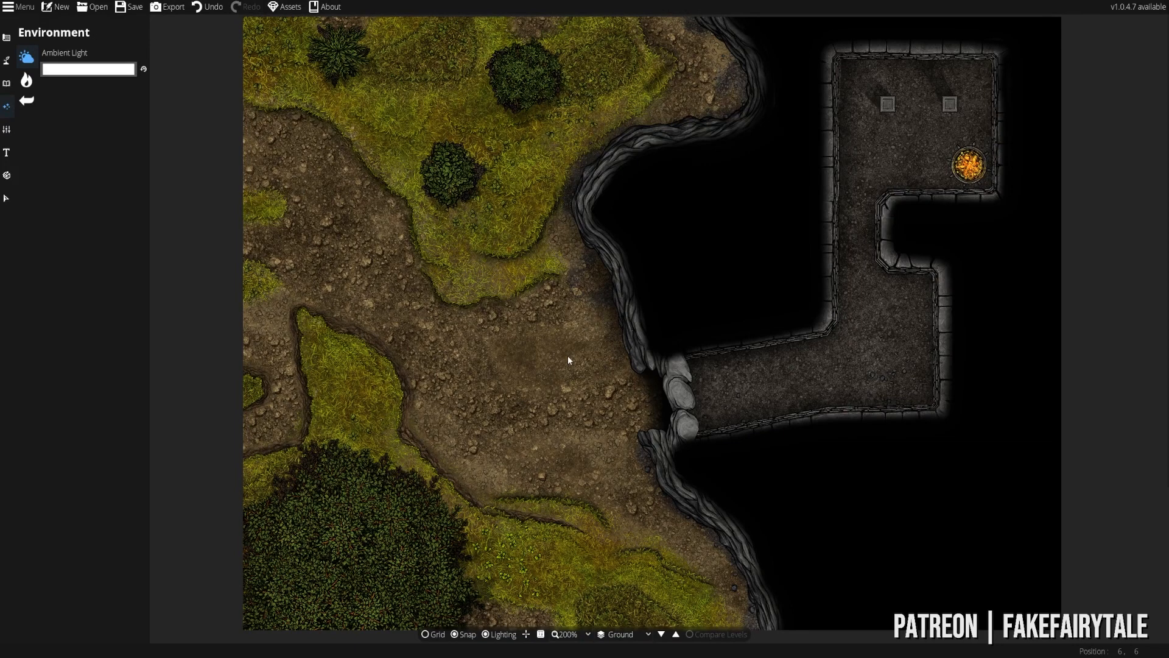
pyautogui.moveTo(570, 363)
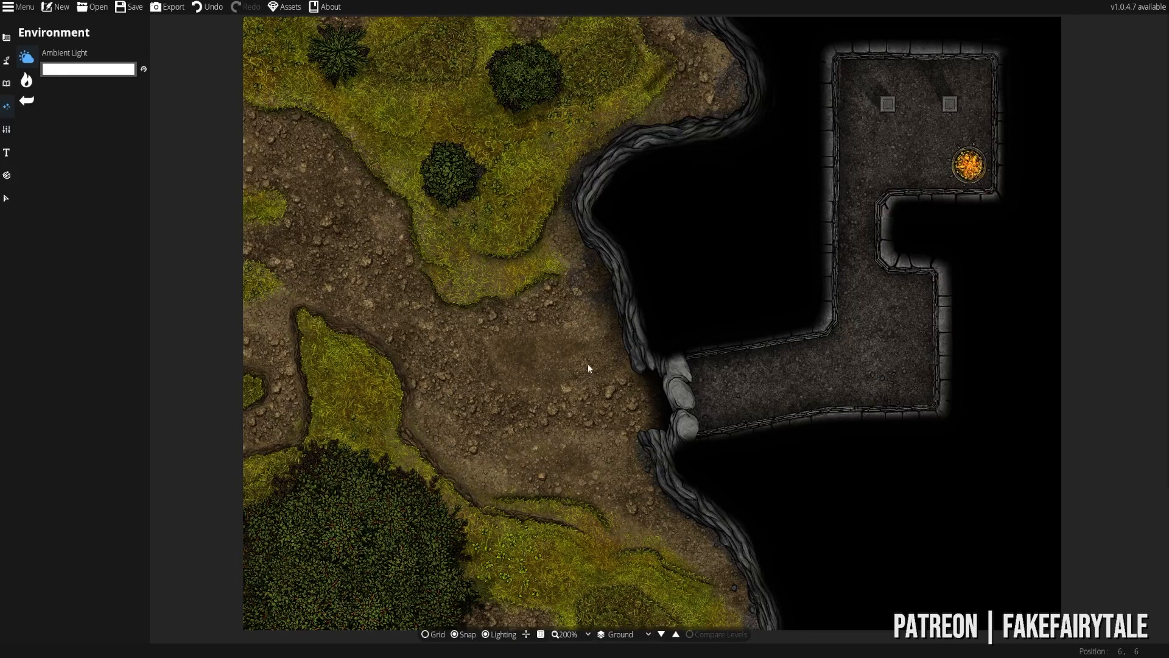
pyautogui.moveTo(632, 367)
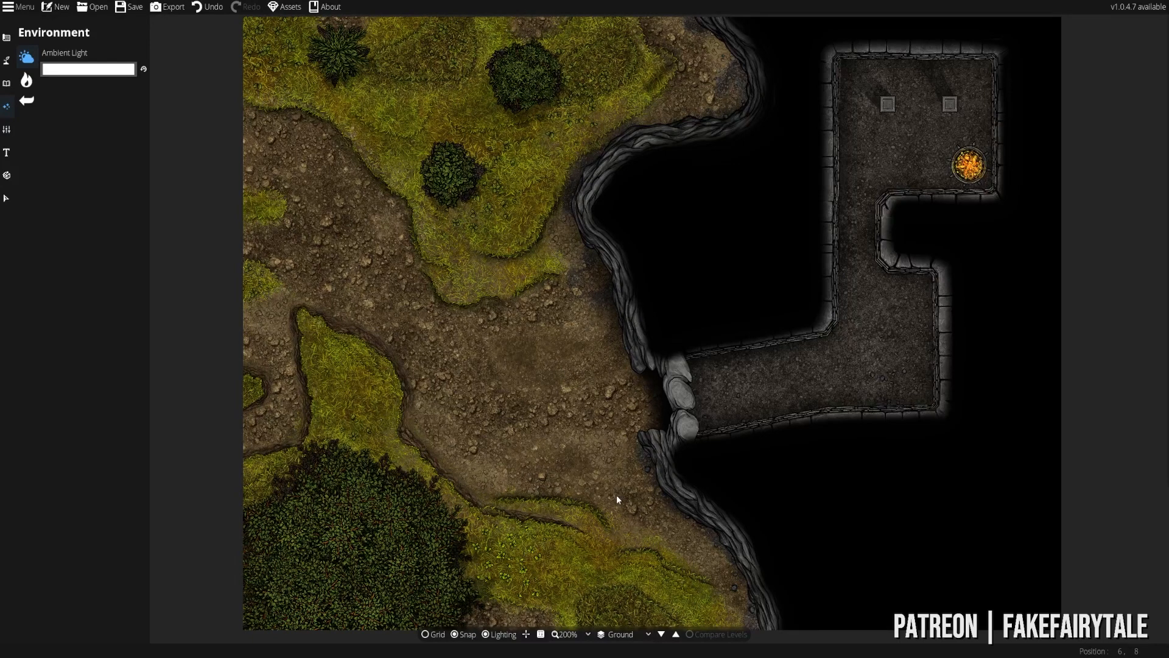
pyautogui.moveTo(592, 459)
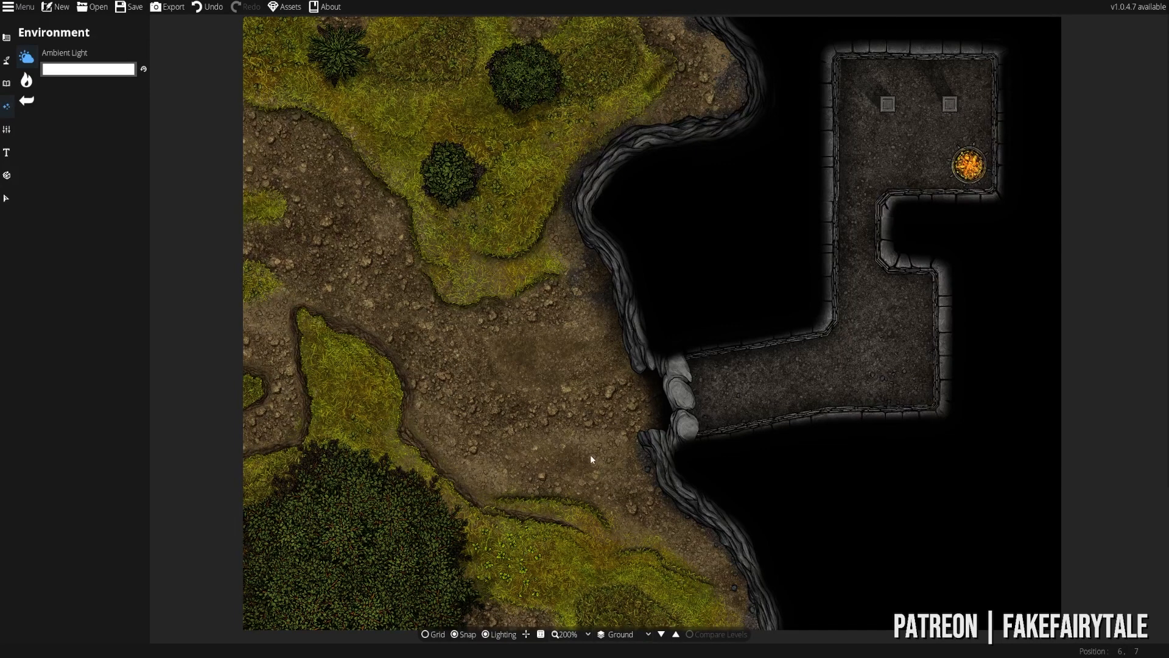
pyautogui.moveTo(586, 458)
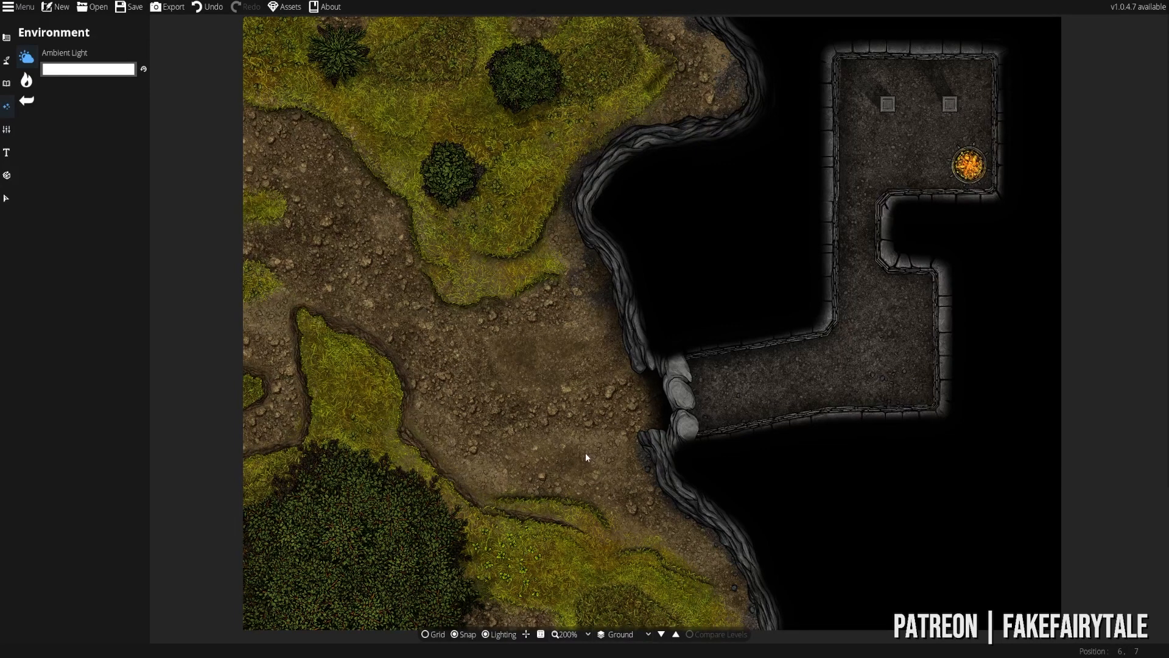
pyautogui.moveTo(572, 460)
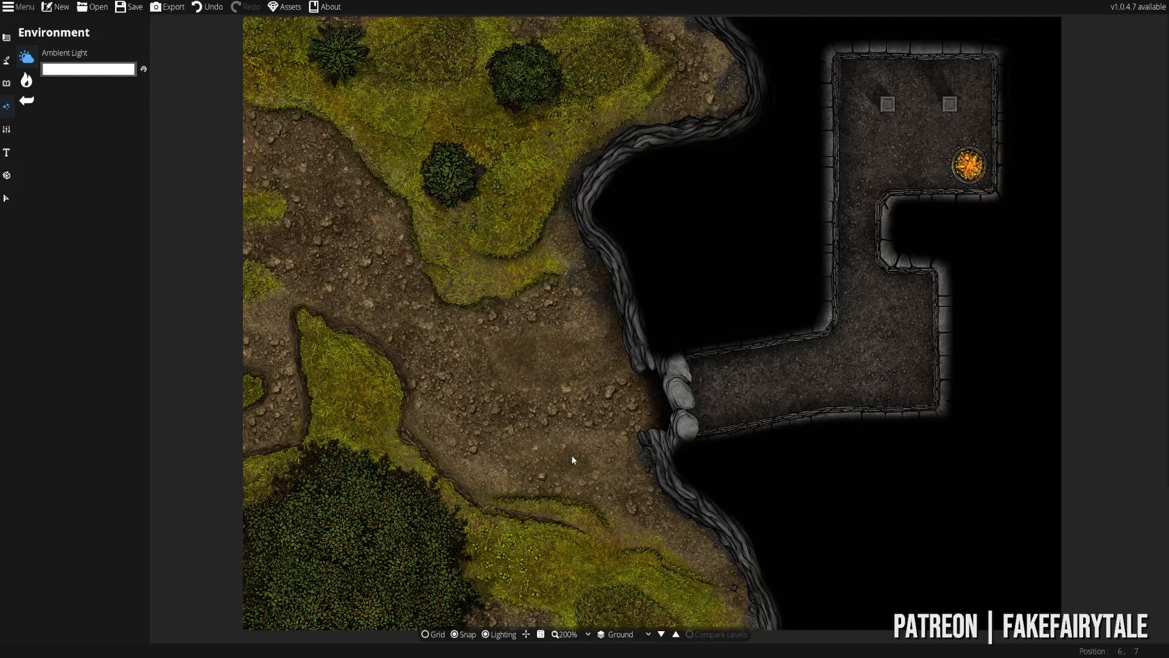
pyautogui.moveTo(572, 460)
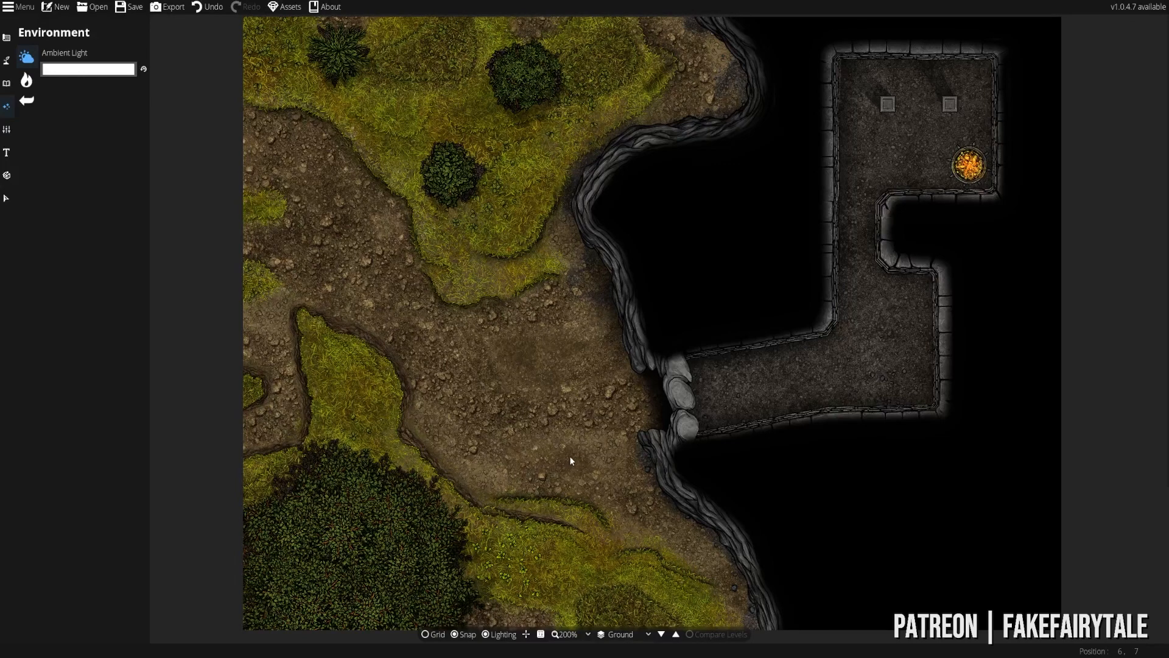
pyautogui.moveTo(565, 453)
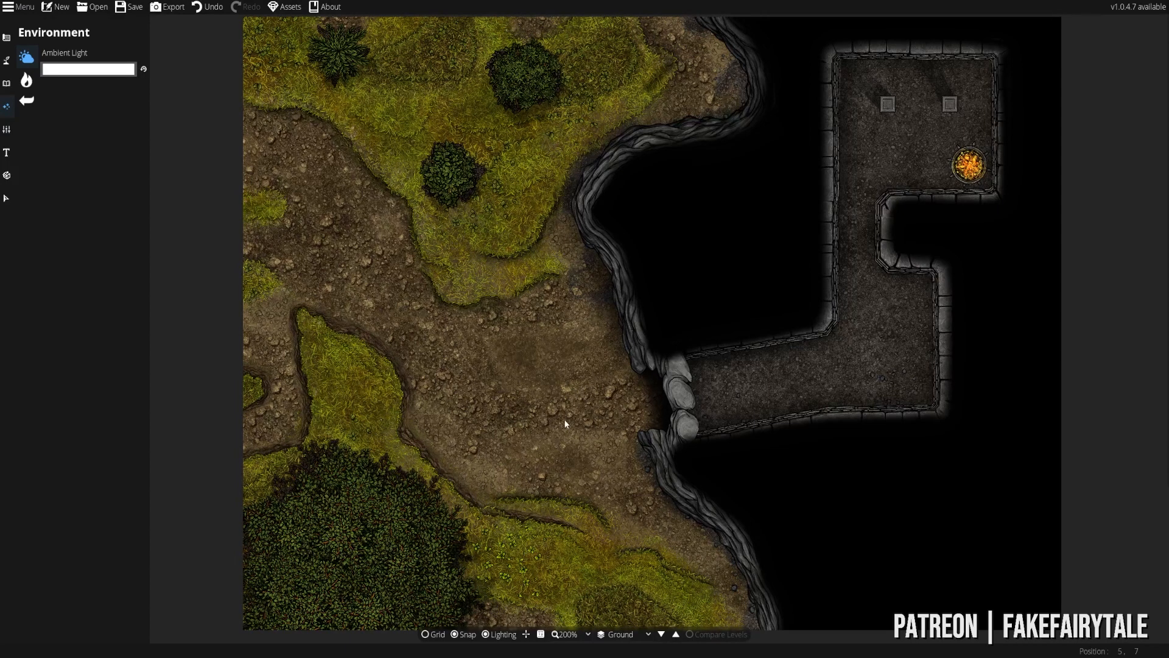
pyautogui.moveTo(466, 334)
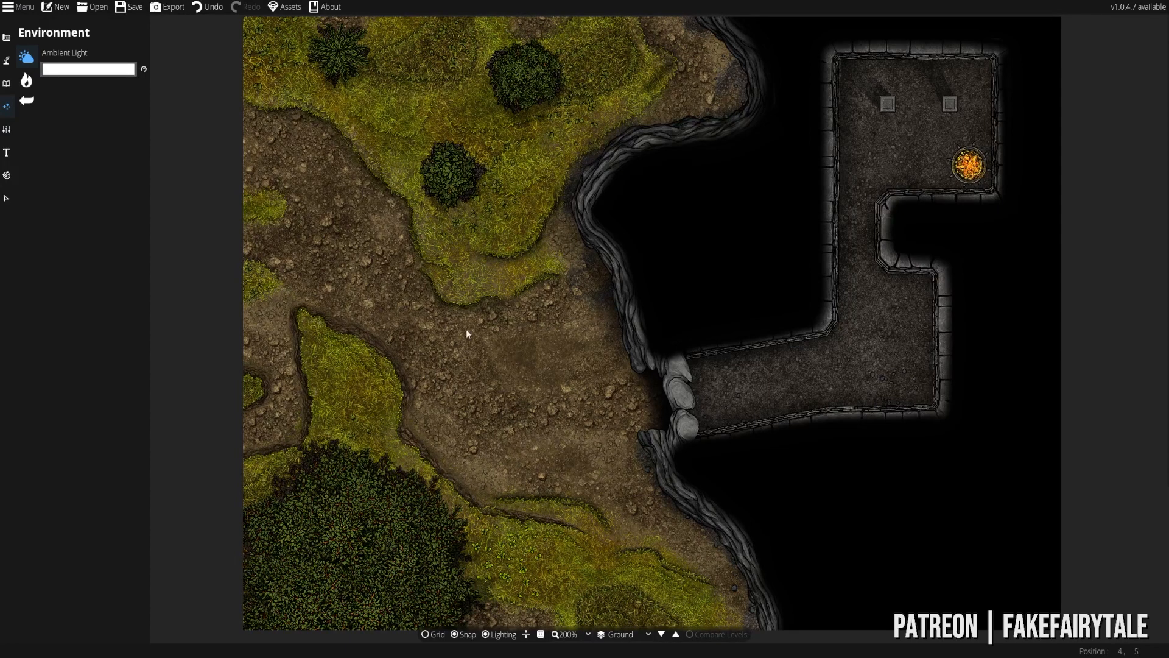
# - Shift the map view slightly left before bringing up the light-source settings
pyautogui.moveTo(467, 334); pyautogui.dragTo(628, 370)
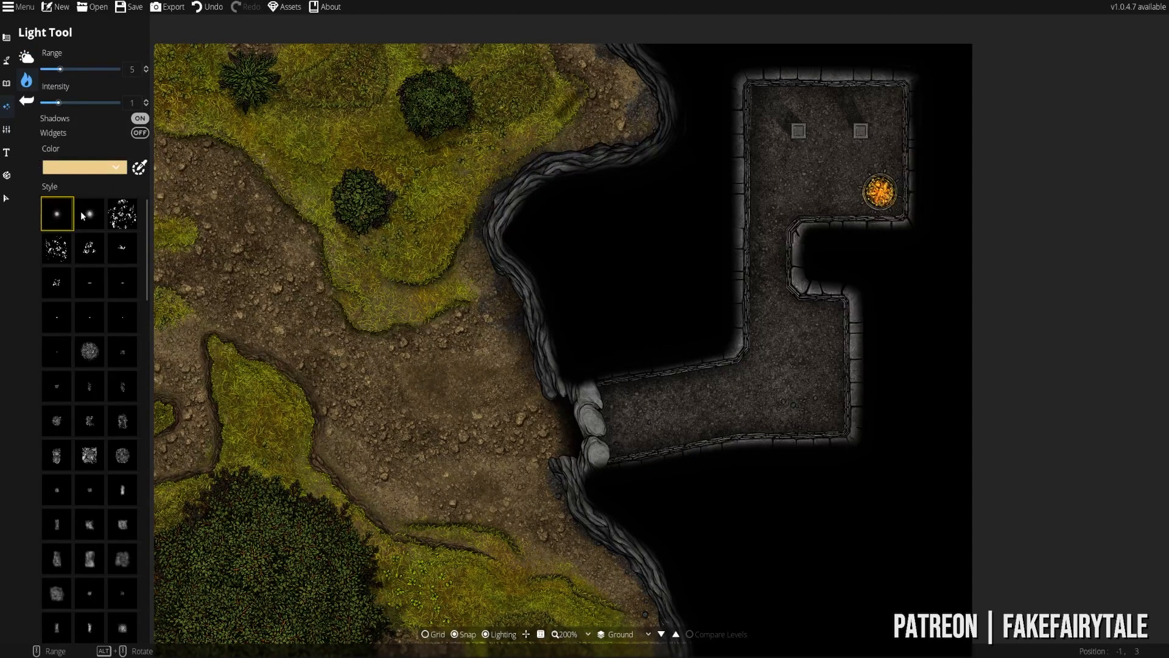
# - Set the light colour to warm orange and raise its range from 5 to about 6.6
pyautogui.click(291, 432)
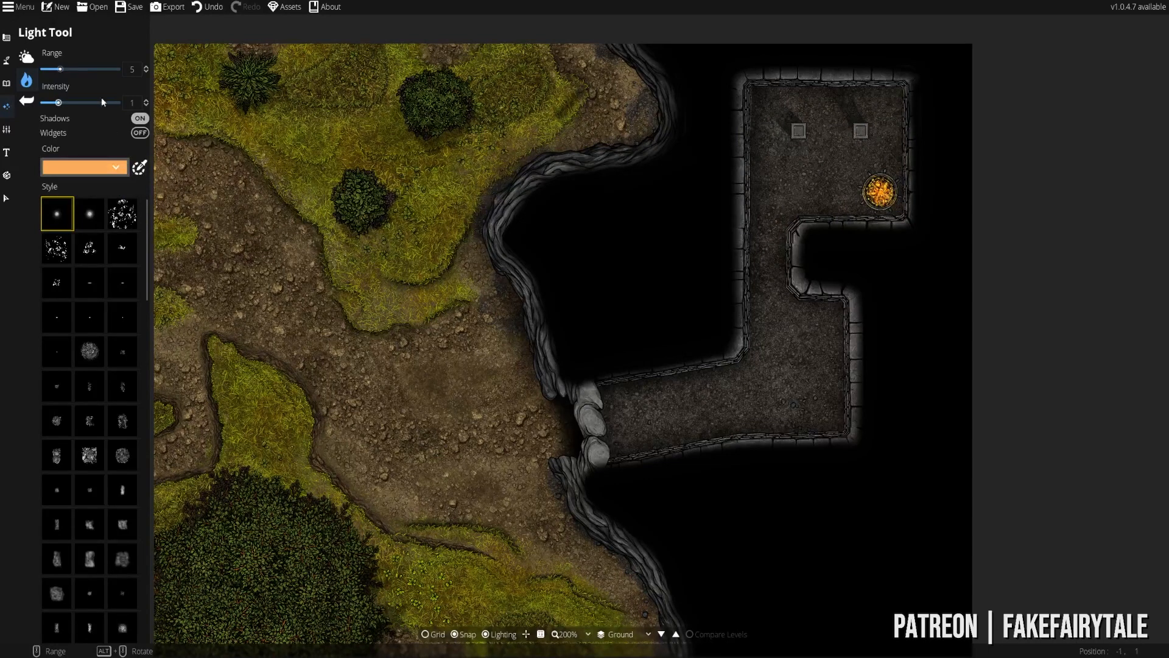
pyautogui.moveTo(57, 70); pyautogui.dragTo(69, 69)
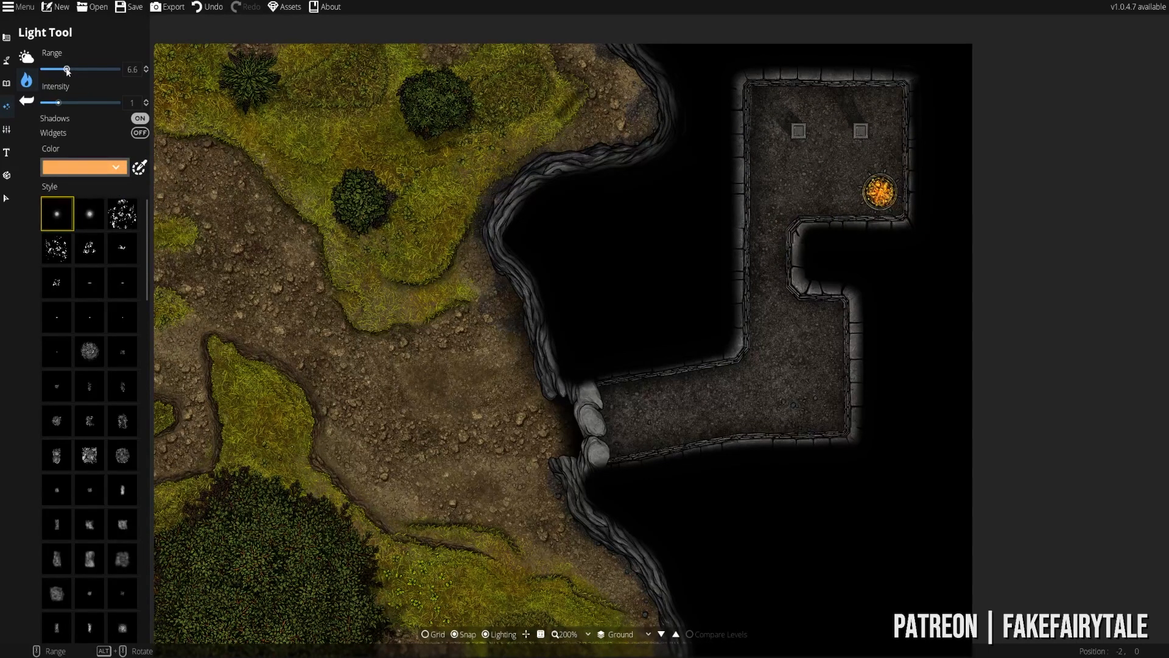
pyautogui.moveTo(67, 69); pyautogui.dragTo(73, 70)
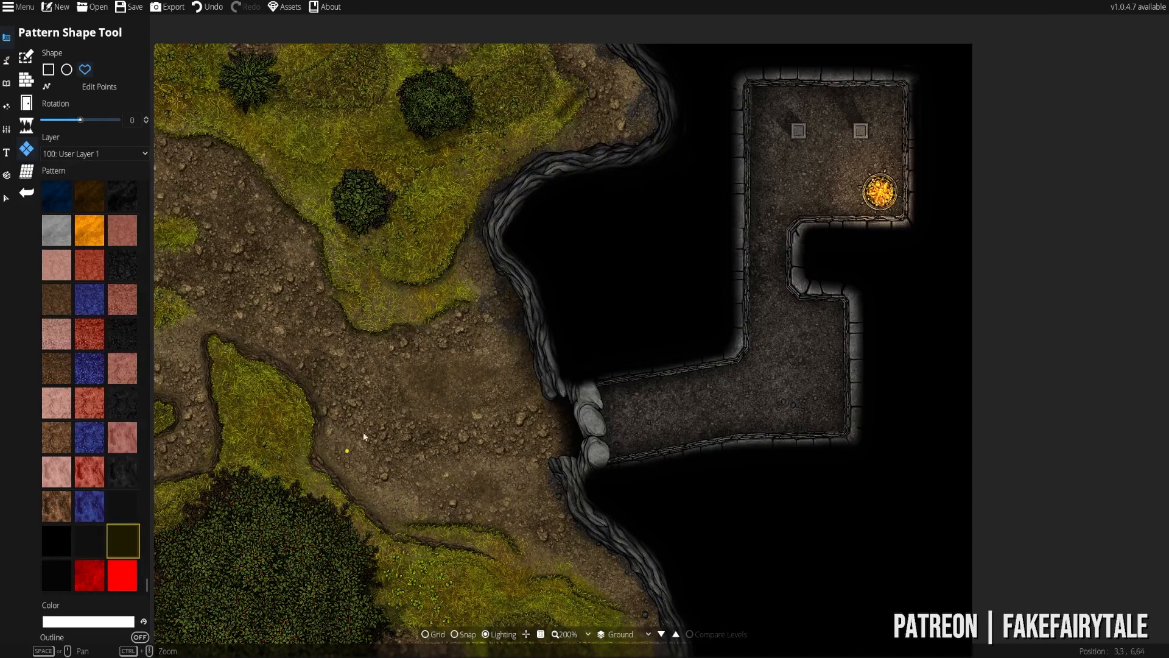
pyautogui.moveTo(264, 256)
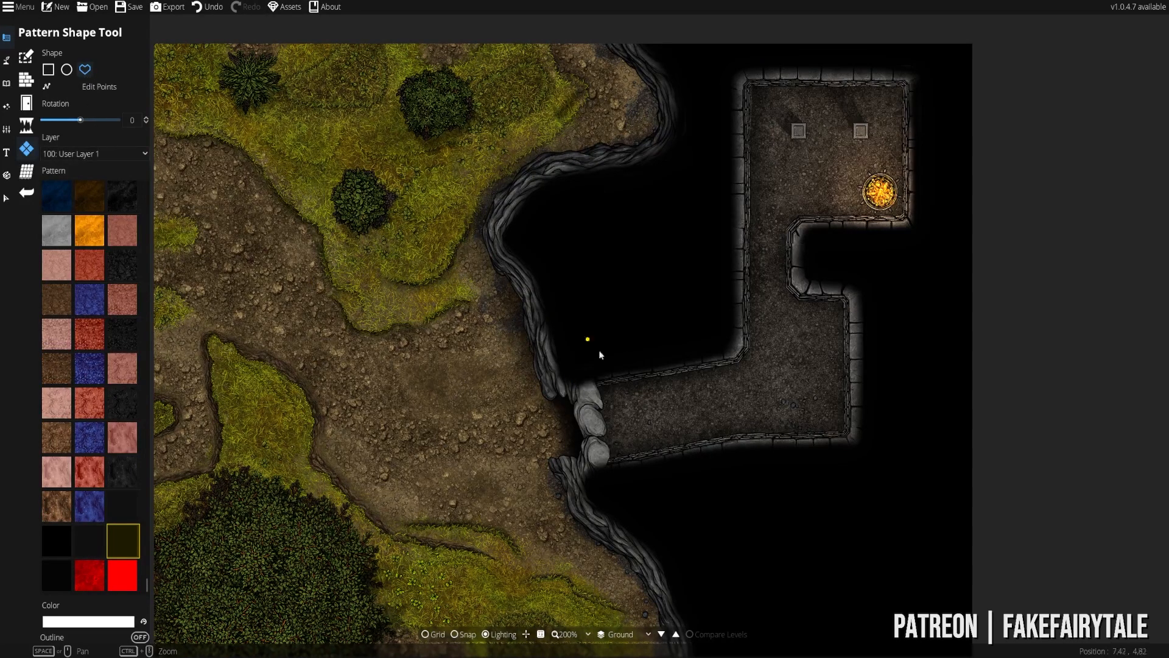
# - Switch to the Pattern Shape Tool for drawing patterned shapes on the map
pyautogui.click(95, 154)
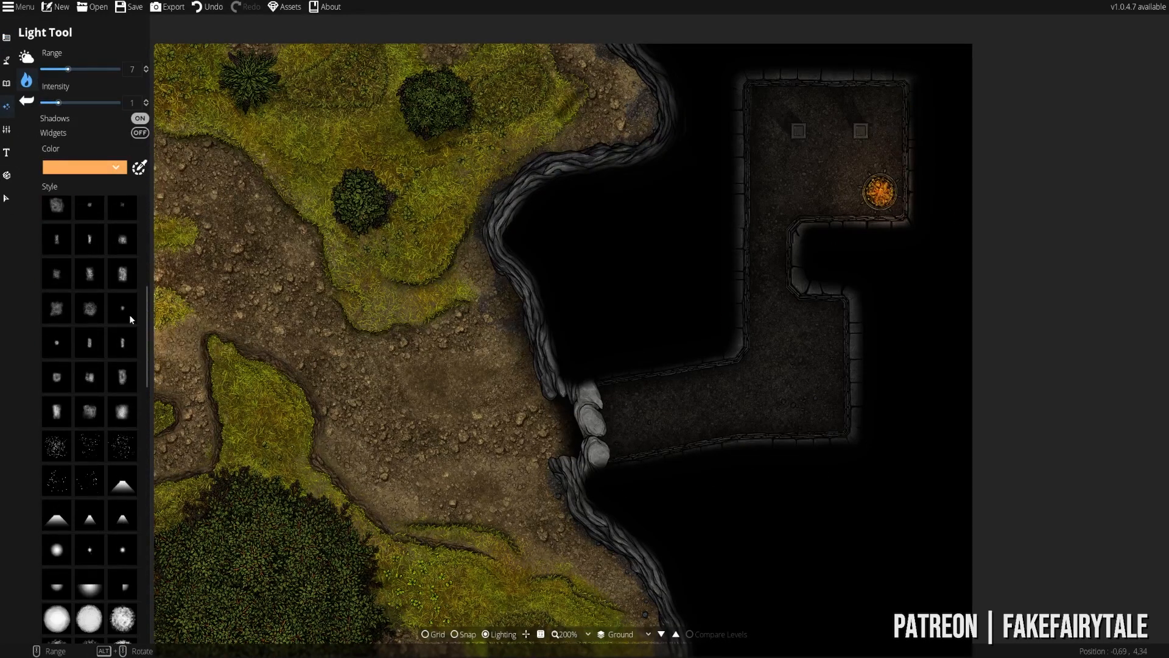
# - Choose the soft wide-glow light style with a pale cream colour, range about 2.1 and intensity 1
pyautogui.scroll(-3)
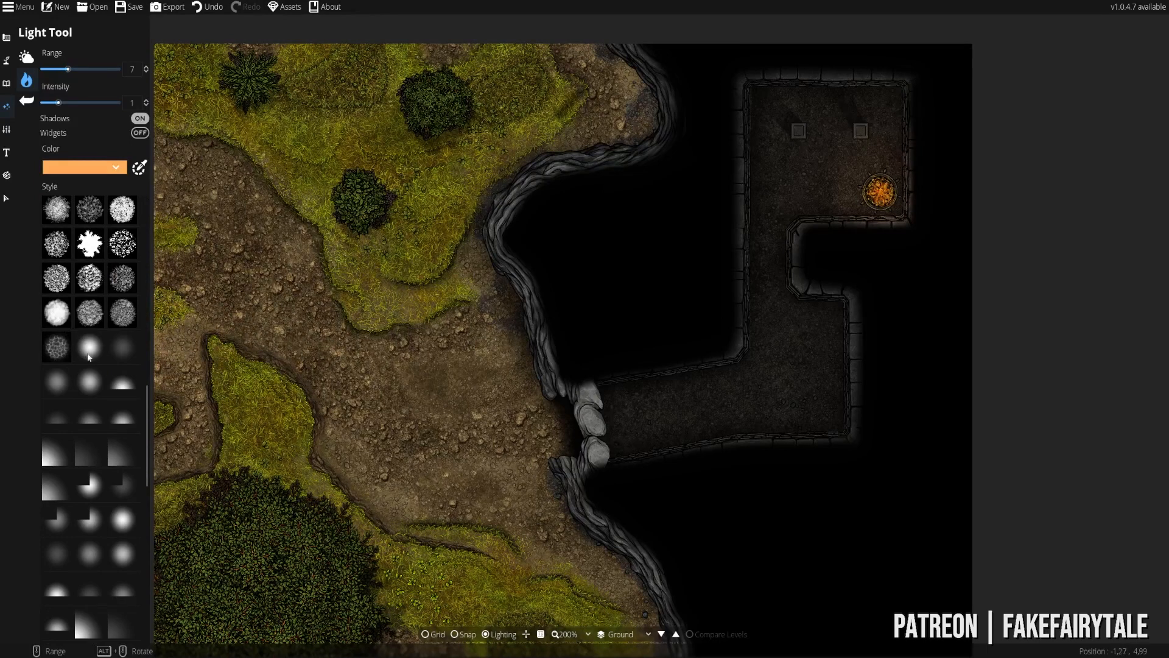
pyautogui.click(122, 347)
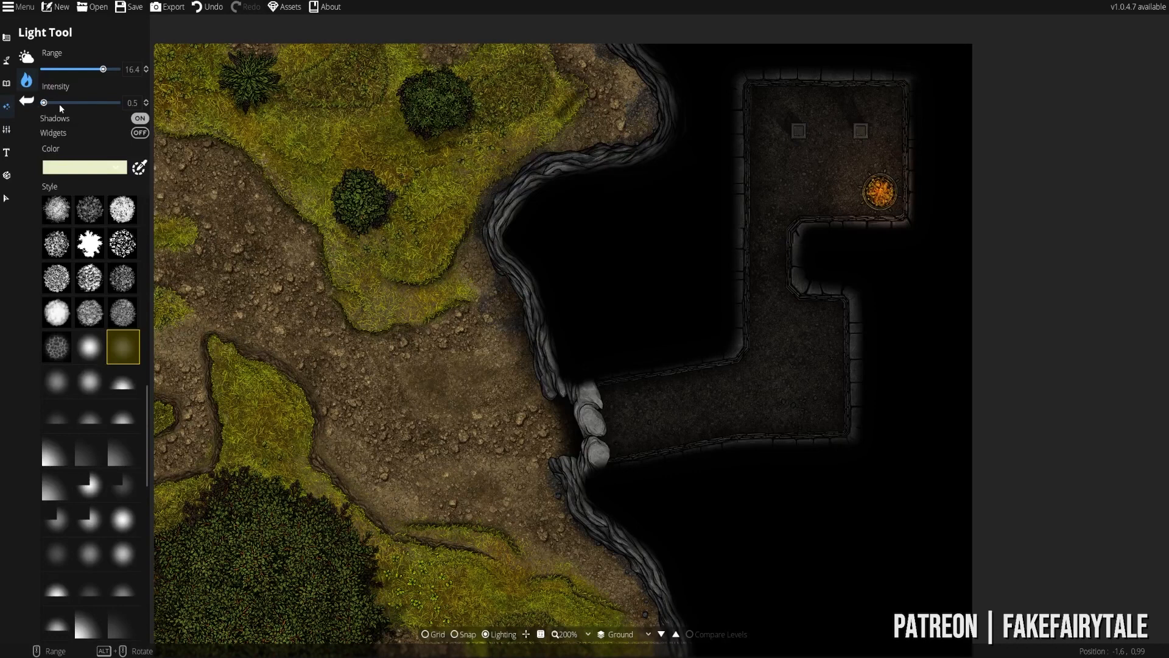
pyautogui.moveTo(45, 102); pyautogui.dragTo(60, 102)
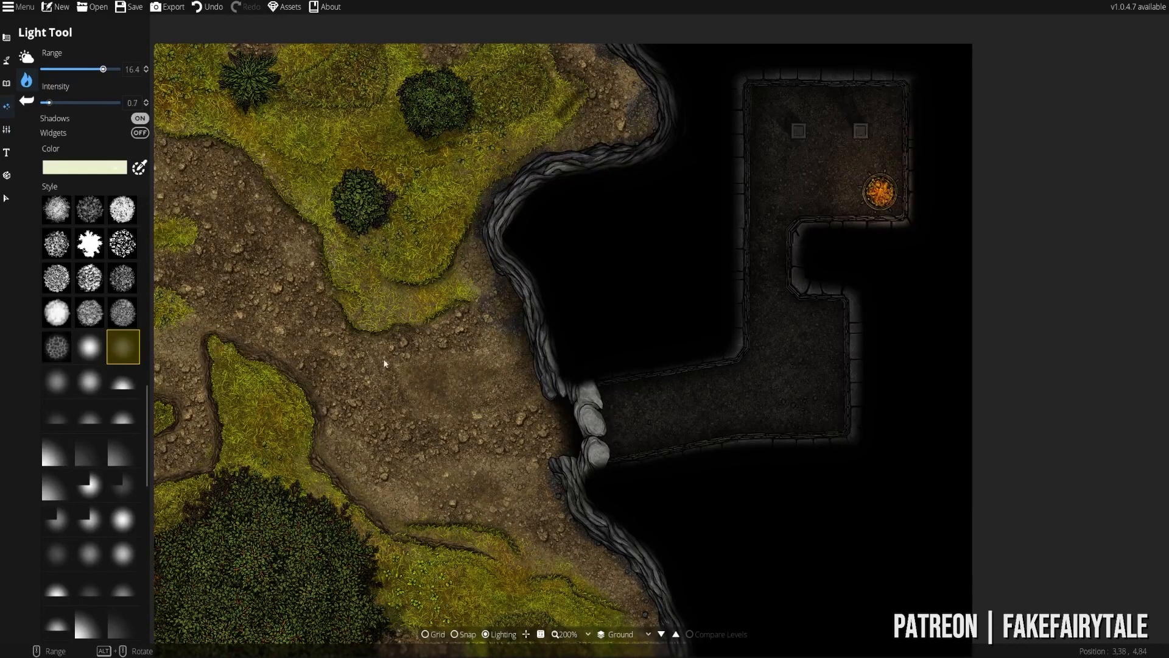
pyautogui.moveTo(464, 473)
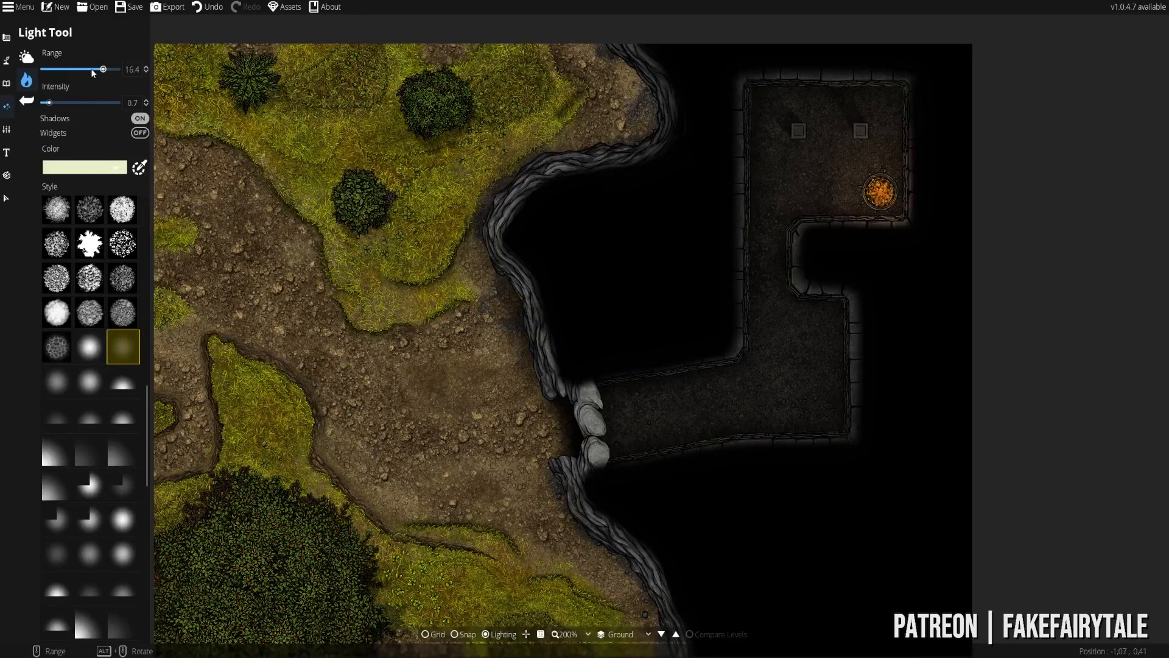
pyautogui.moveTo(103, 68); pyautogui.dragTo(94, 68)
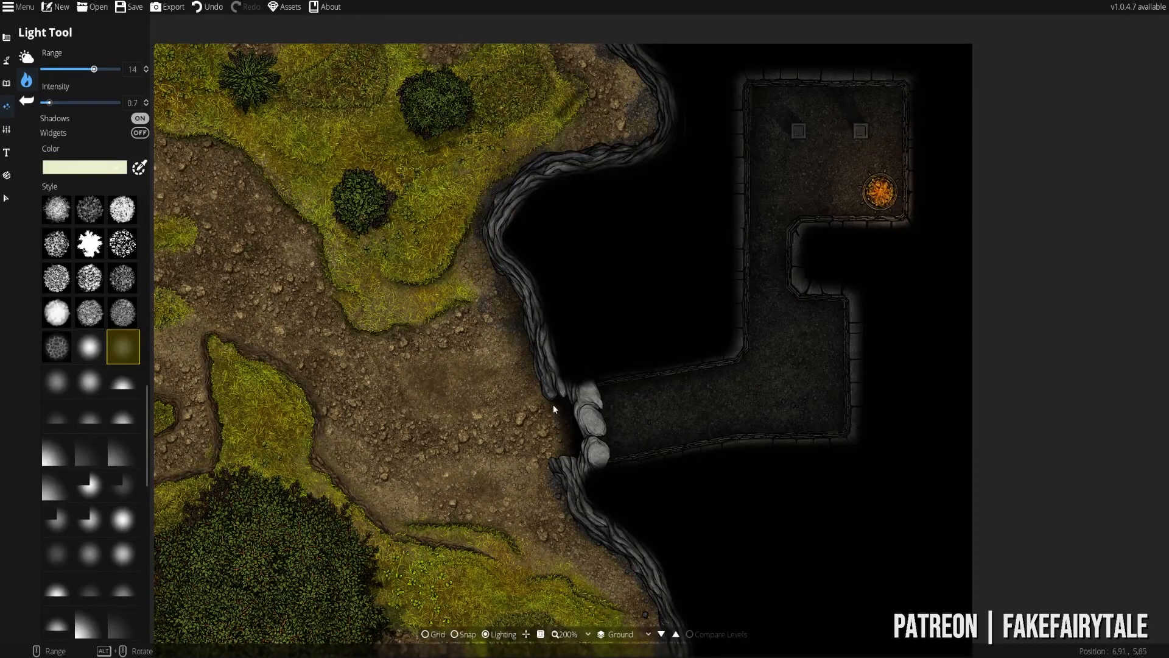
pyautogui.moveTo(499, 453)
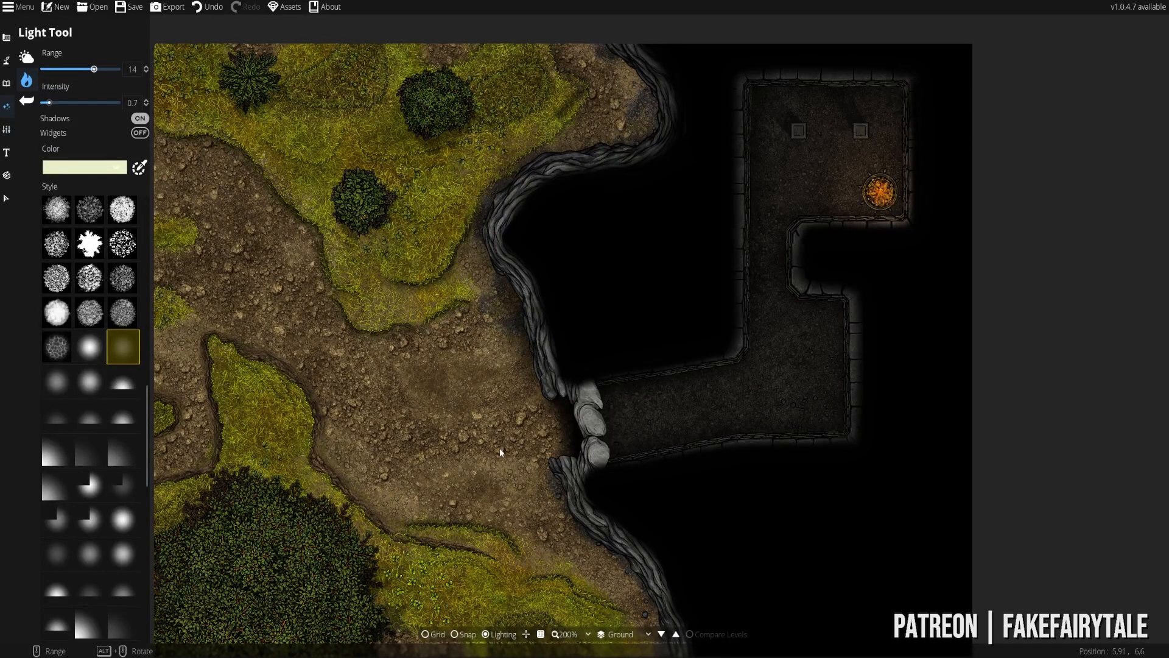
pyautogui.moveTo(16, 341)
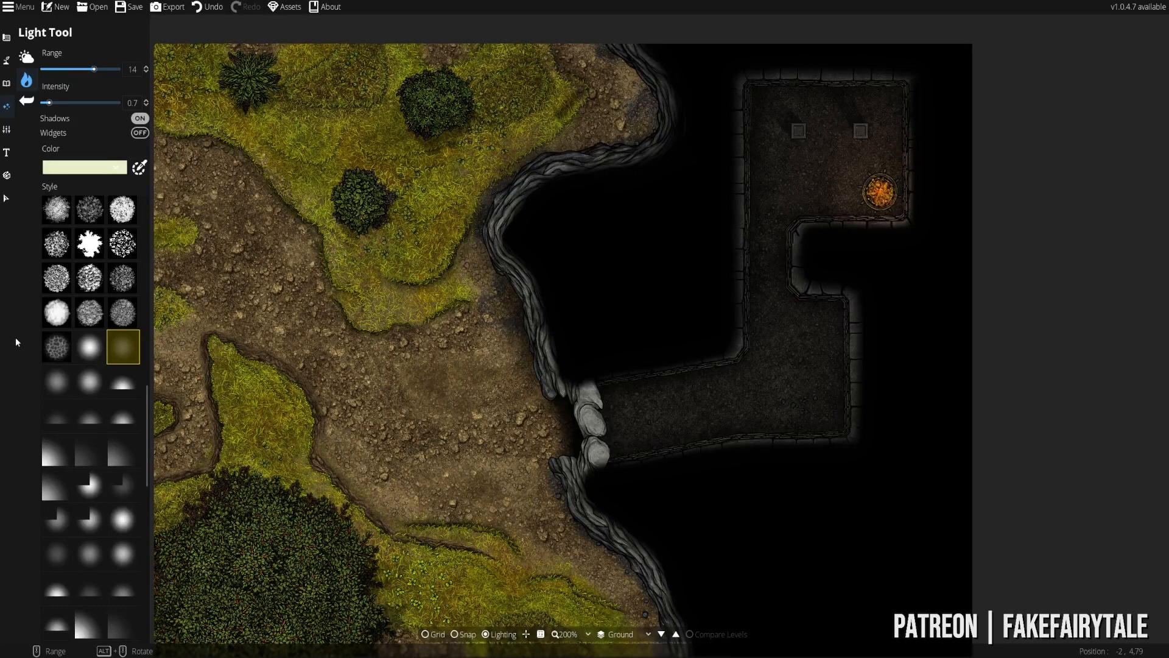
pyautogui.click(57, 380)
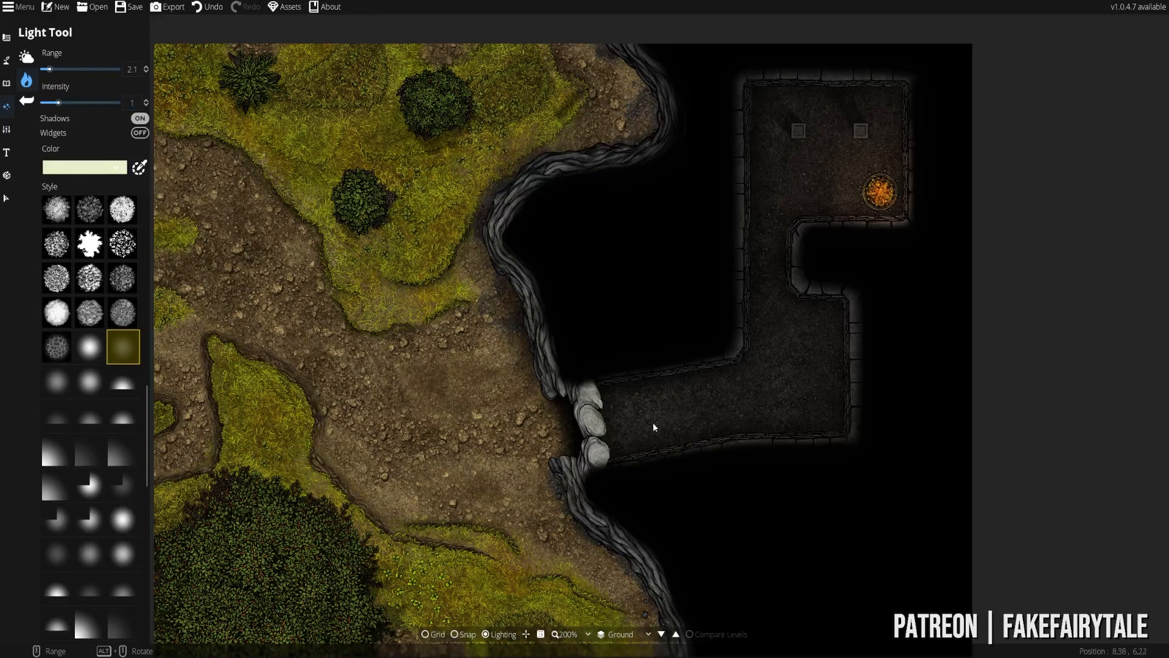
pyautogui.moveTo(601, 432)
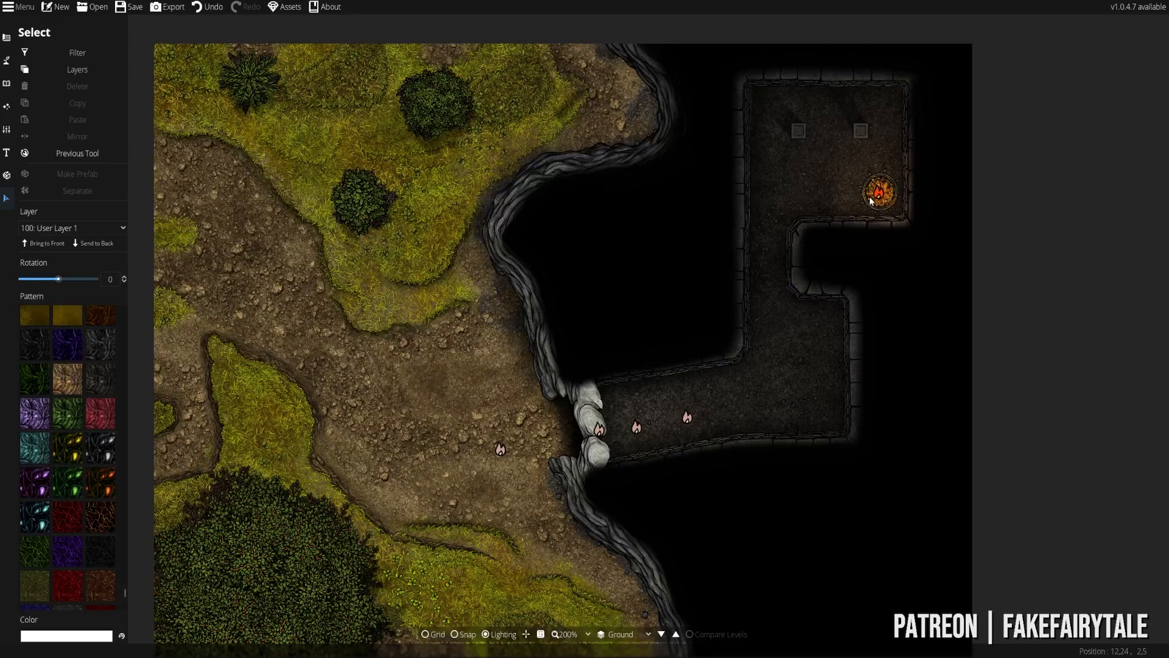
pyautogui.click(878, 192)
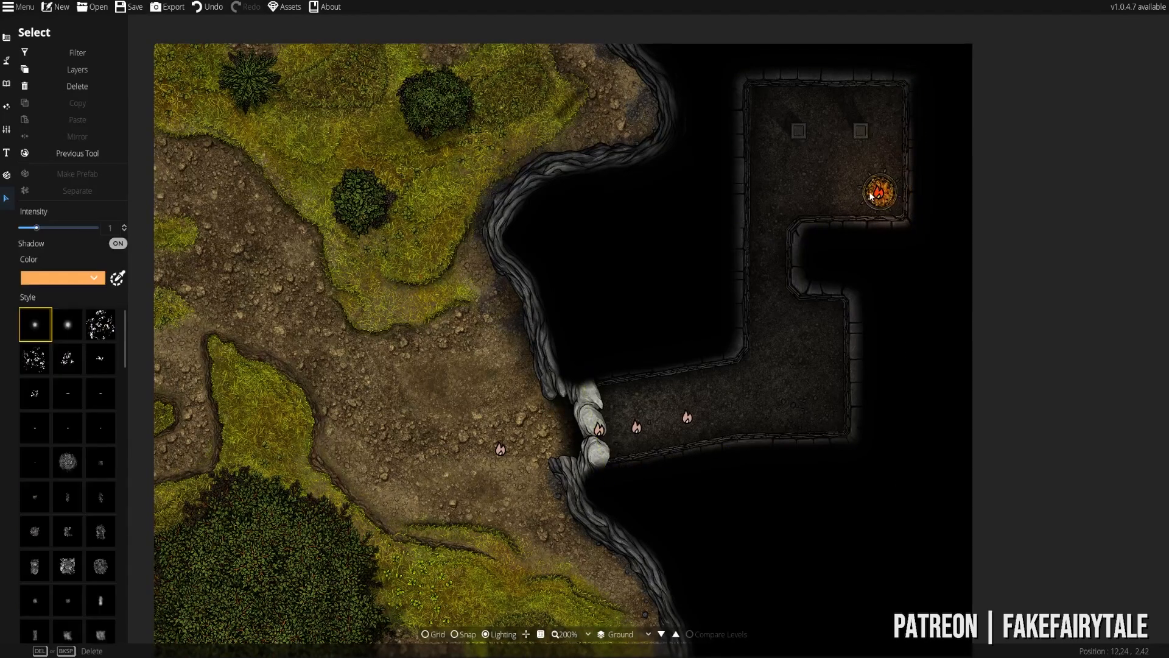
pyautogui.click(879, 191)
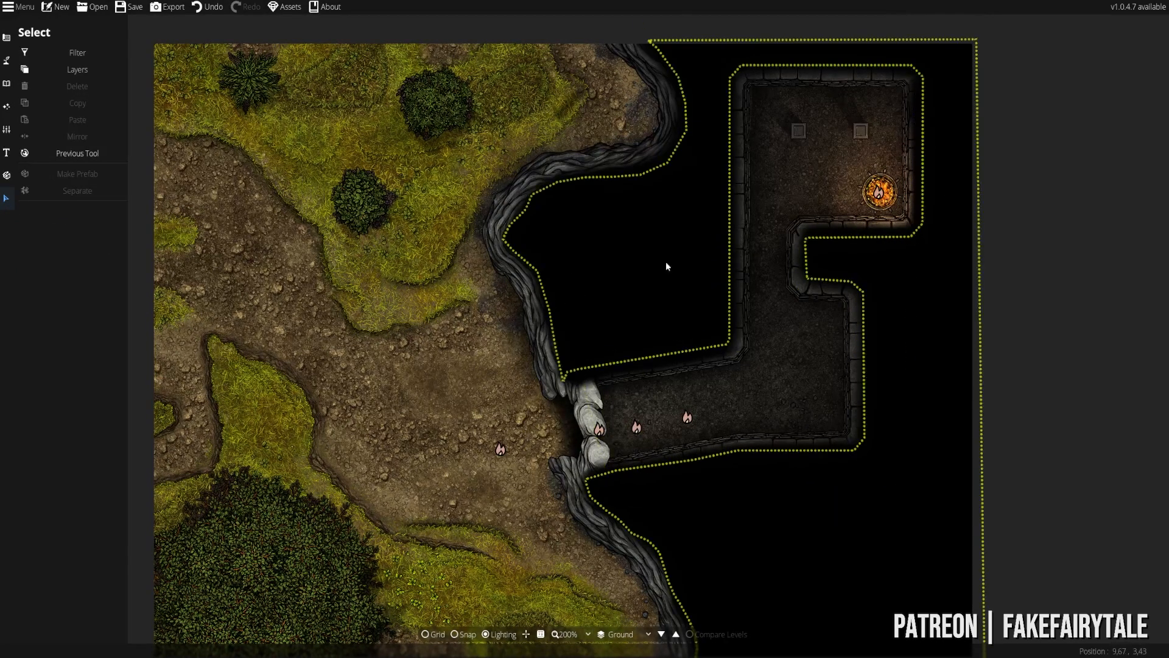
pyautogui.click(7, 81)
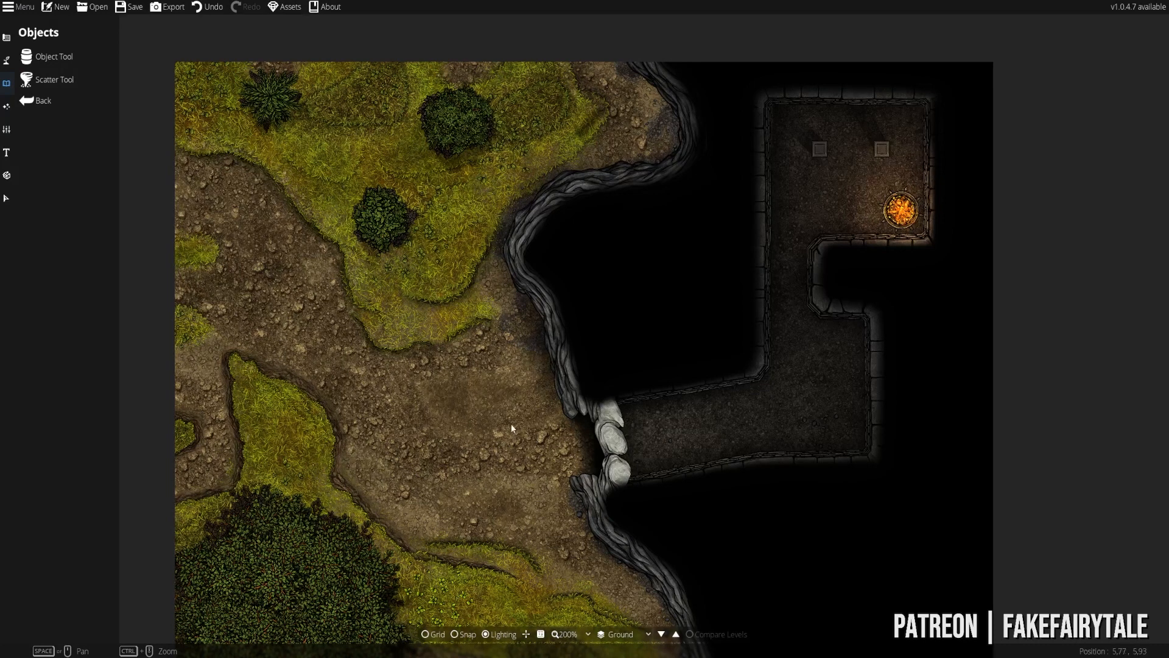
pyautogui.moveTo(459, 410)
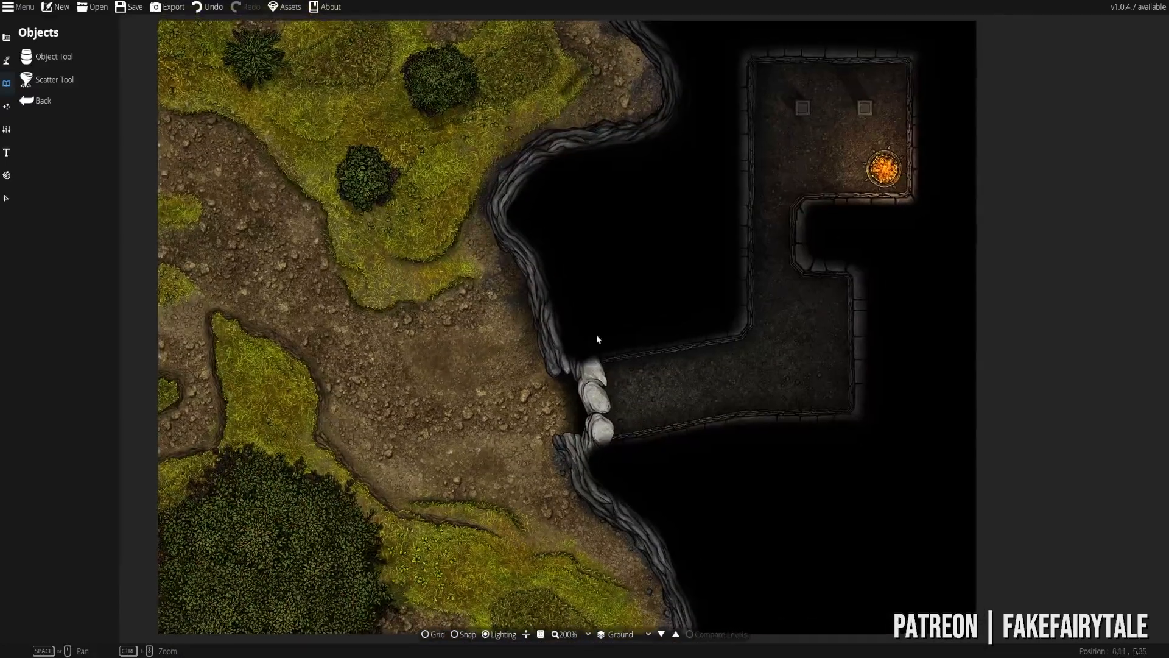
# - Switch back to placing lights, showing a warm tan colour with range 5 and intensity 1
pyautogui.click(7, 106)
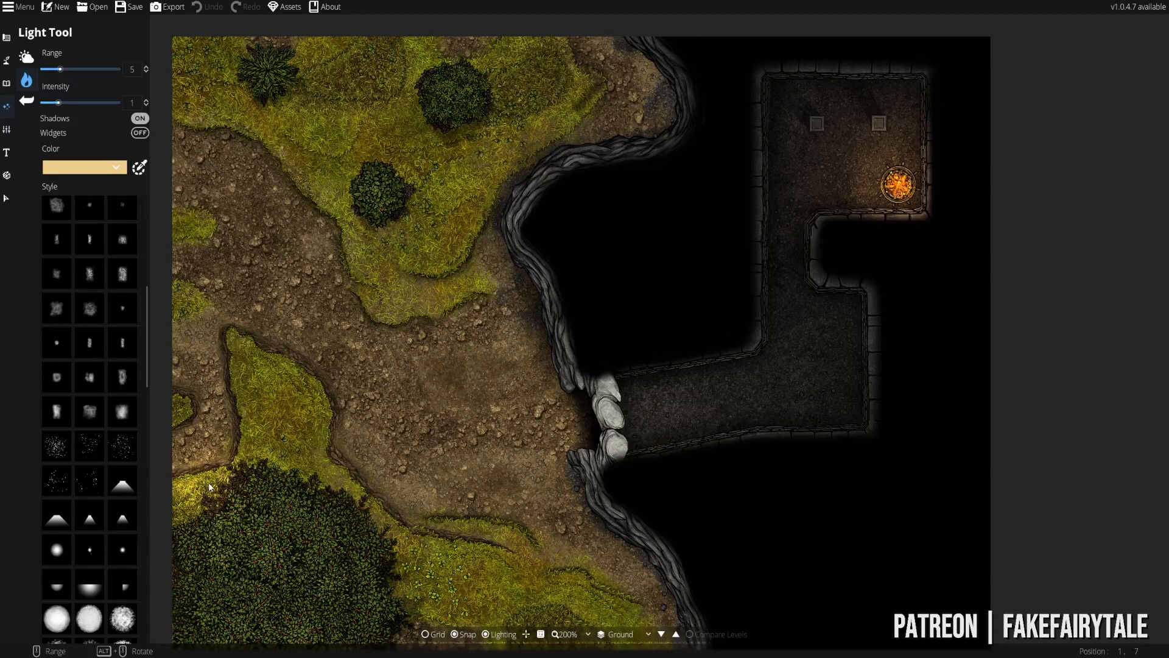
pyautogui.moveTo(214, 486)
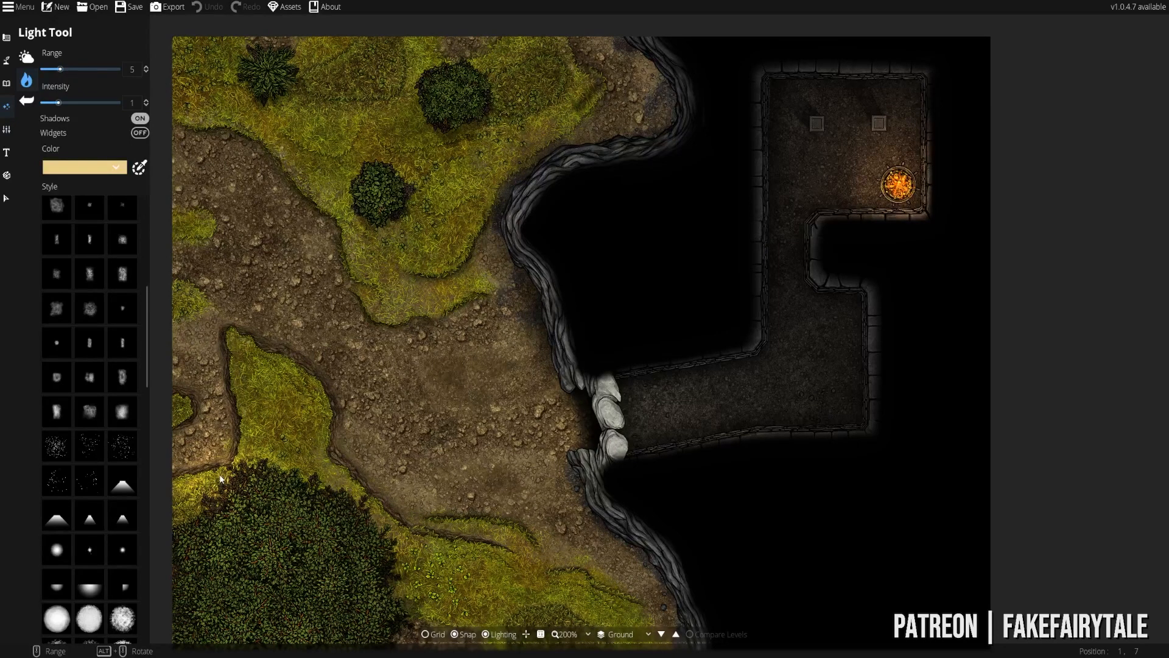
# - Place a pale yellow soft point light on the campfire and widen its range
pyautogui.click(312, 409)
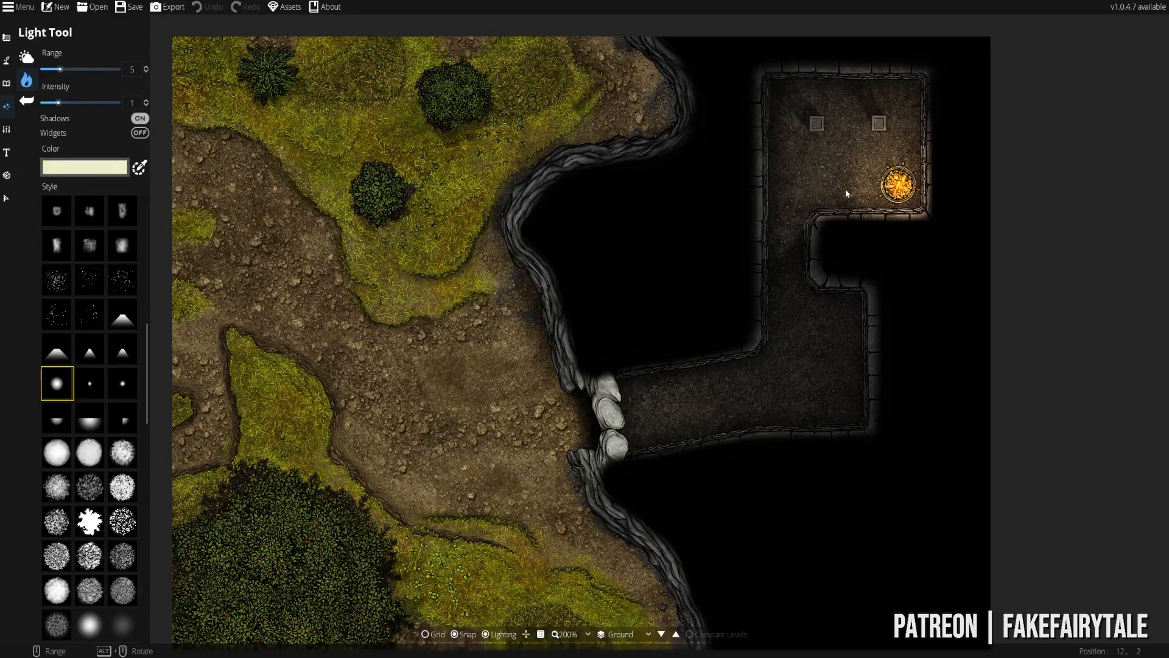
pyautogui.moveTo(882, 193)
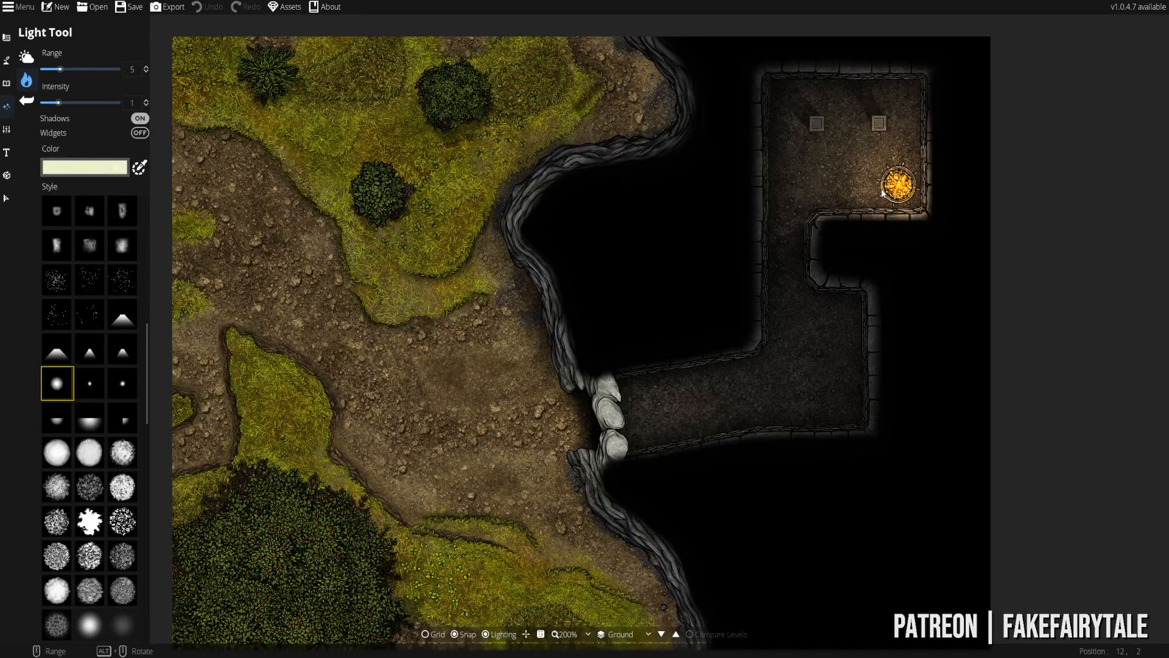
pyautogui.click(84, 167)
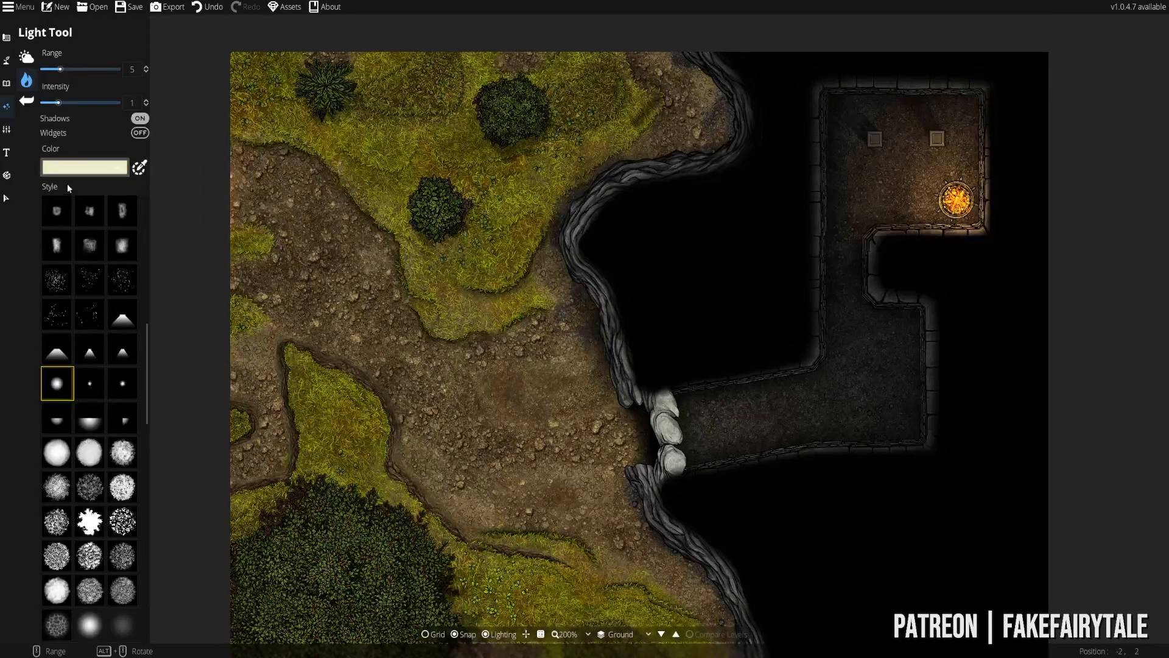
pyautogui.moveTo(51, 68); pyautogui.dragTo(75, 68)
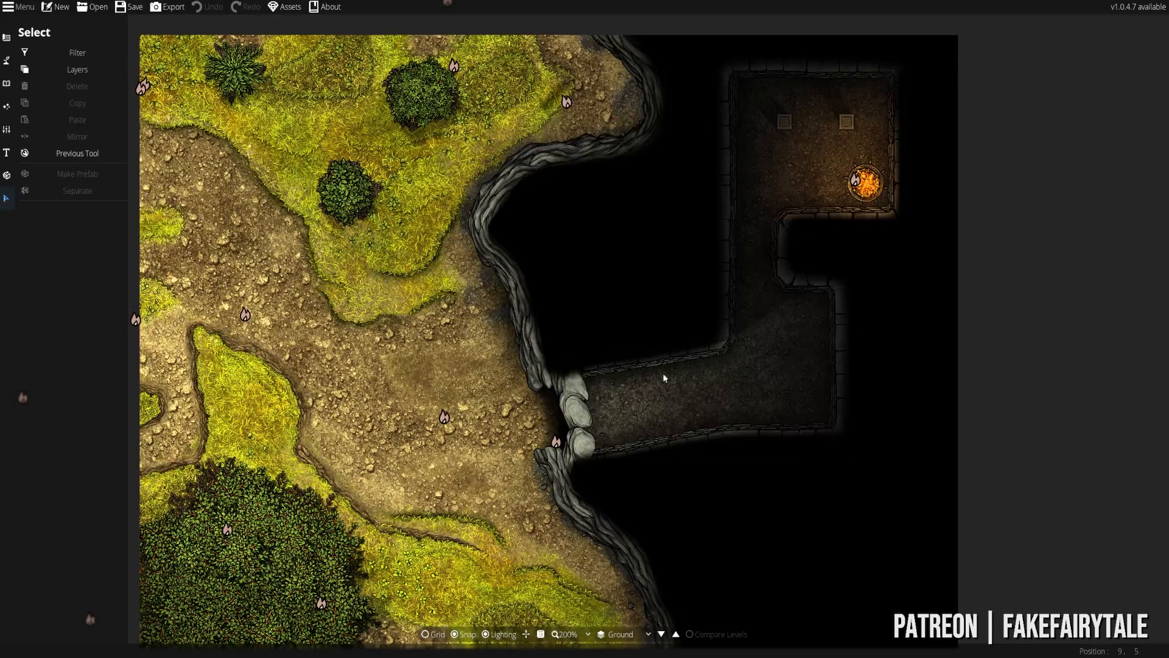
# - Select and delete the scattered outdoor lights so the whole map darkens
pyautogui.click(791, 270)
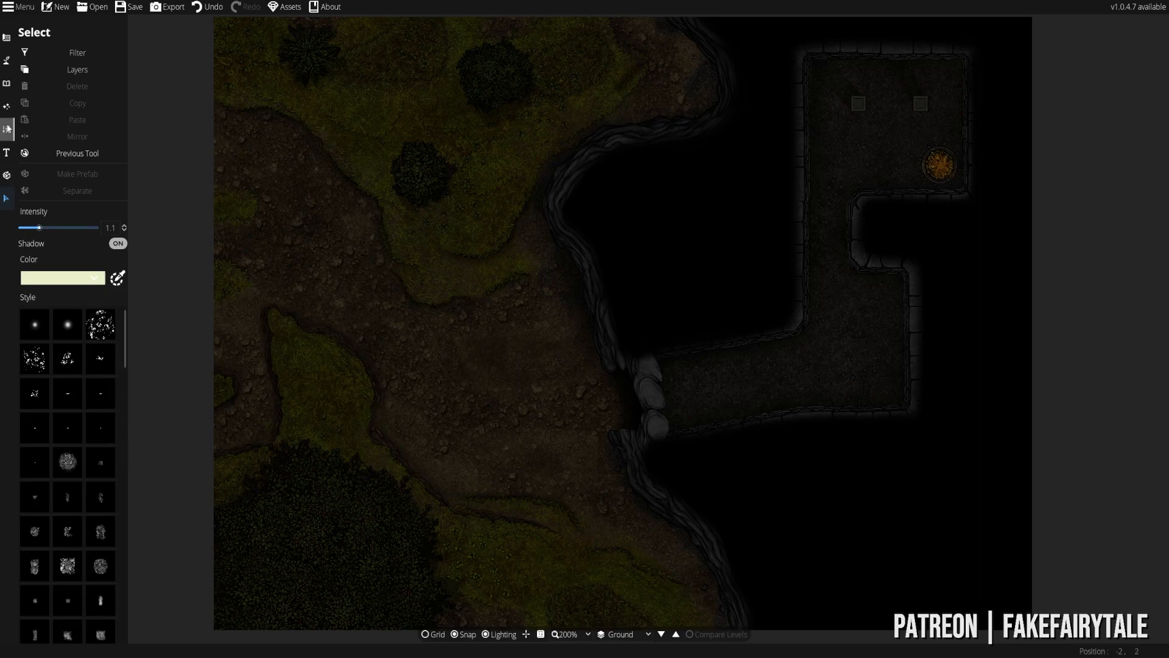
# - Set the environment ambient light to a dark grey hex value starting '55' for a night scene
pyautogui.click(7, 107)
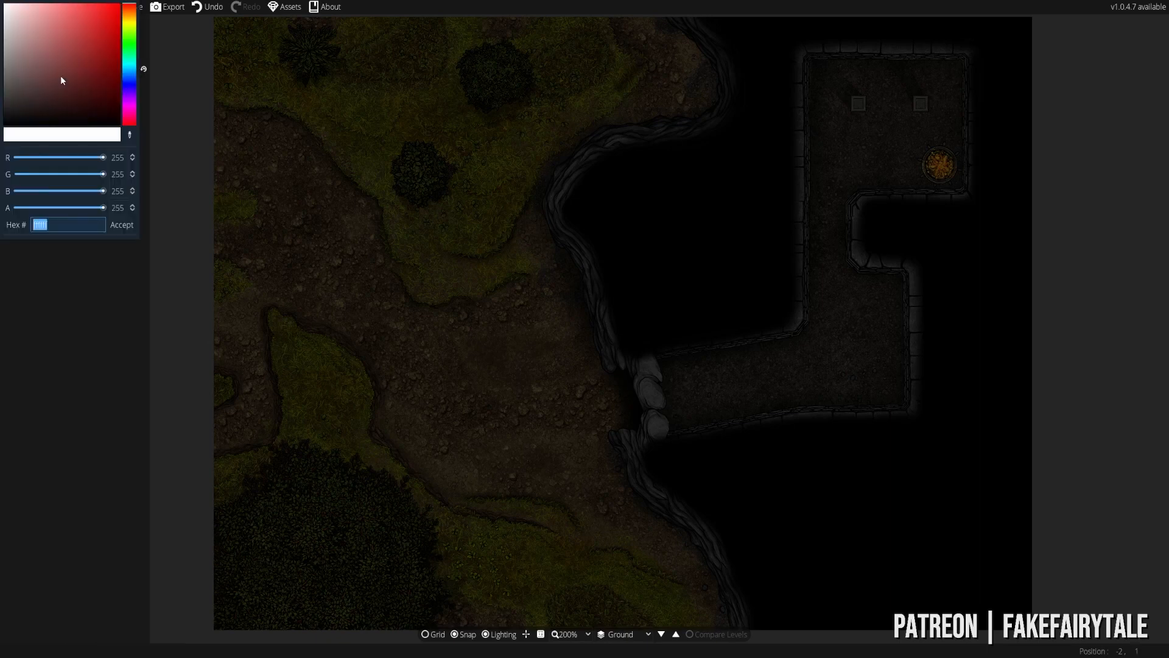
pyautogui.click(120, 224)
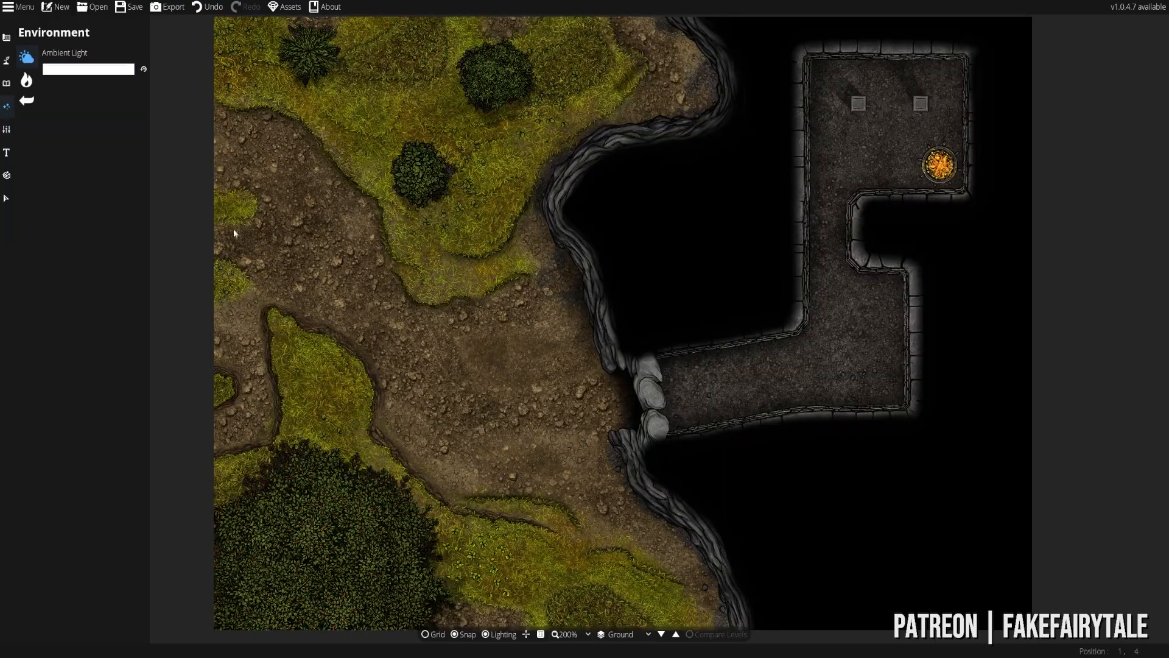
pyautogui.click(87, 68)
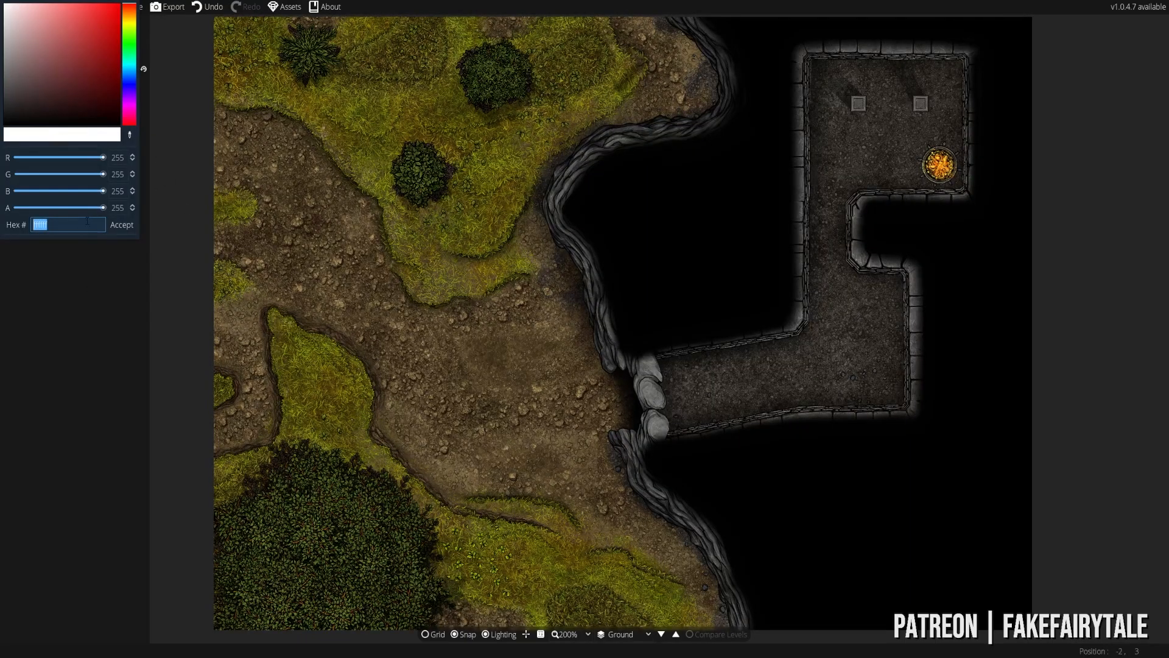
pyautogui.write('55')
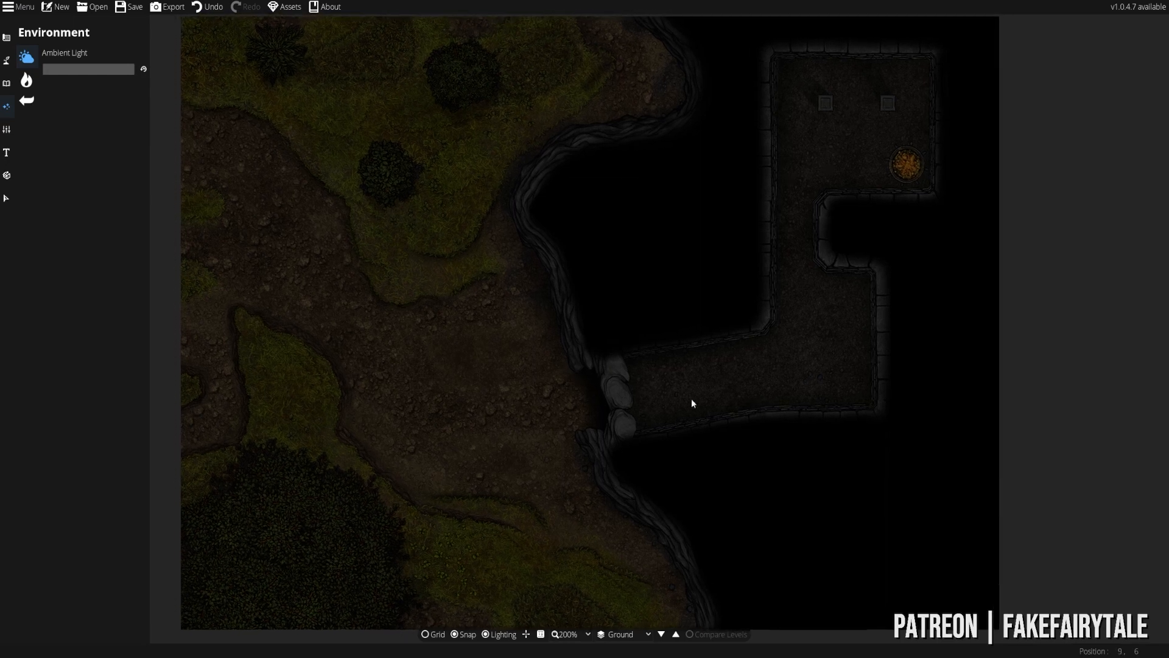
# - Choose a warm orange colour and the softer glow style for the new light
pyautogui.click(26, 81)
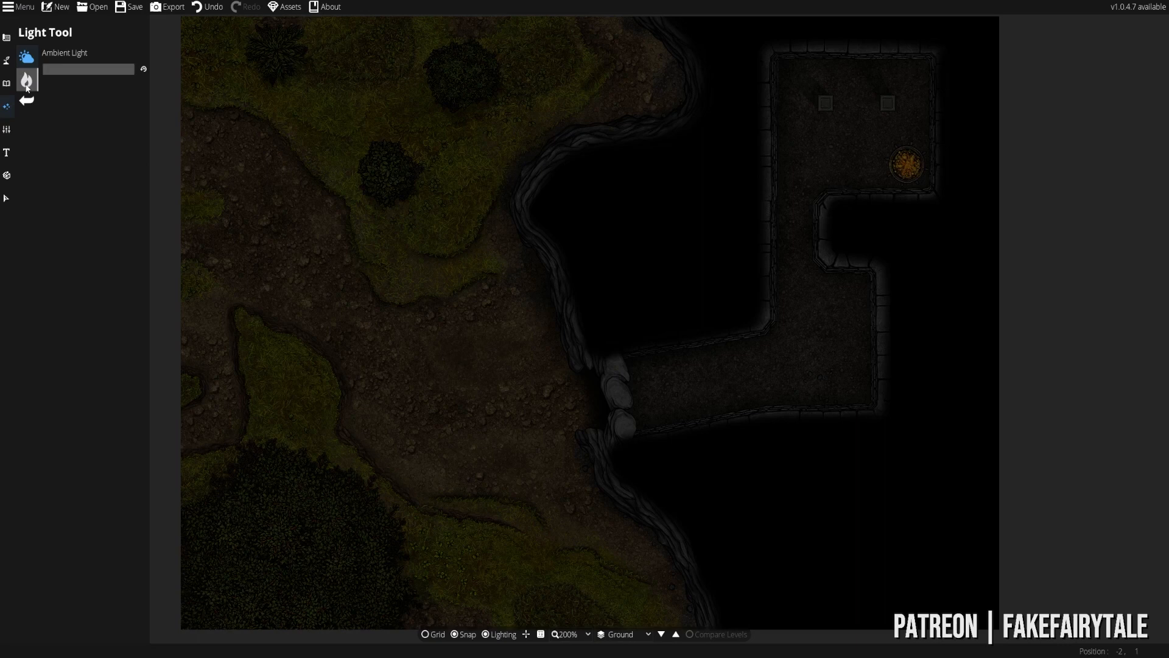
pyautogui.click(25, 79)
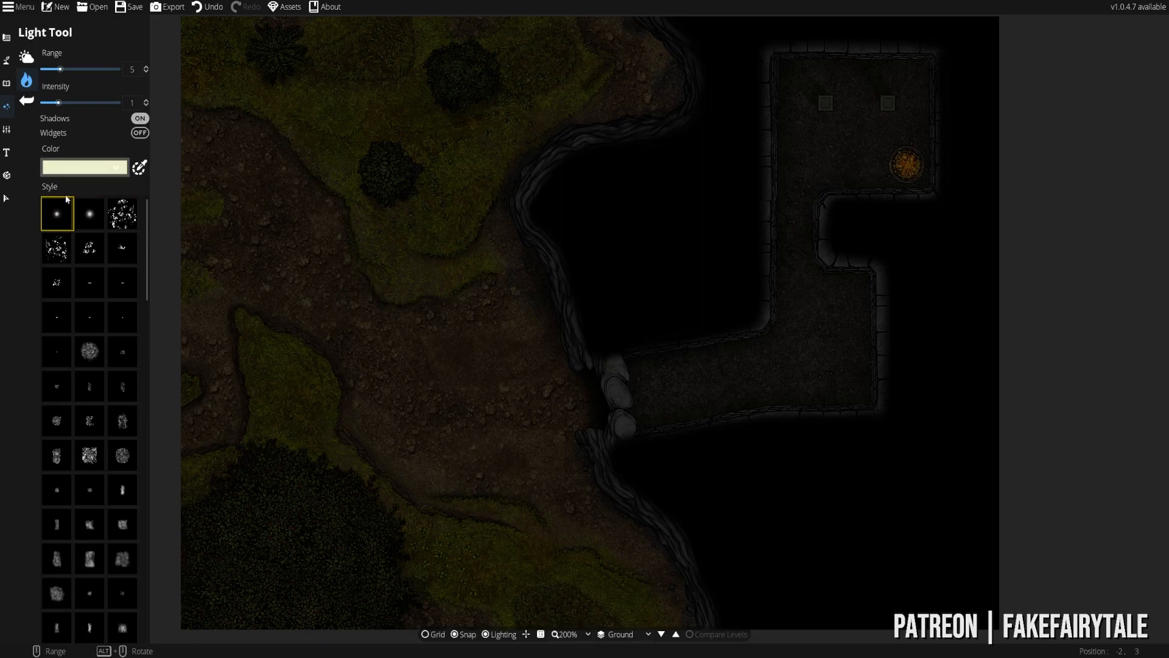
pyautogui.click(283, 313)
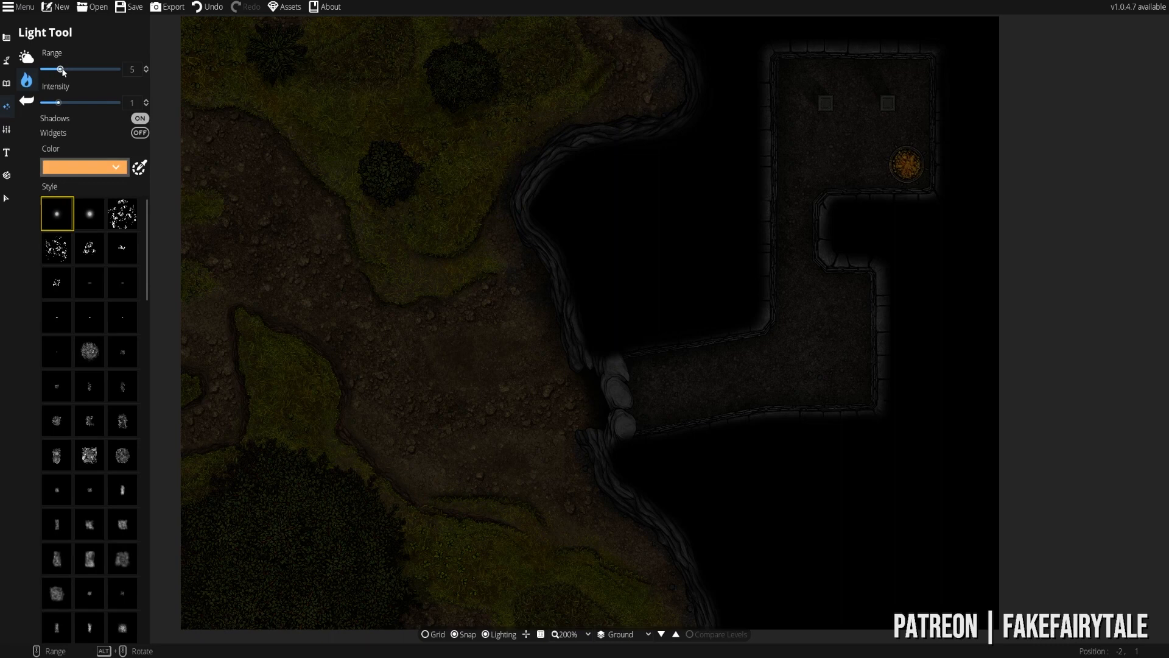
pyautogui.click(89, 213)
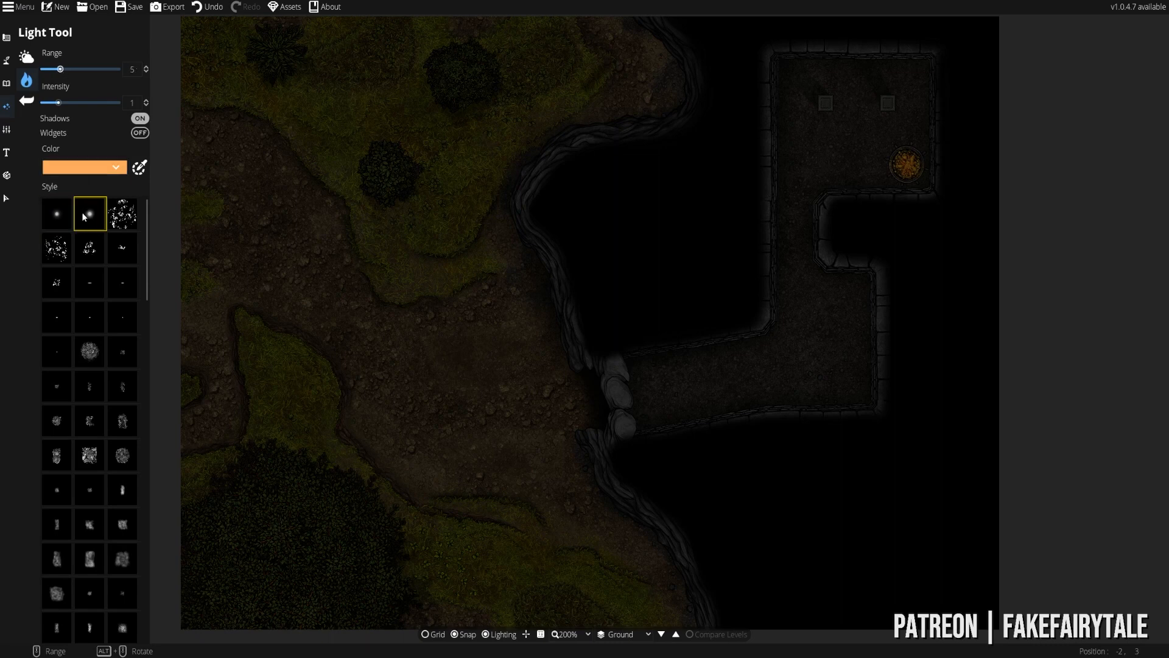
# - Raise the light range to 8 and place it on the campfire
pyautogui.moveTo(49, 68); pyautogui.dragTo(66, 69)
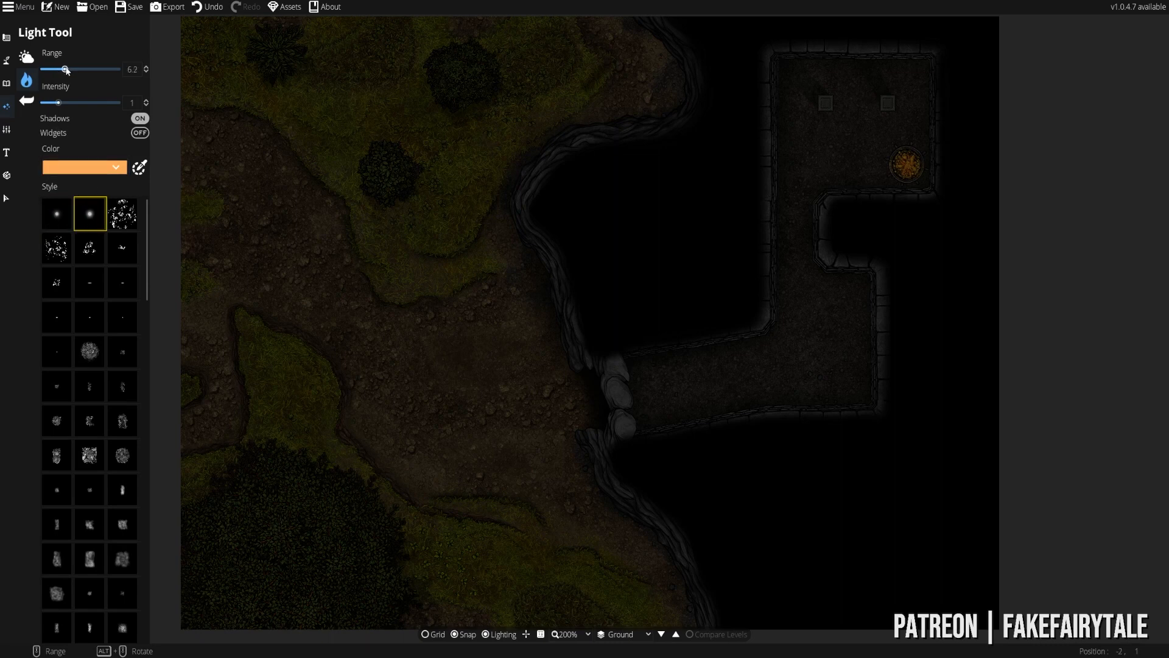
pyautogui.moveTo(66, 70); pyautogui.dragTo(72, 69)
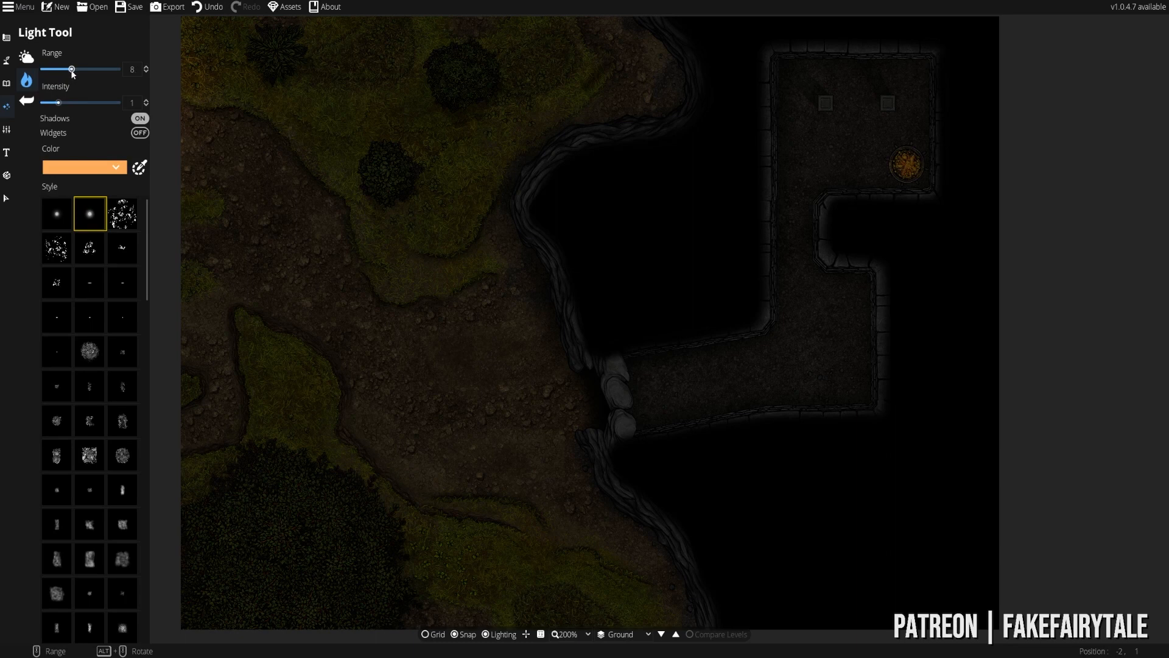
pyautogui.click(906, 168)
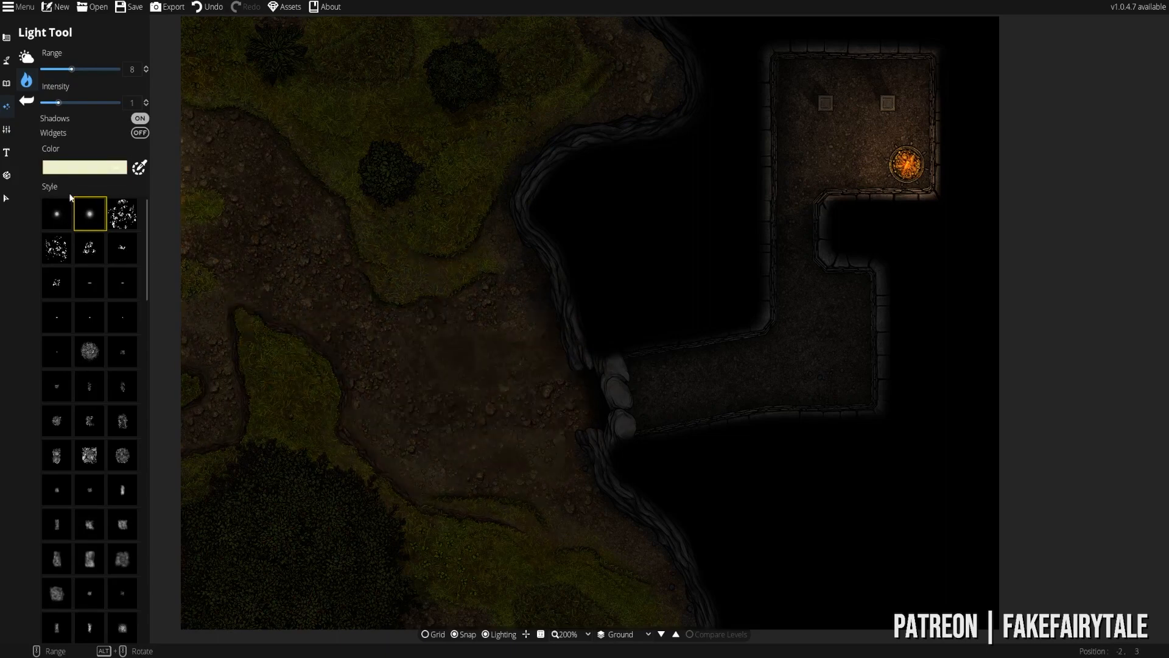
# - Pick the large ambient style at range 4.3, intensity 1.5 and spread it over the outdoor grass
pyautogui.scroll(-3)
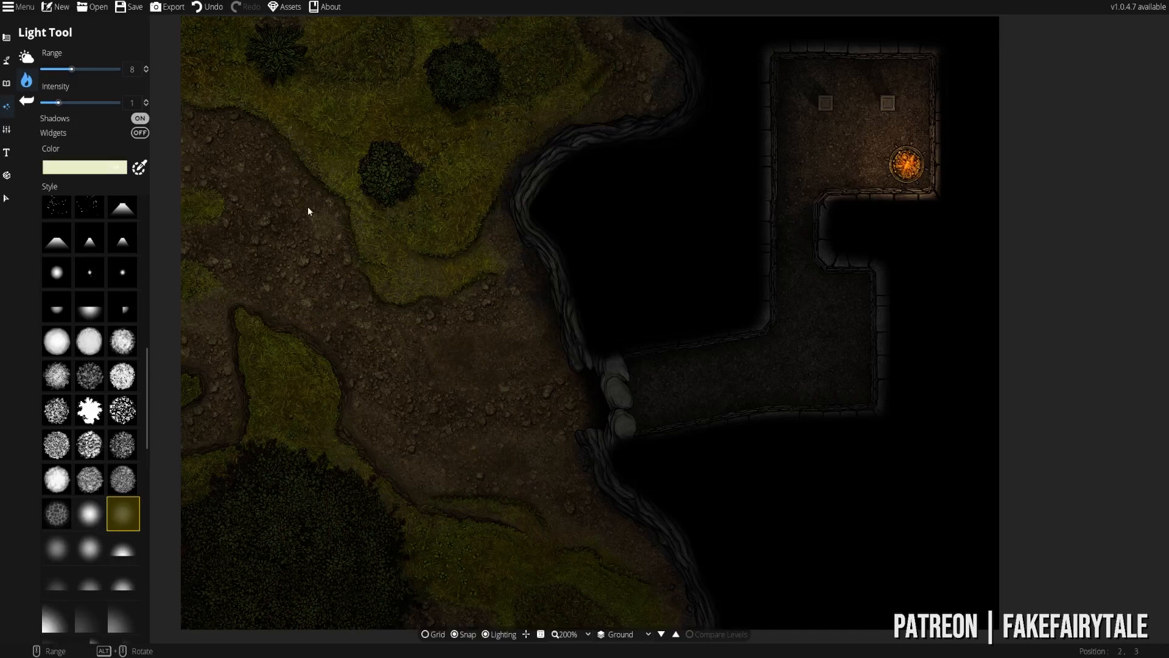
pyautogui.moveTo(51, 102); pyautogui.dragTo(67, 102)
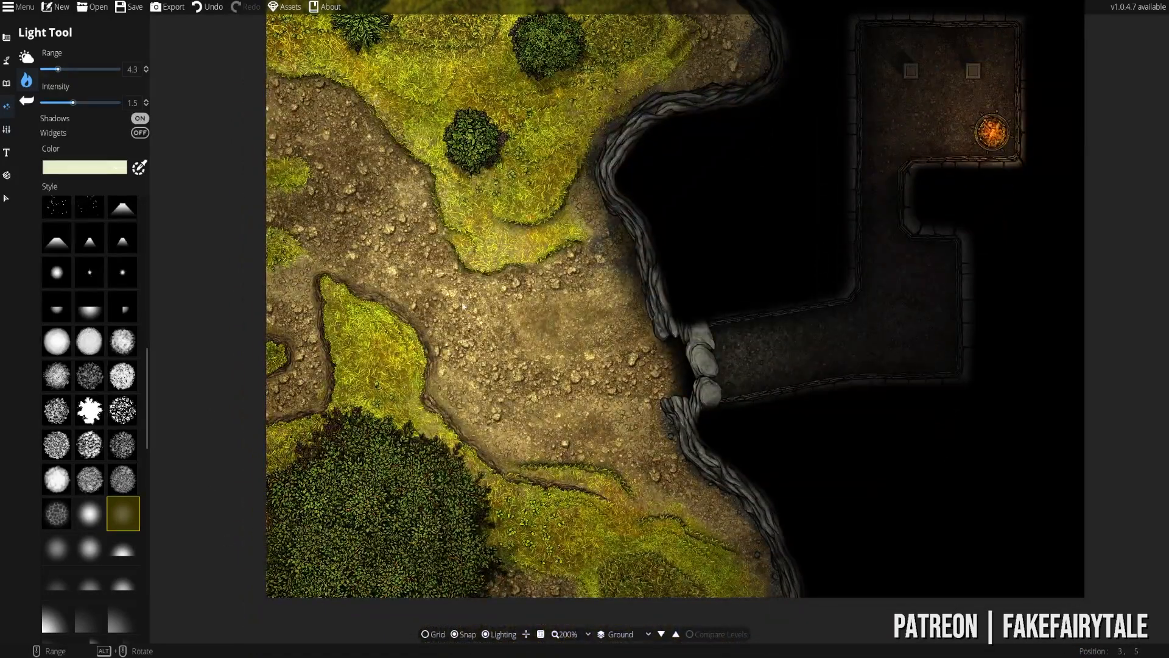
# - Reduce the brazier light's range from 4.3 to 3.0 and fine-tune its intensity
pyautogui.scroll(-3)
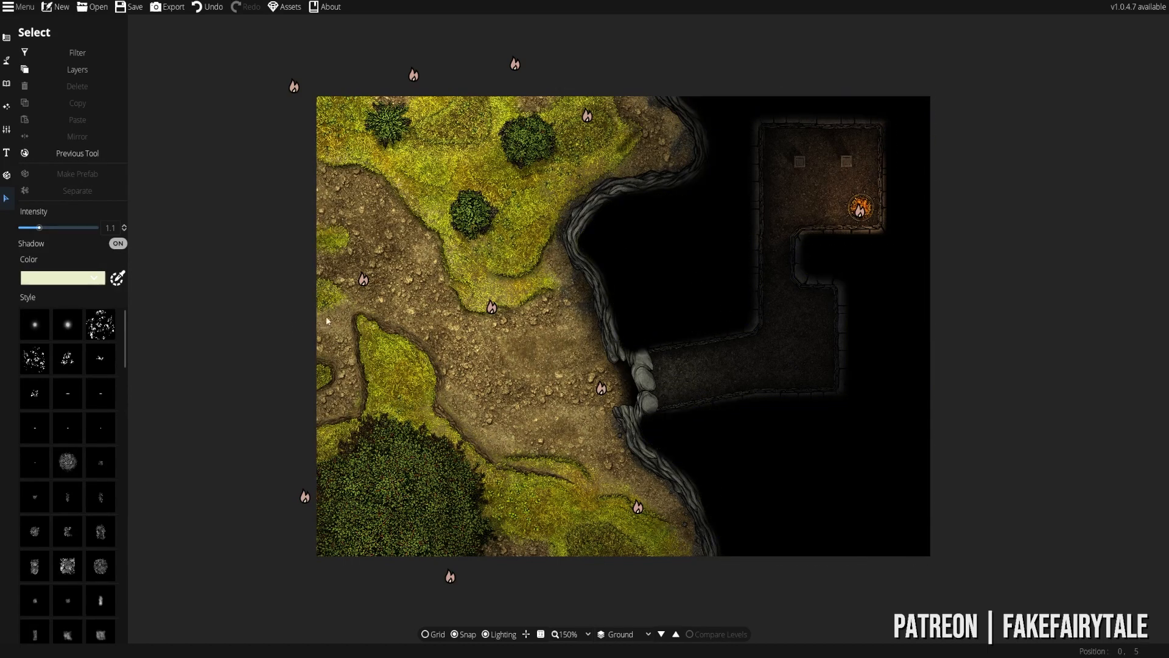
pyautogui.moveTo(1042, 322)
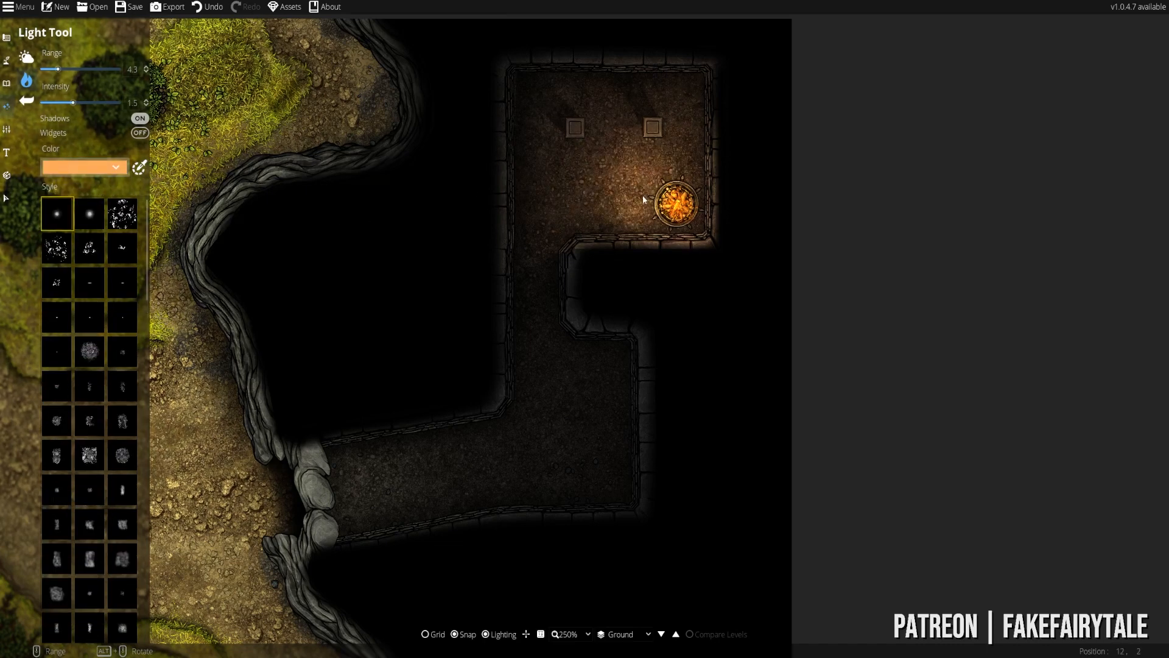
pyautogui.moveTo(73, 102); pyautogui.dragTo(81, 102)
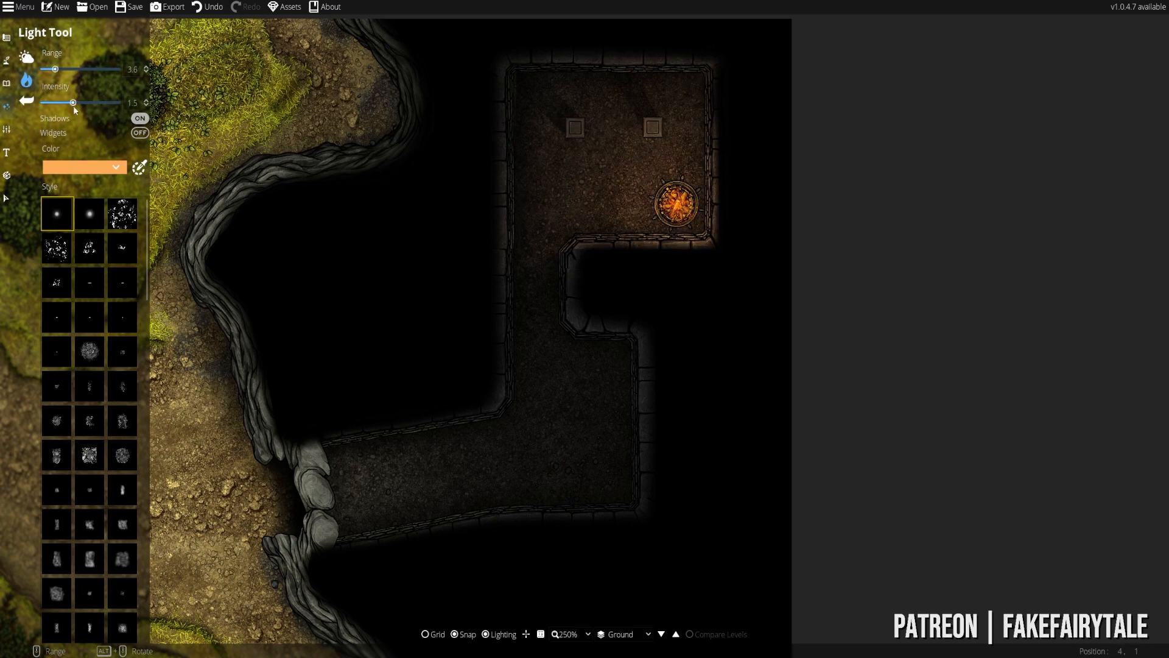
pyautogui.moveTo(54, 68); pyautogui.dragTo(51, 68)
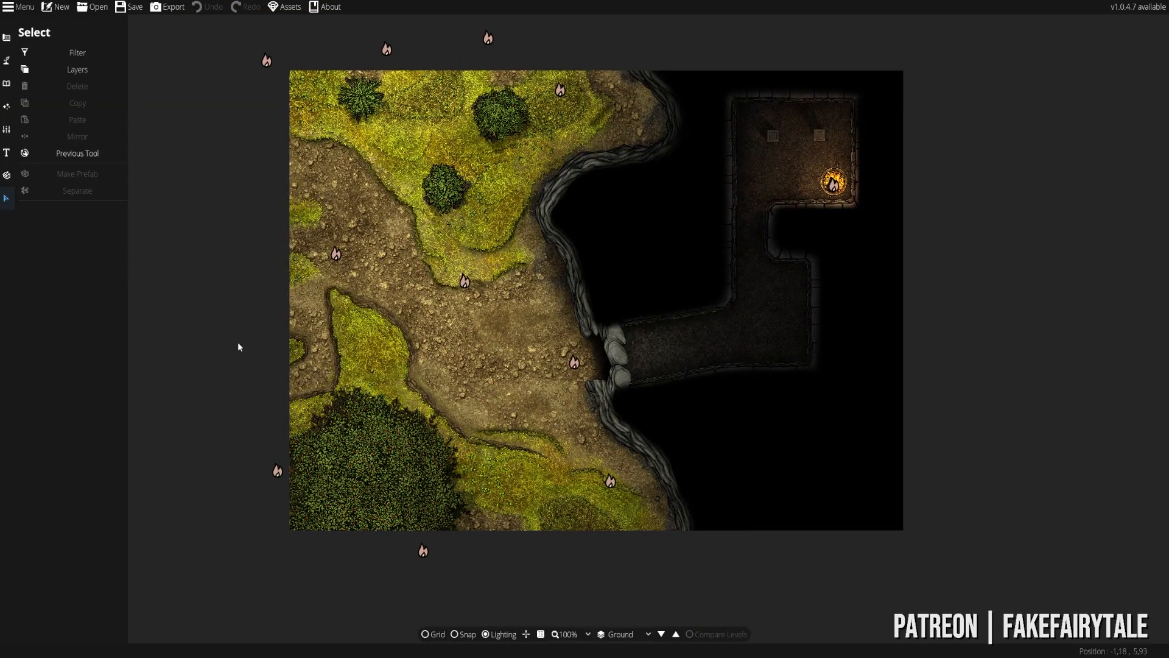
# - Darken the map's global light and choose a soft, wide blue light style
pyautogui.click(334, 253)
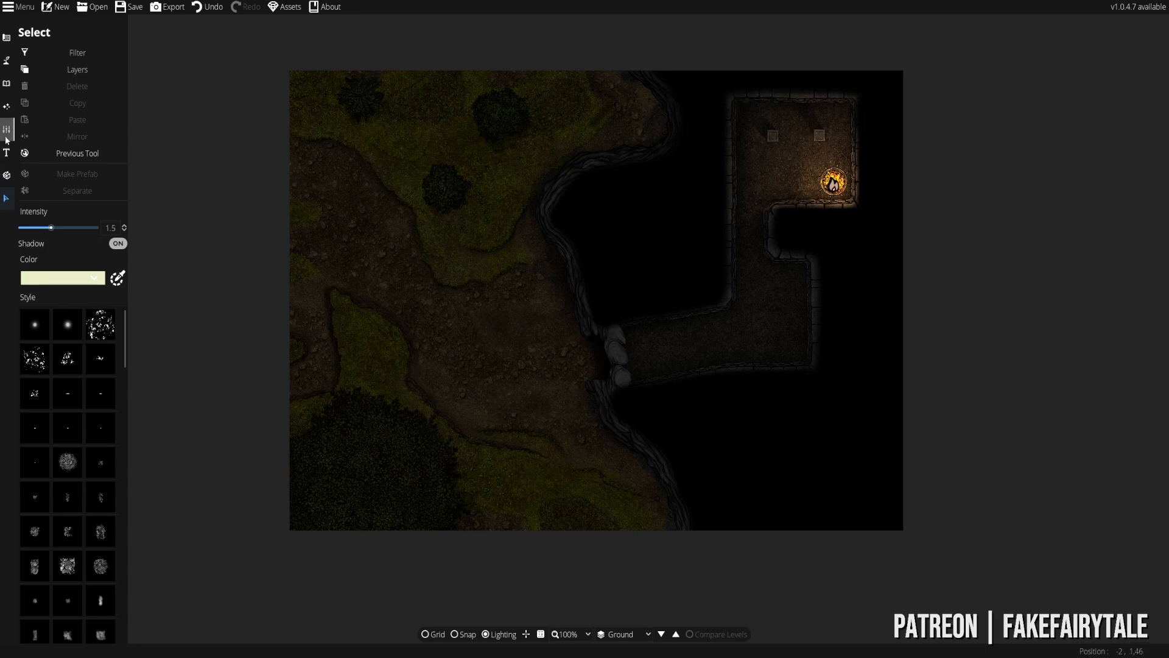
pyautogui.click(8, 107)
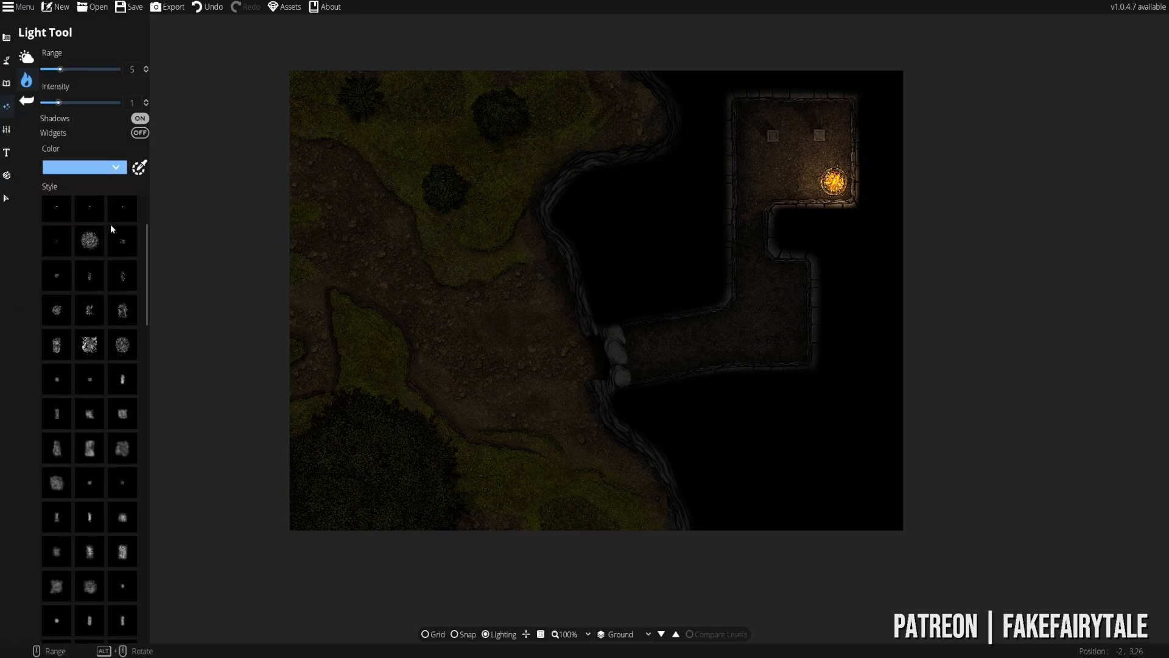
pyautogui.moveTo(179, 282)
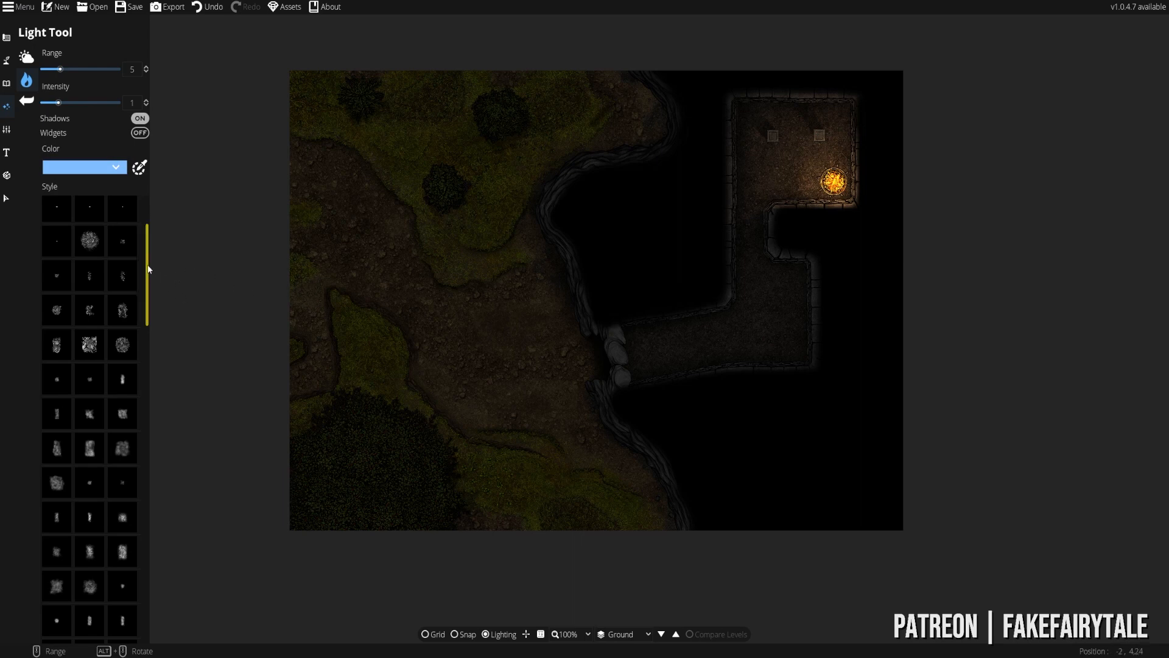
pyautogui.scroll(-3)
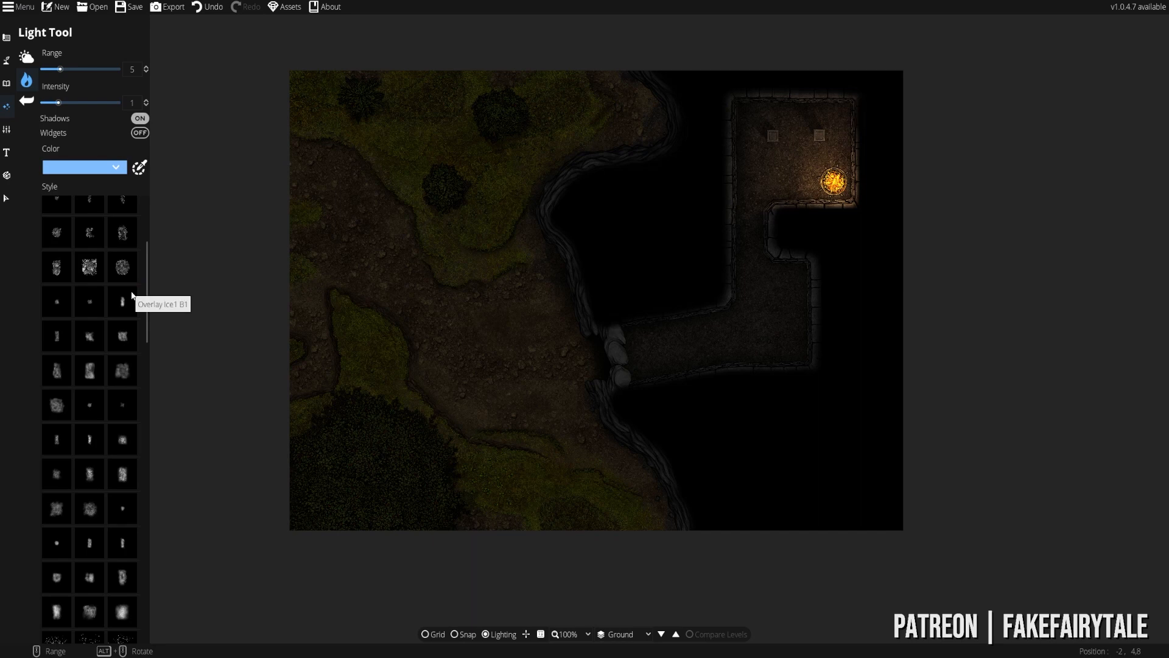
pyautogui.scroll(-3)
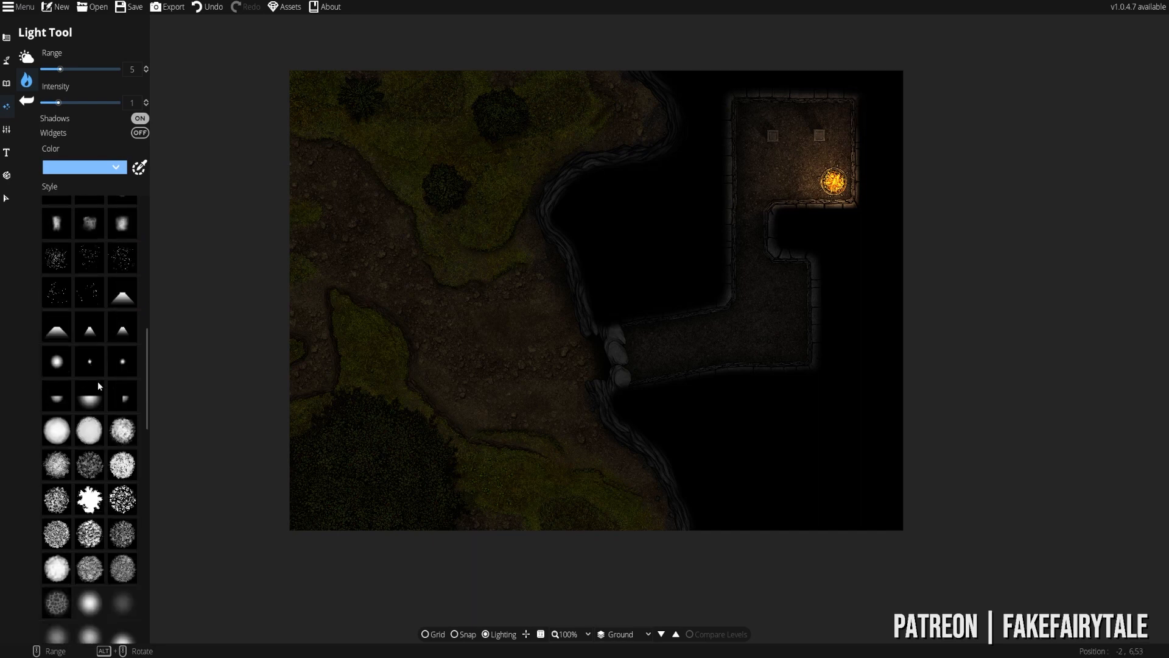
pyautogui.click(122, 602)
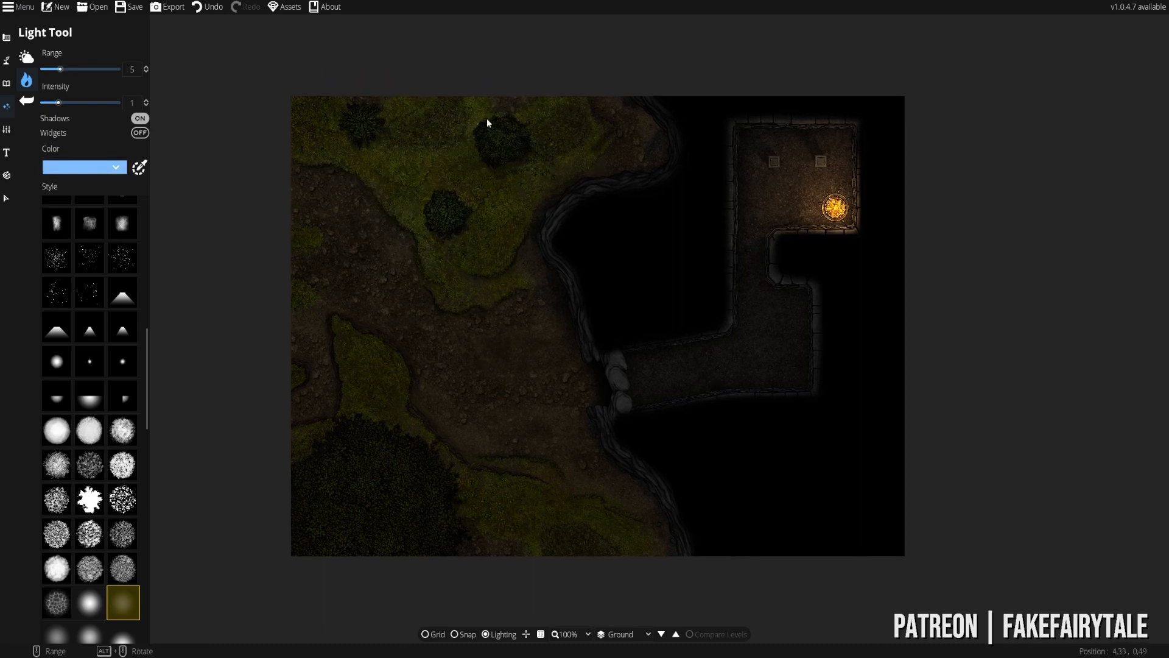
pyautogui.moveTo(133, 205)
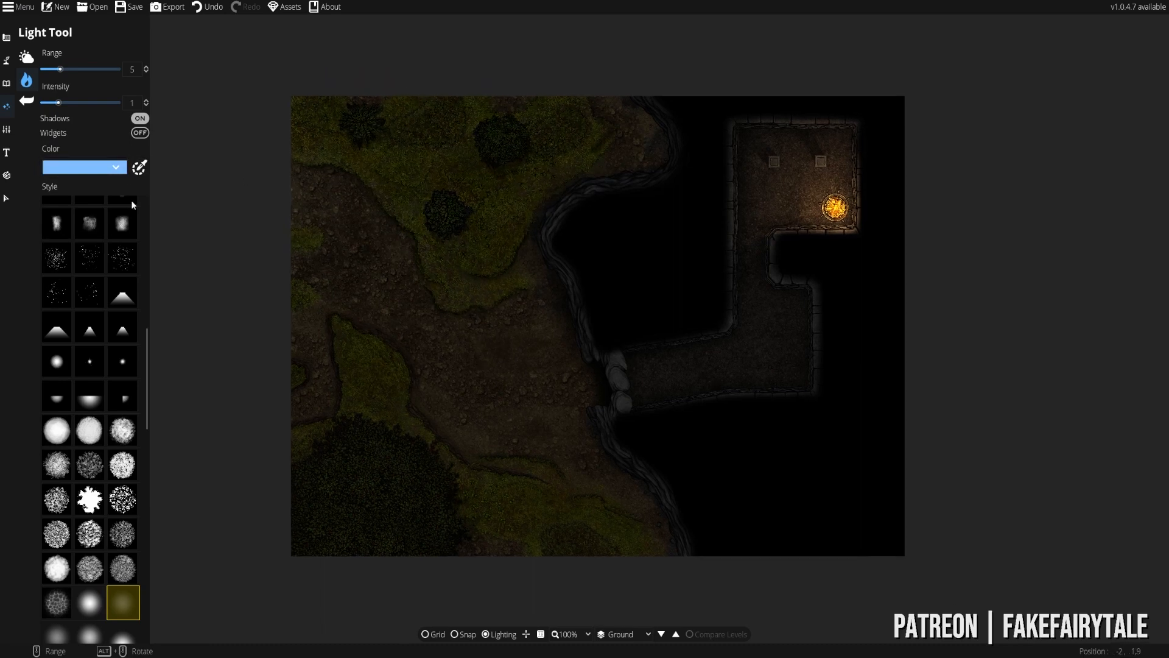
# - Adjust the blue light's range, widening to 9 then settling around 5.6
pyautogui.moveTo(60, 69); pyautogui.dragTo(74, 68)
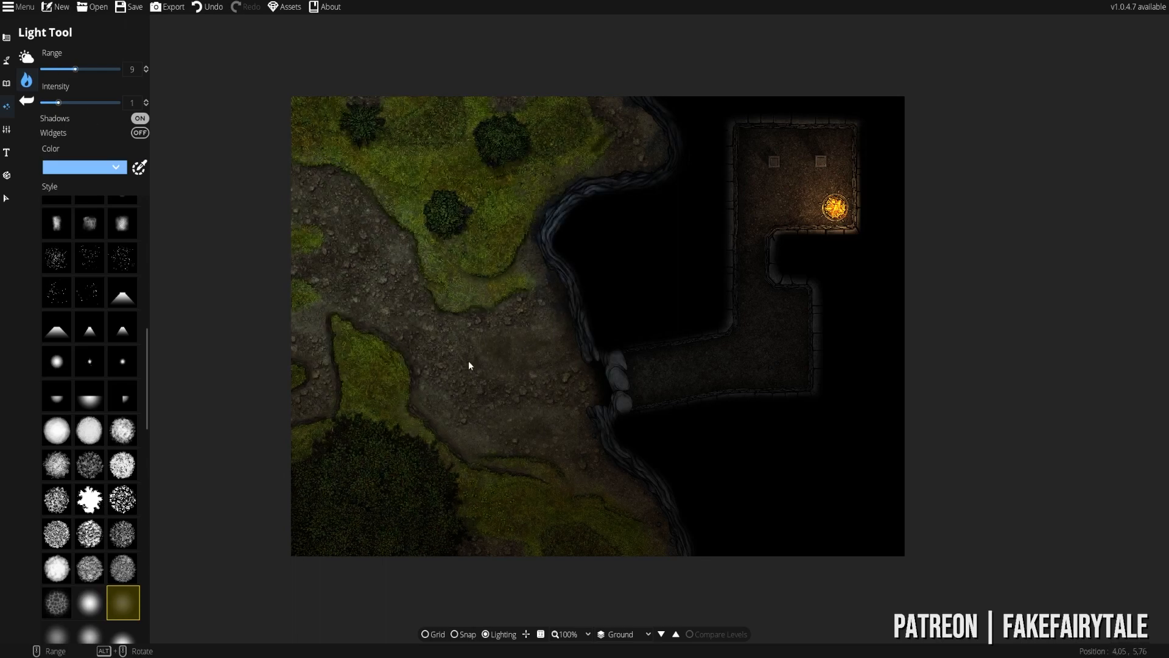
pyautogui.moveTo(71, 68); pyautogui.dragTo(62, 69)
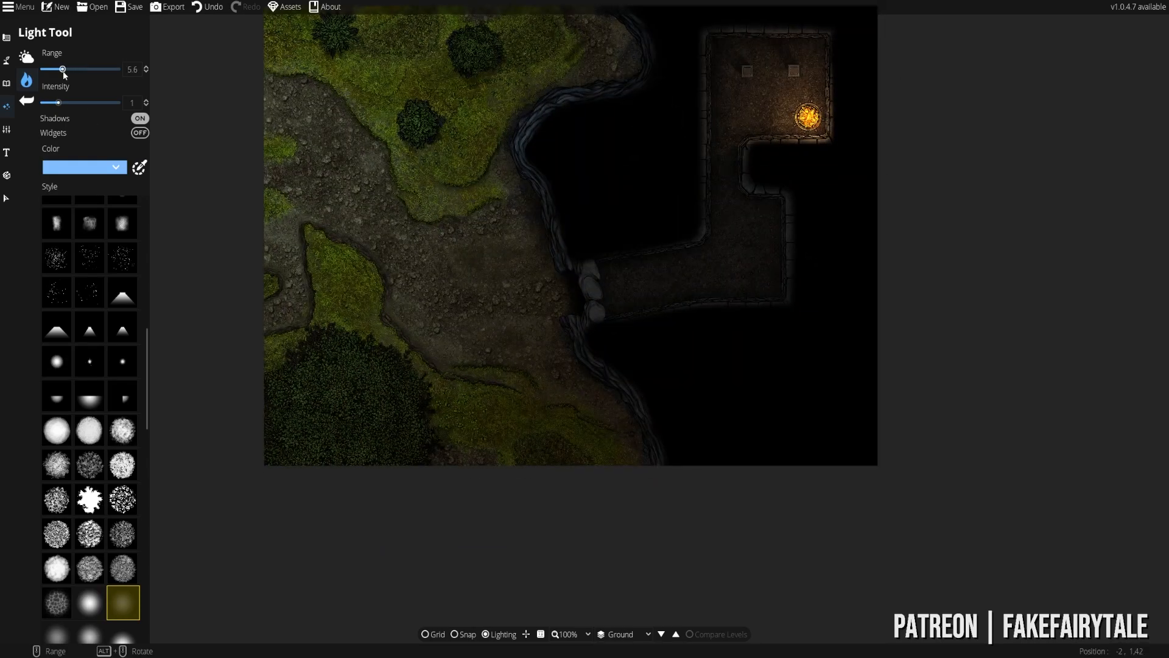
pyautogui.moveTo(62, 69); pyautogui.dragTo(59, 68)
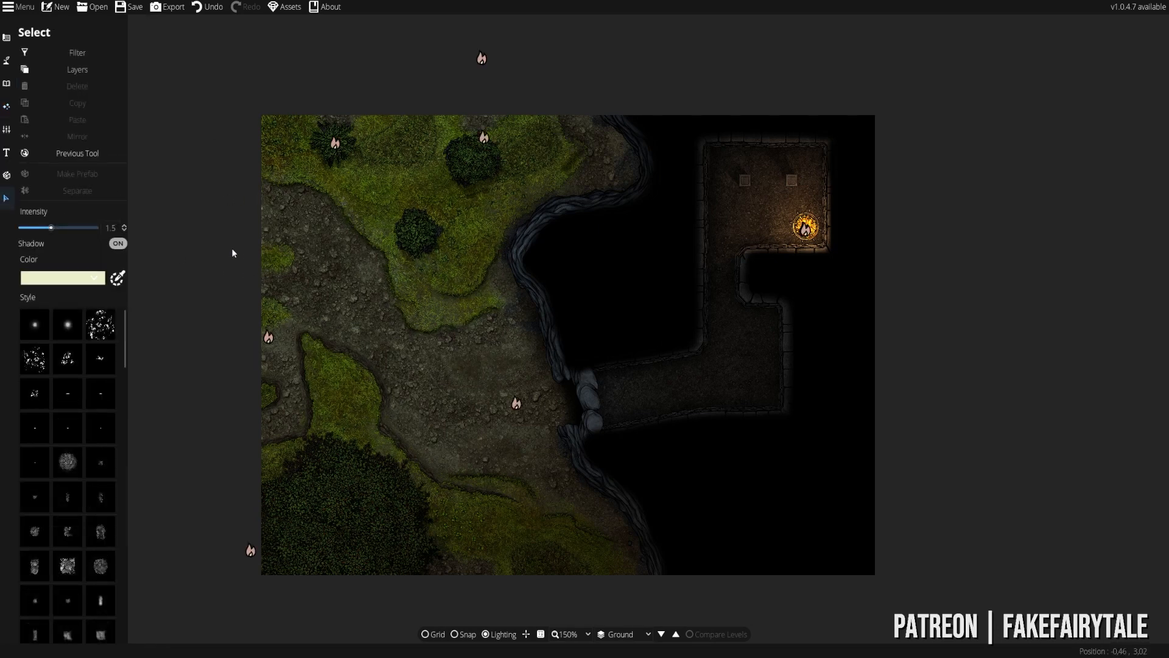
# - Switch to the Objects tab so the night map shows without light markers
pyautogui.click(515, 403)
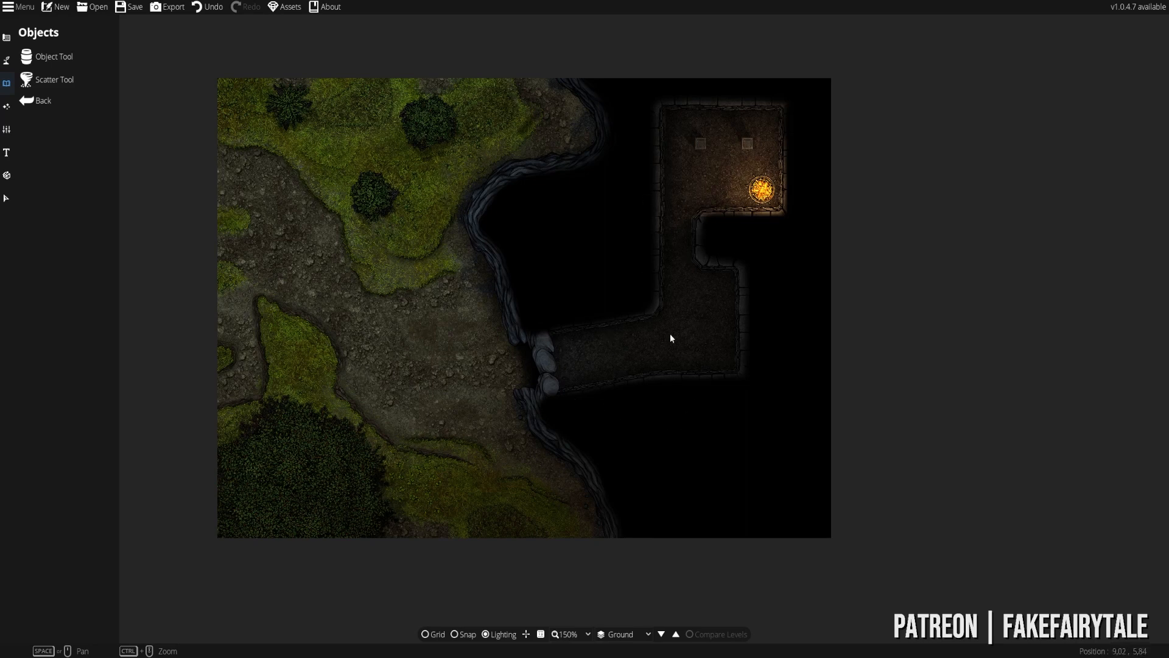
pyautogui.moveTo(637, 325)
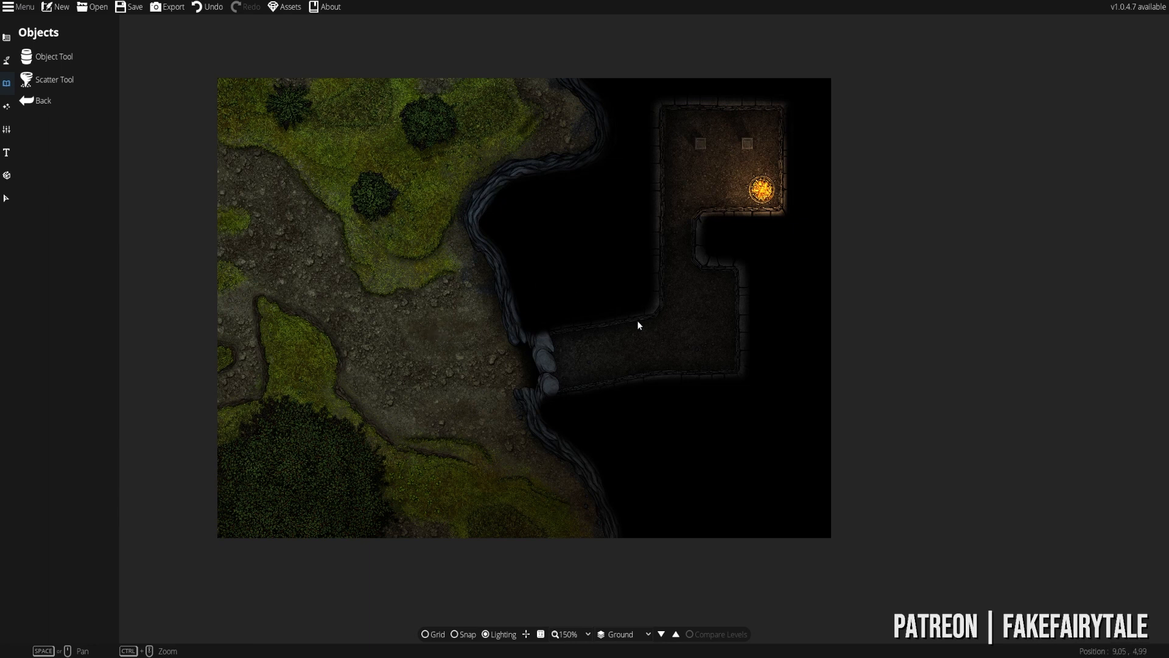
pyautogui.moveTo(442, 304)
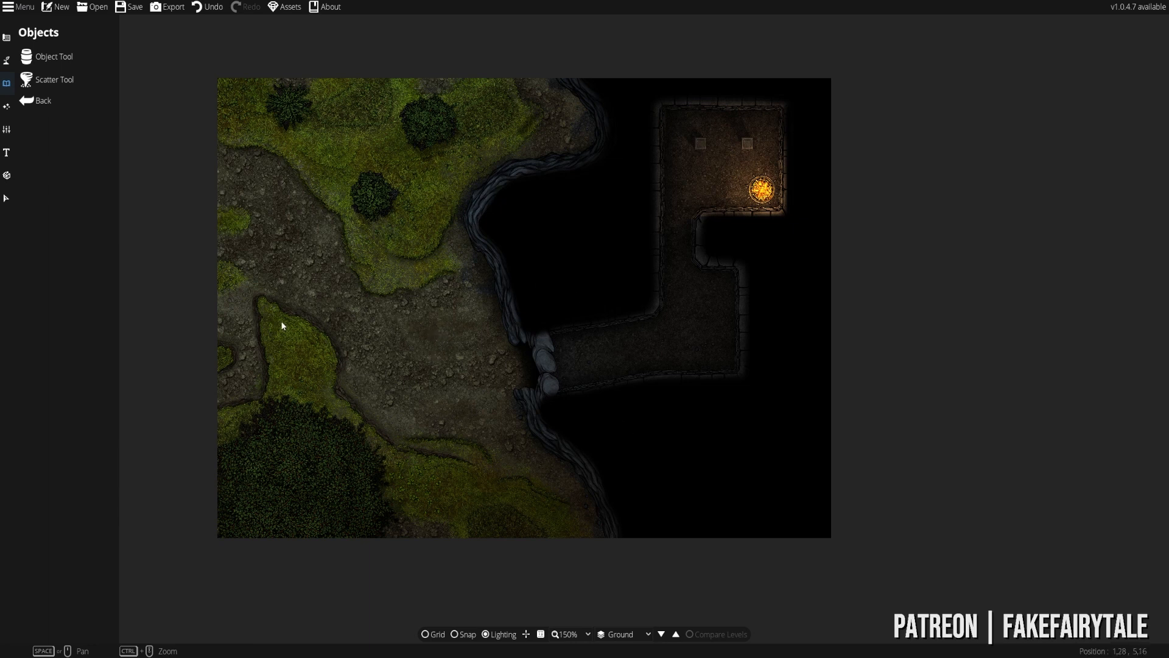
pyautogui.moveTo(383, 241)
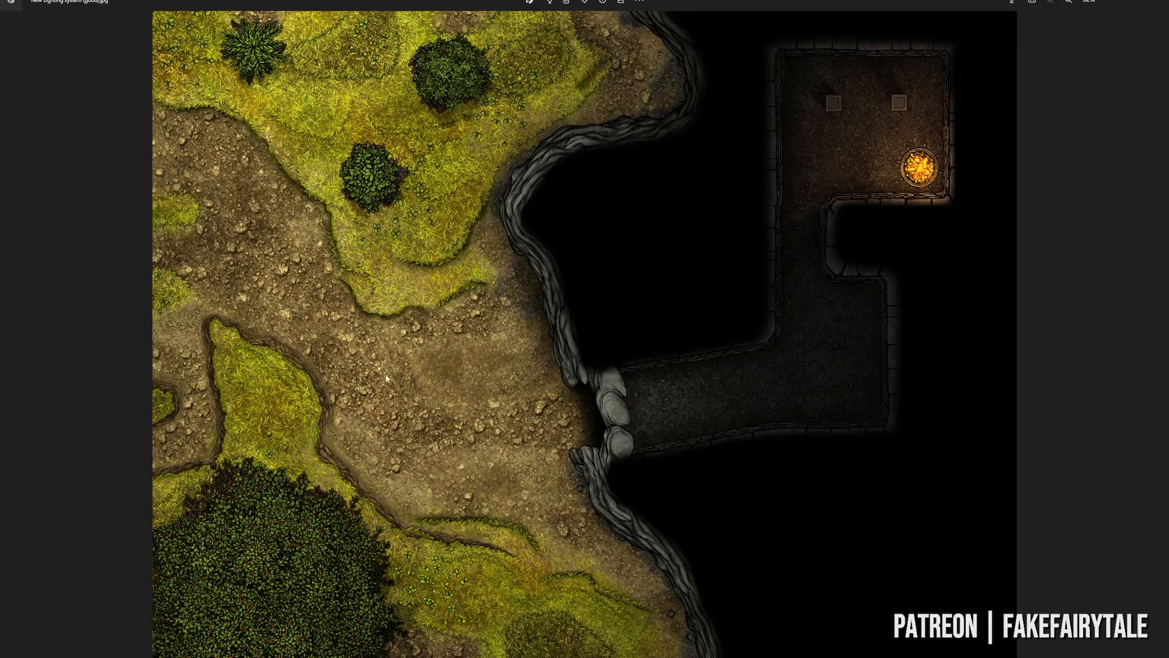
pyautogui.moveTo(764, 283)
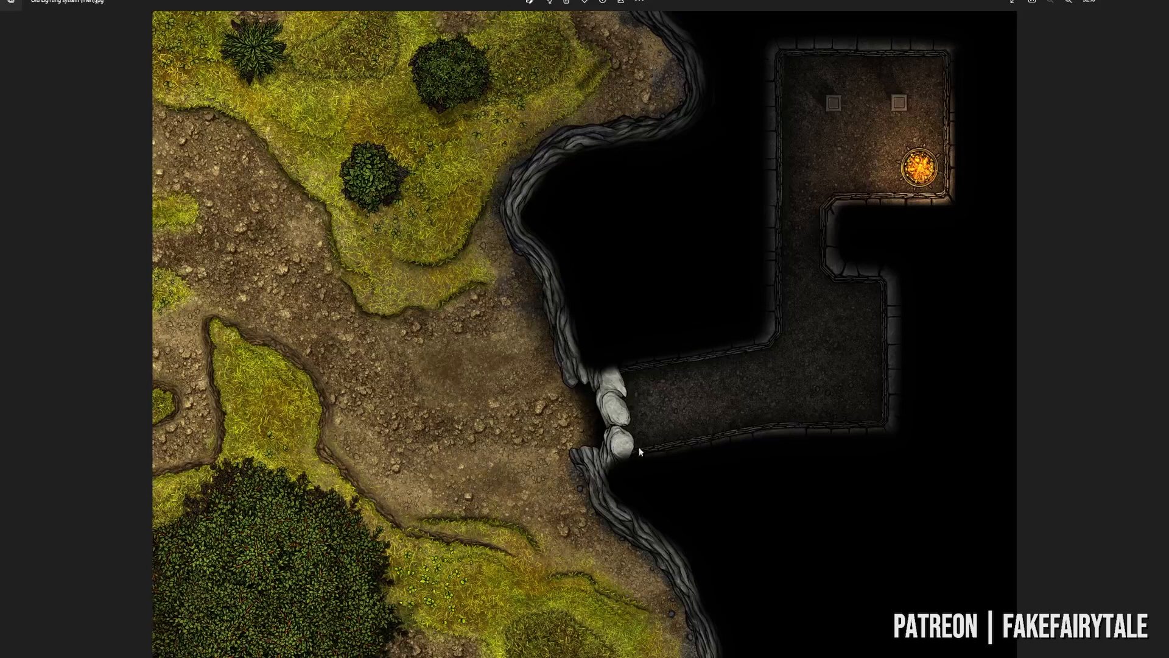
pyautogui.moveTo(551, 483)
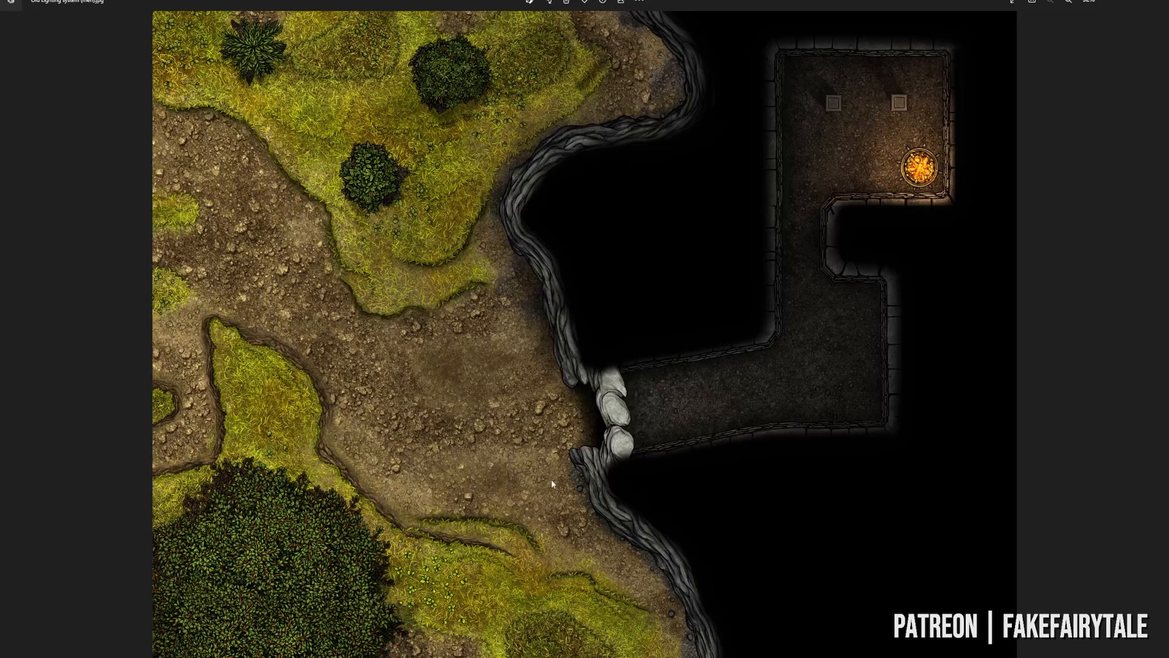
pyautogui.moveTo(367, 569)
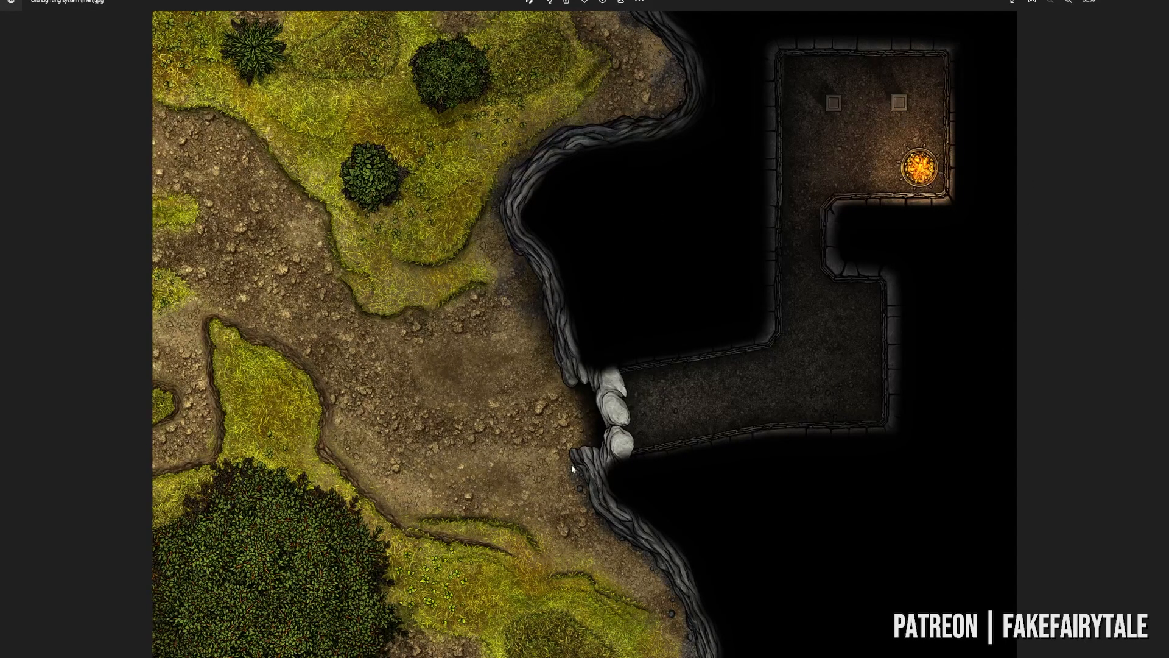
pyautogui.moveTo(600, 483)
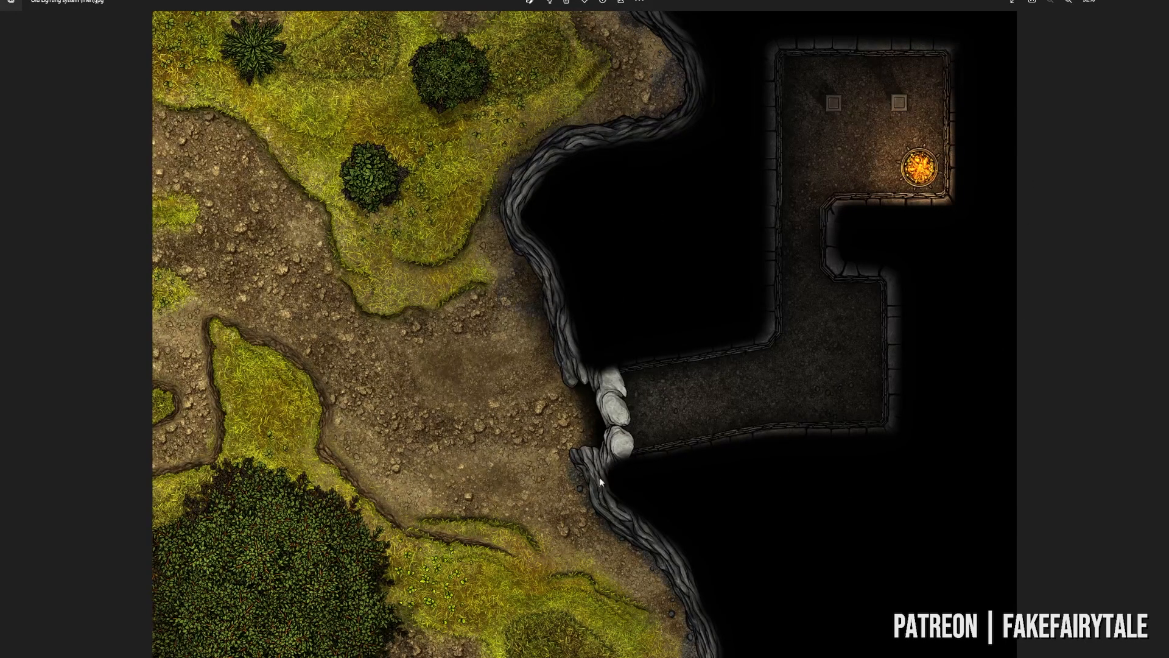
pyautogui.moveTo(857, 315)
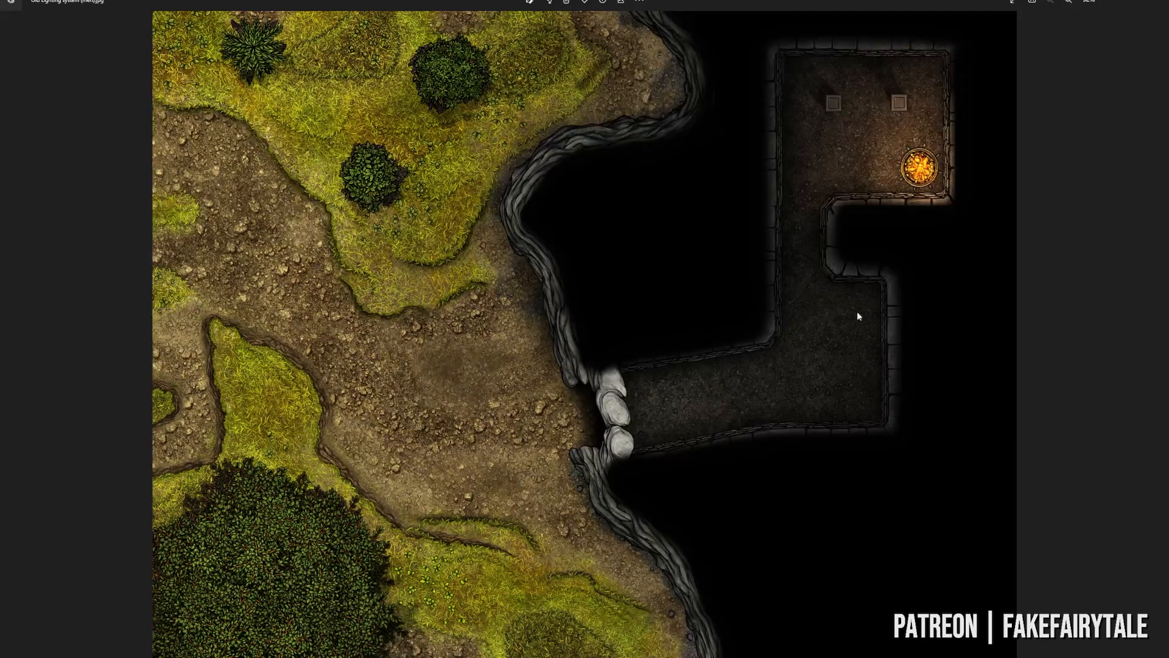
pyautogui.moveTo(876, 160)
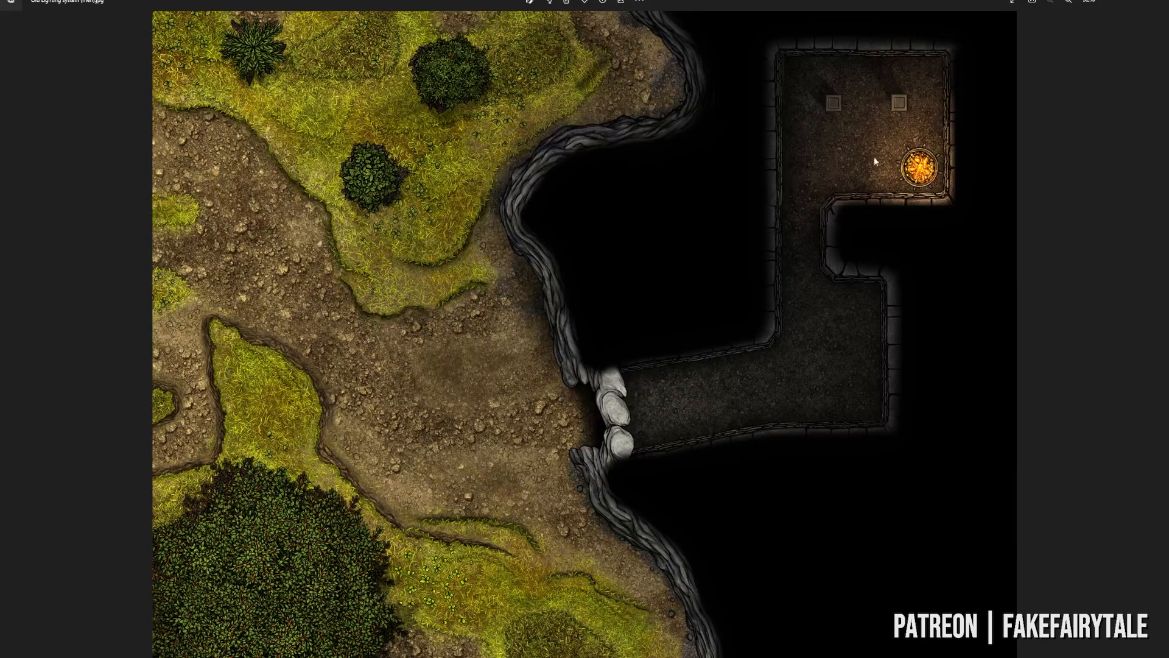
pyautogui.moveTo(850, 316)
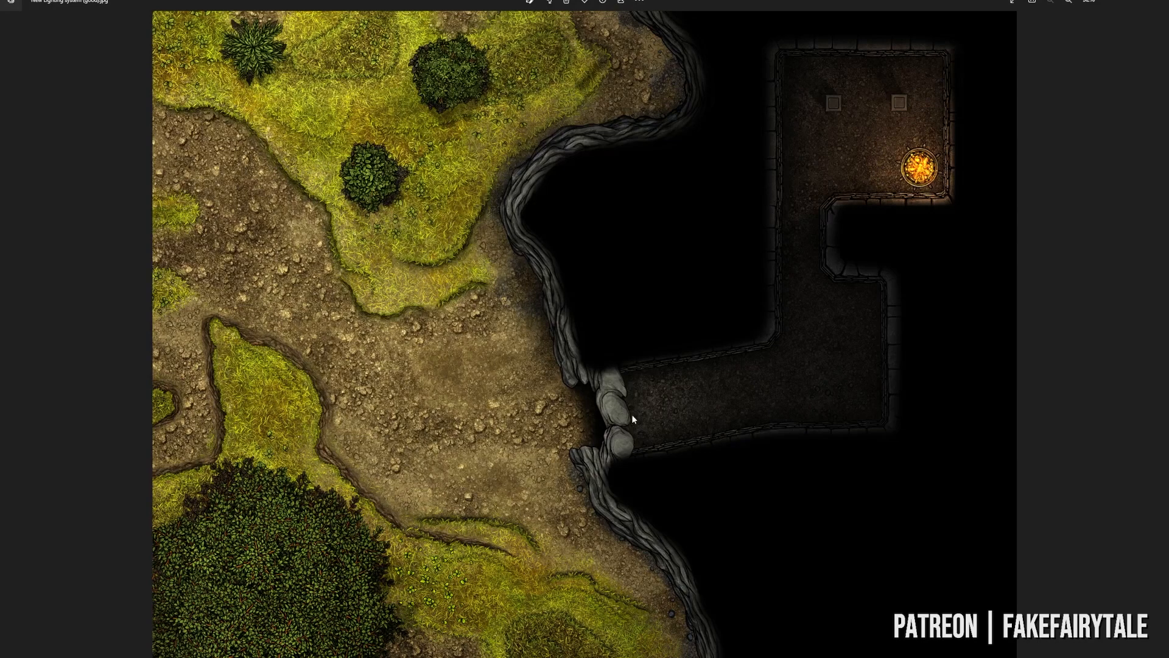
pyautogui.moveTo(527, 409)
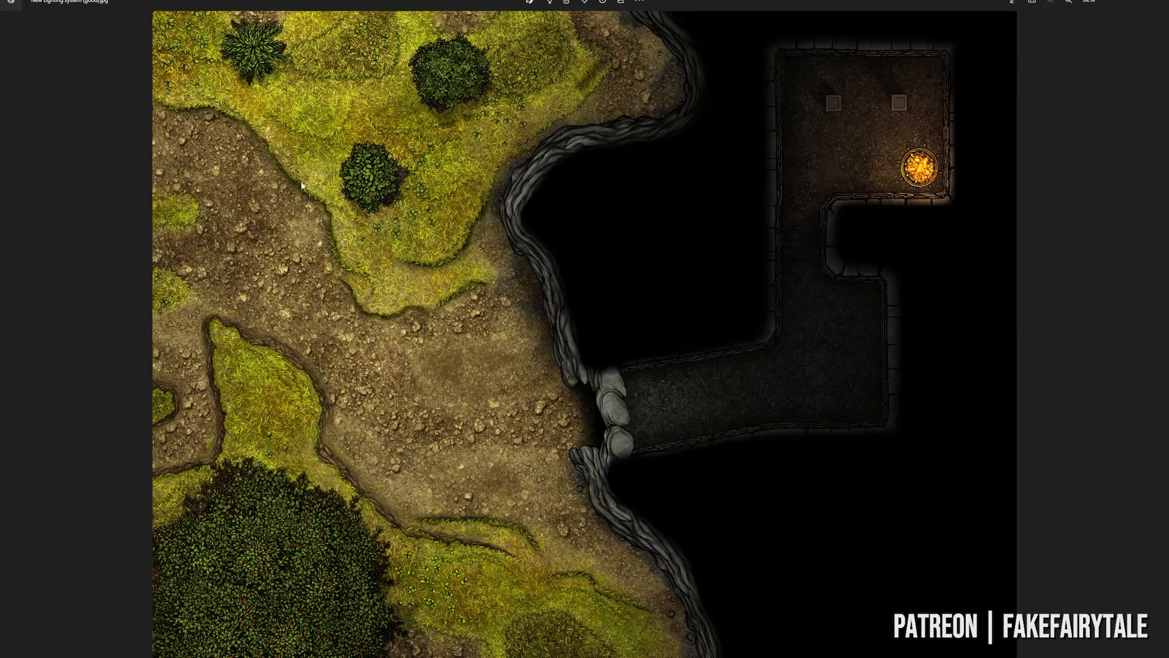
pyautogui.moveTo(357, 242)
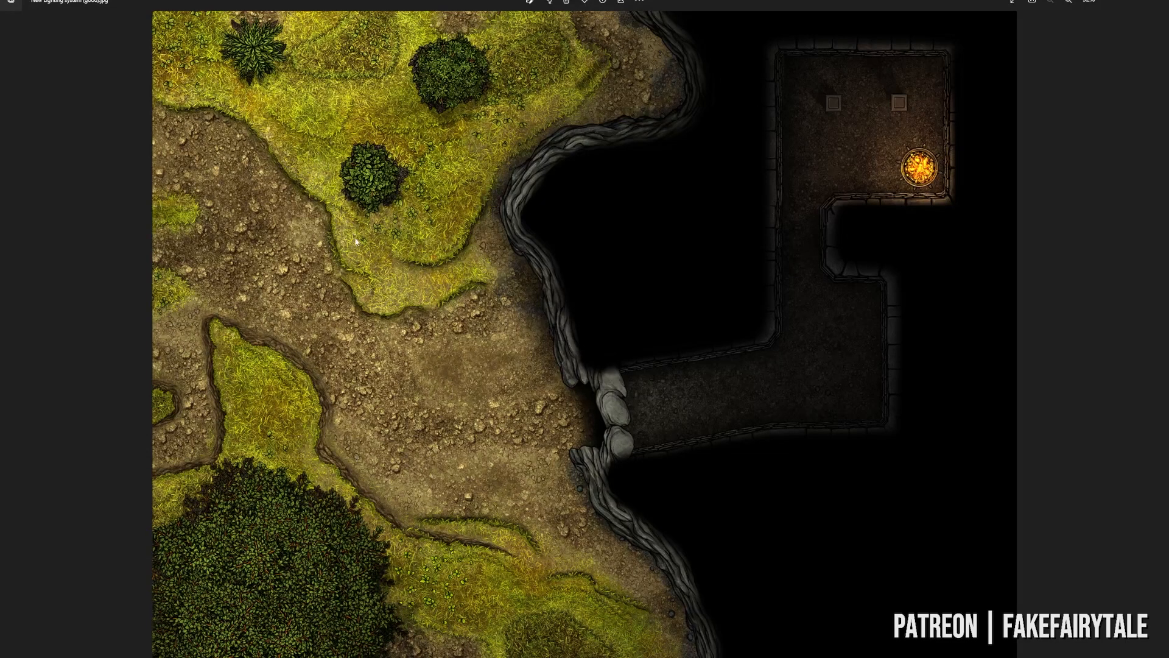
pyautogui.moveTo(403, 391)
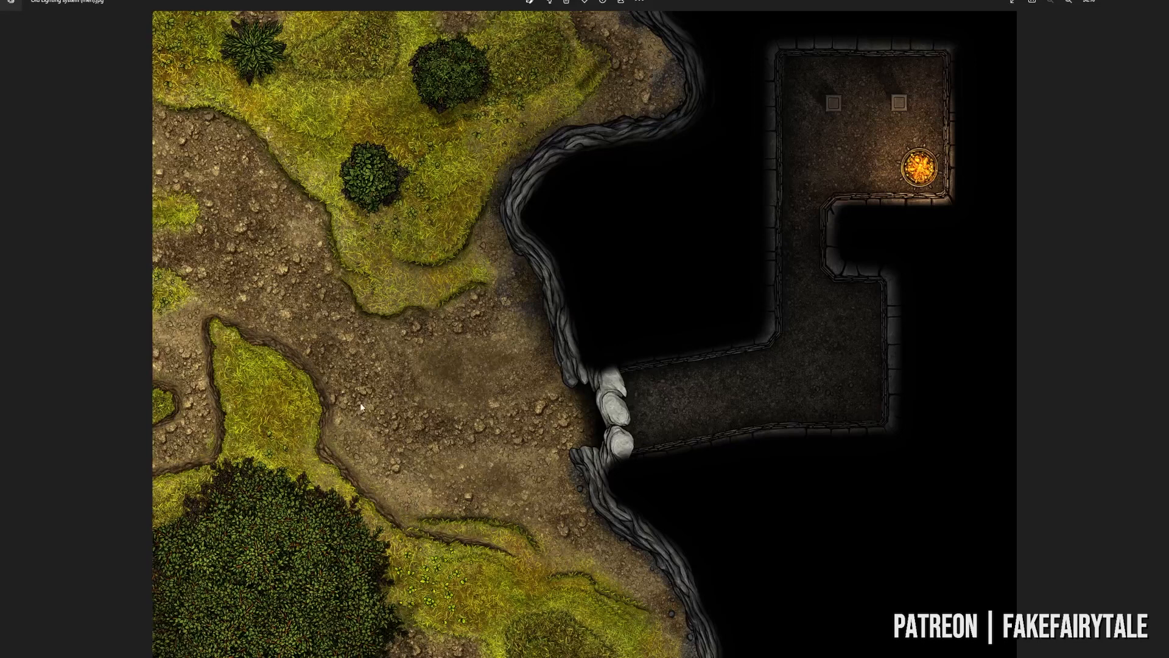
pyautogui.moveTo(863, 336)
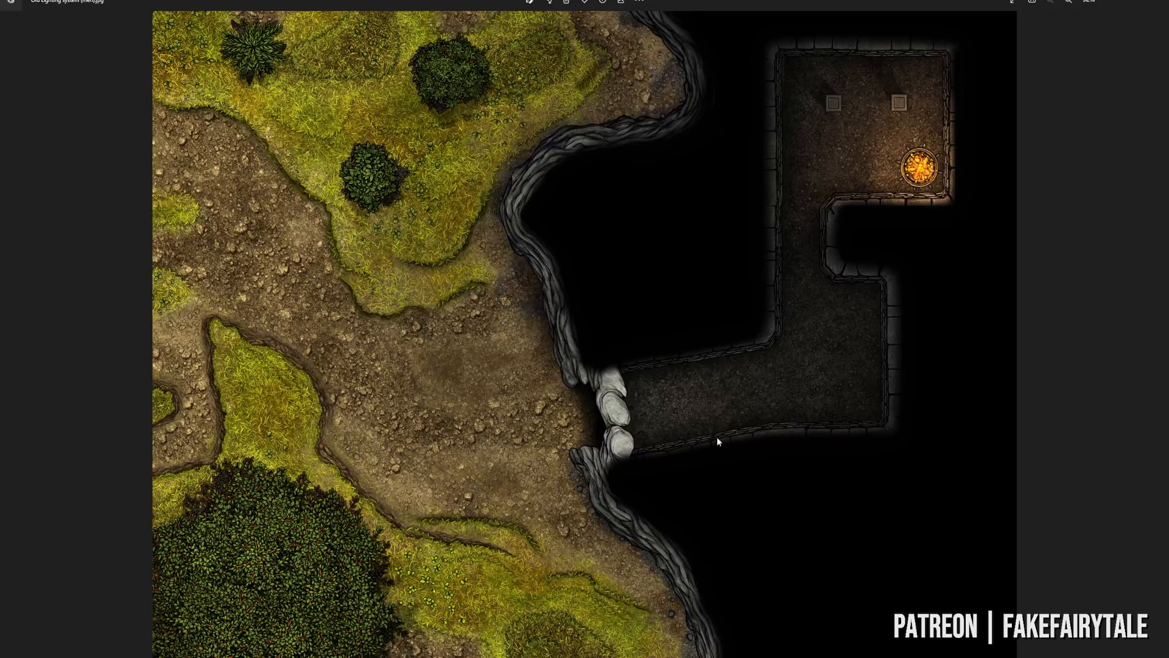
pyautogui.moveTo(669, 424)
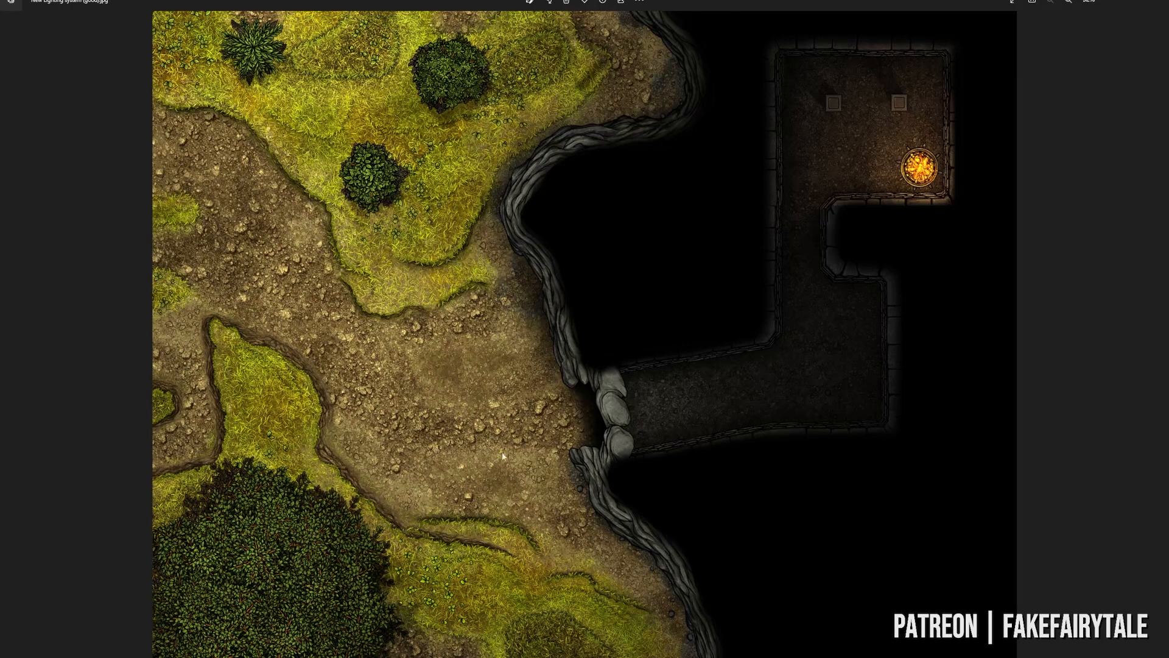
pyautogui.moveTo(573, 418)
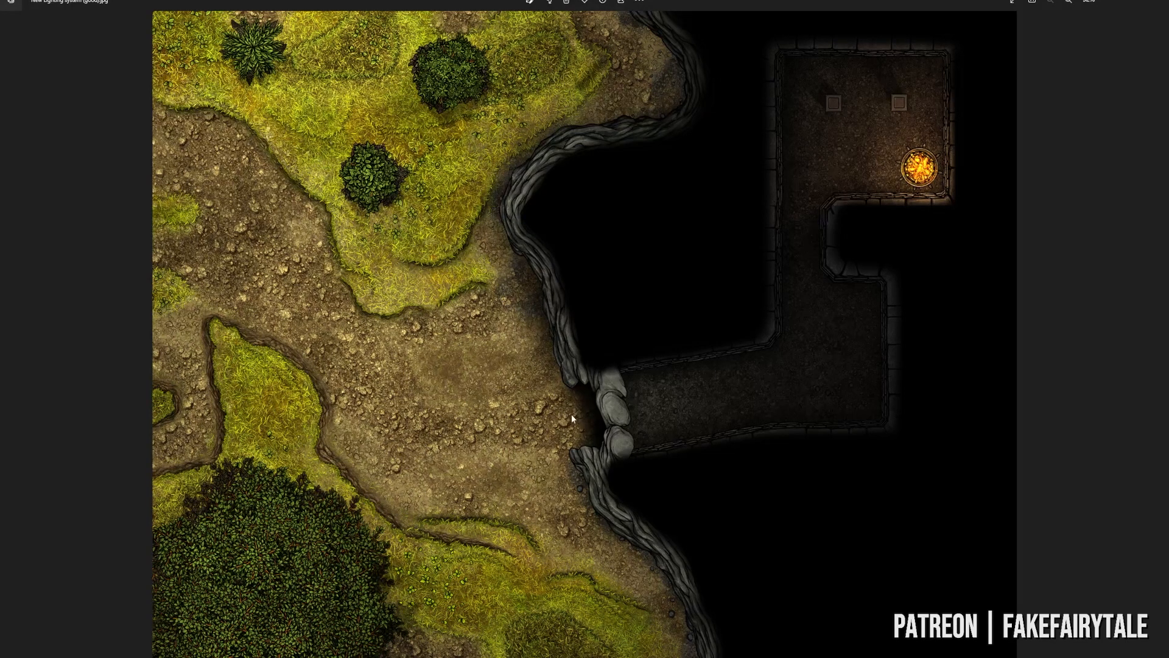
pyautogui.moveTo(715, 363)
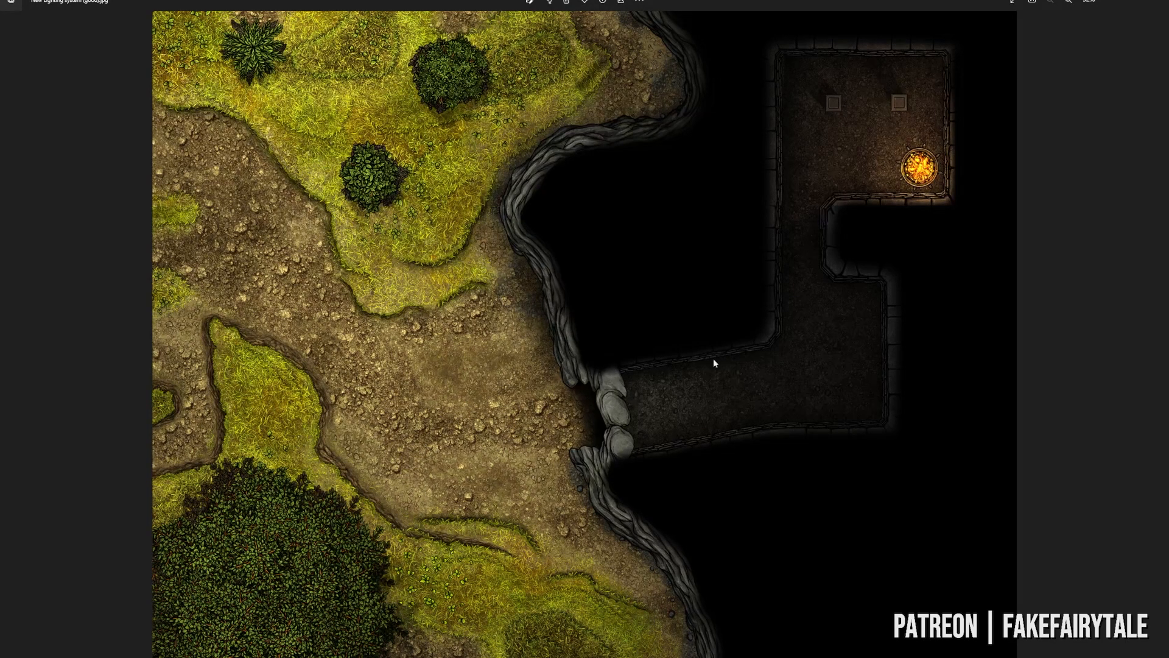
pyautogui.moveTo(720, 421)
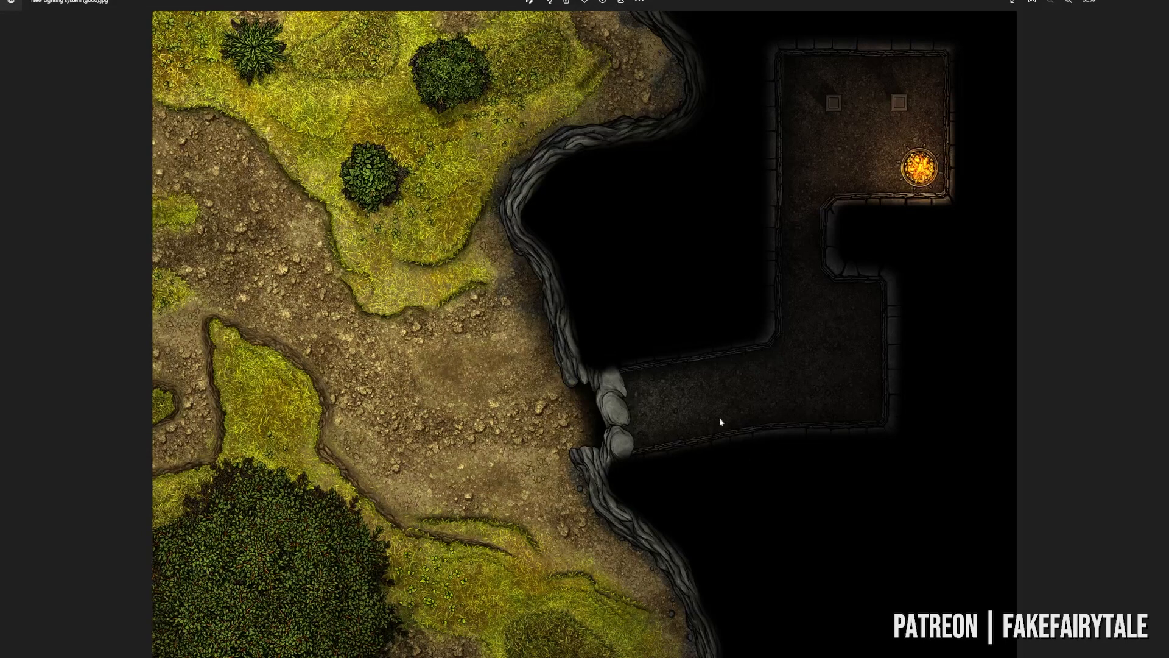
pyautogui.moveTo(868, 295)
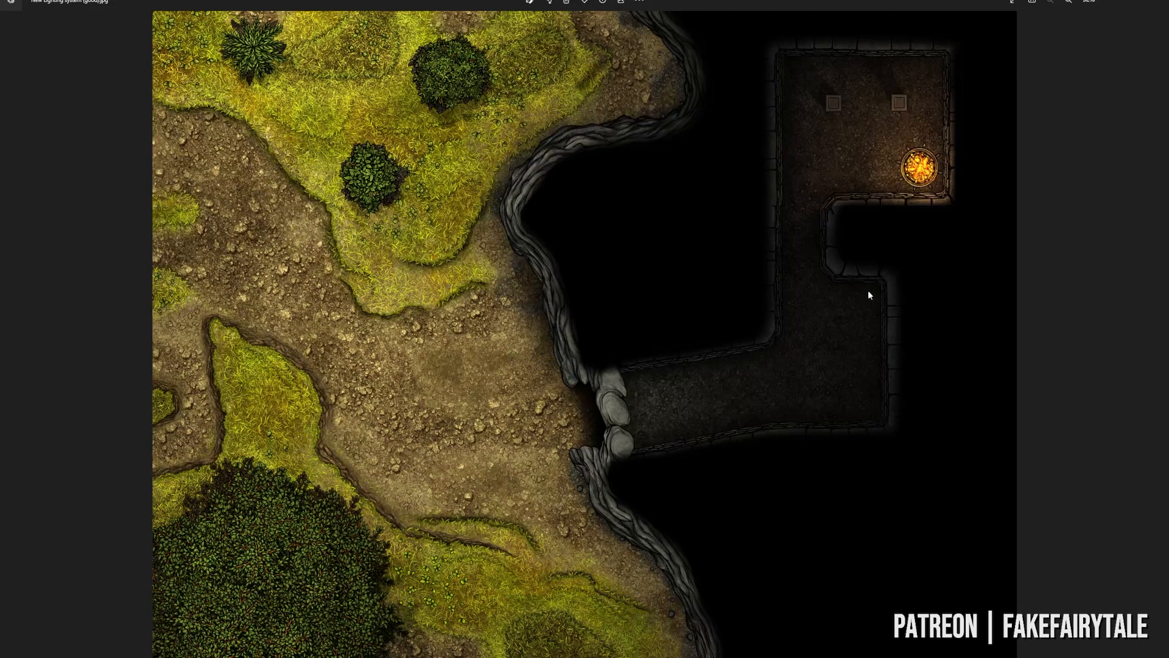
pyautogui.moveTo(896, 340)
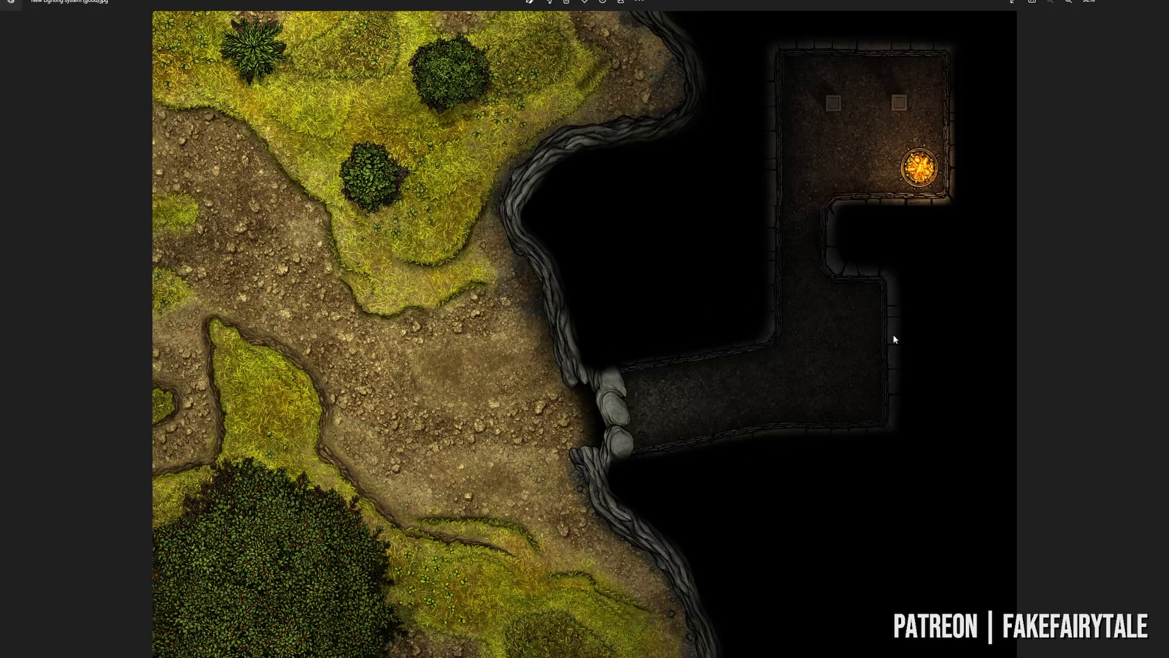
pyautogui.moveTo(727, 317)
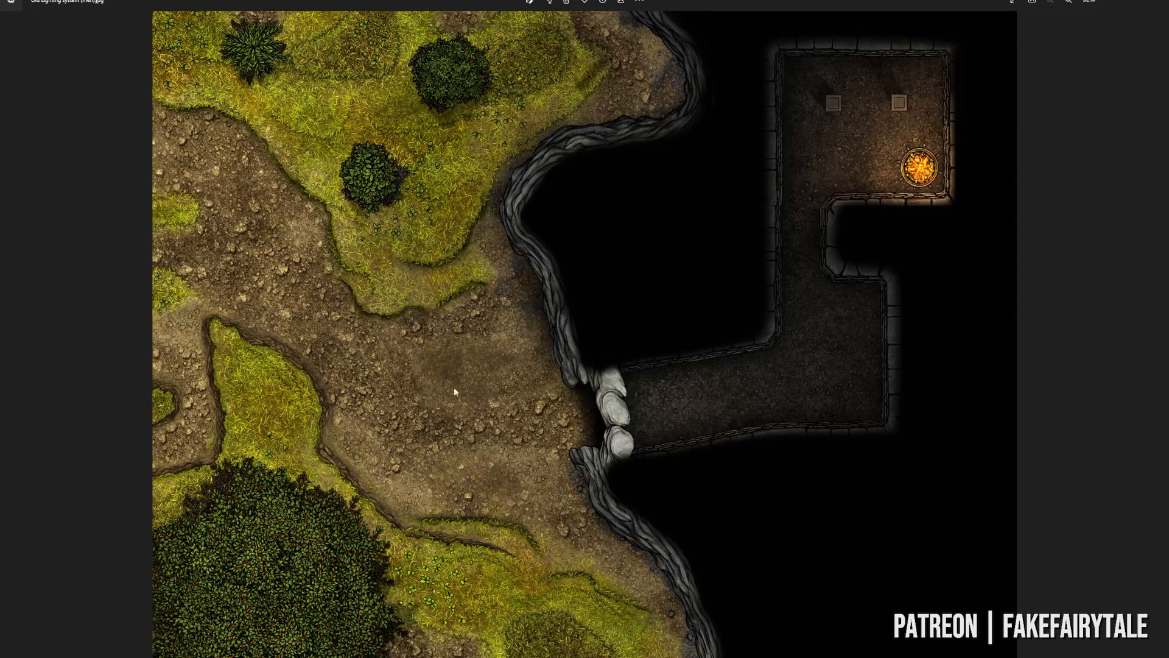
pyautogui.moveTo(437, 467)
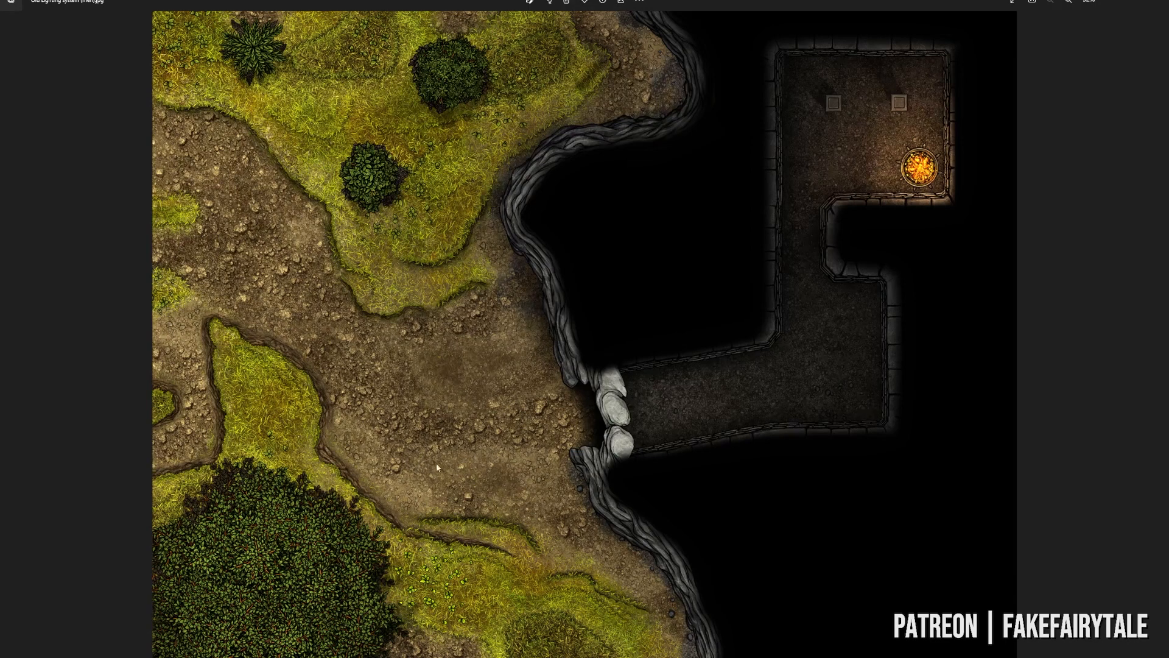
pyautogui.moveTo(653, 311)
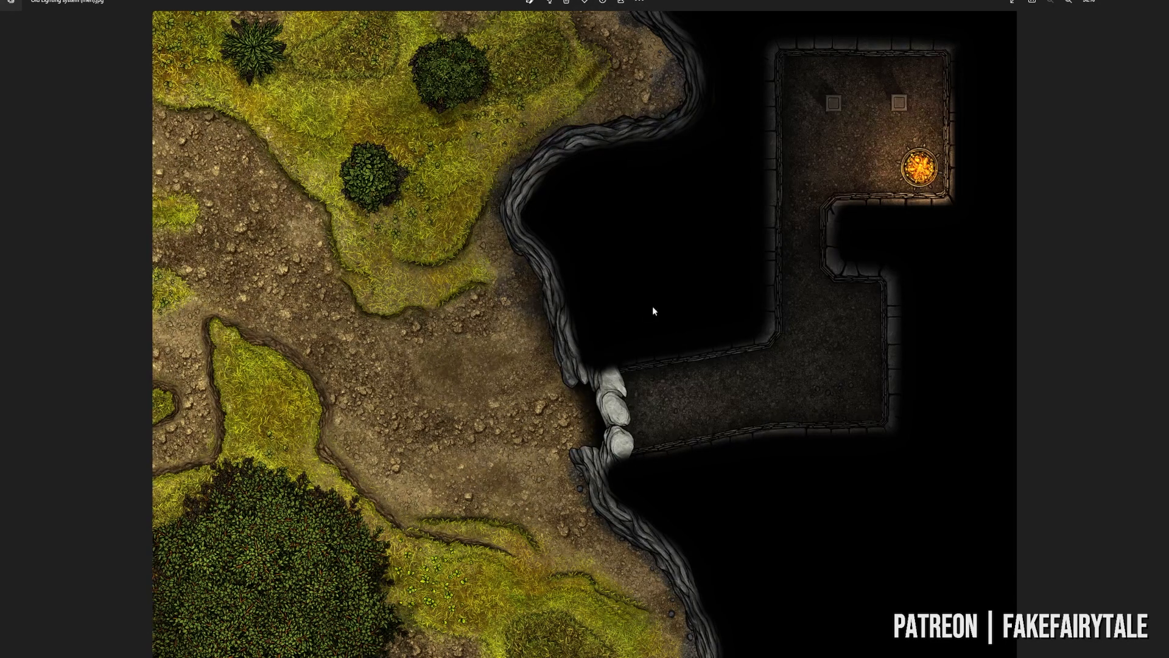
pyautogui.moveTo(591, 287)
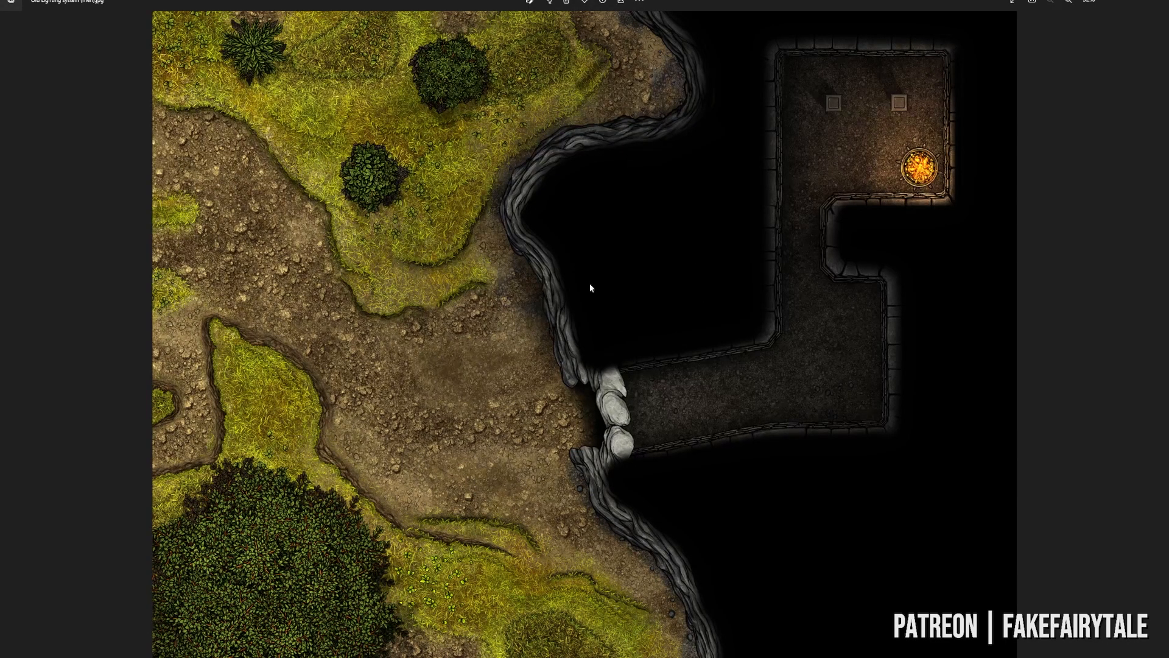
pyautogui.moveTo(792, 271)
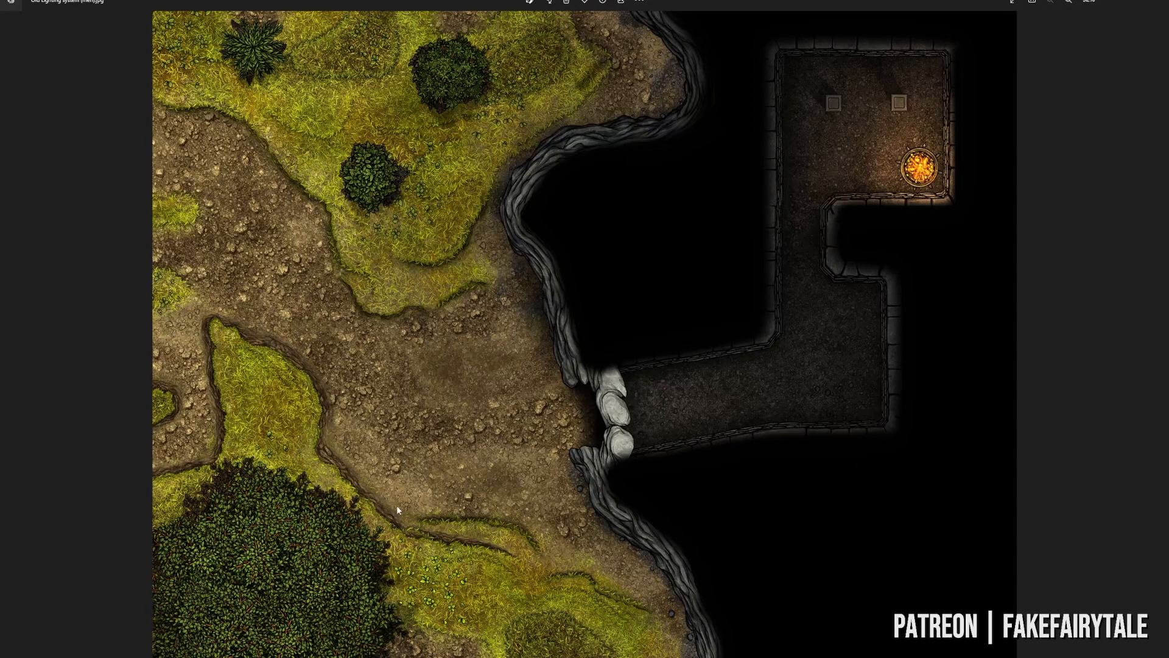
pyautogui.moveTo(410, 523)
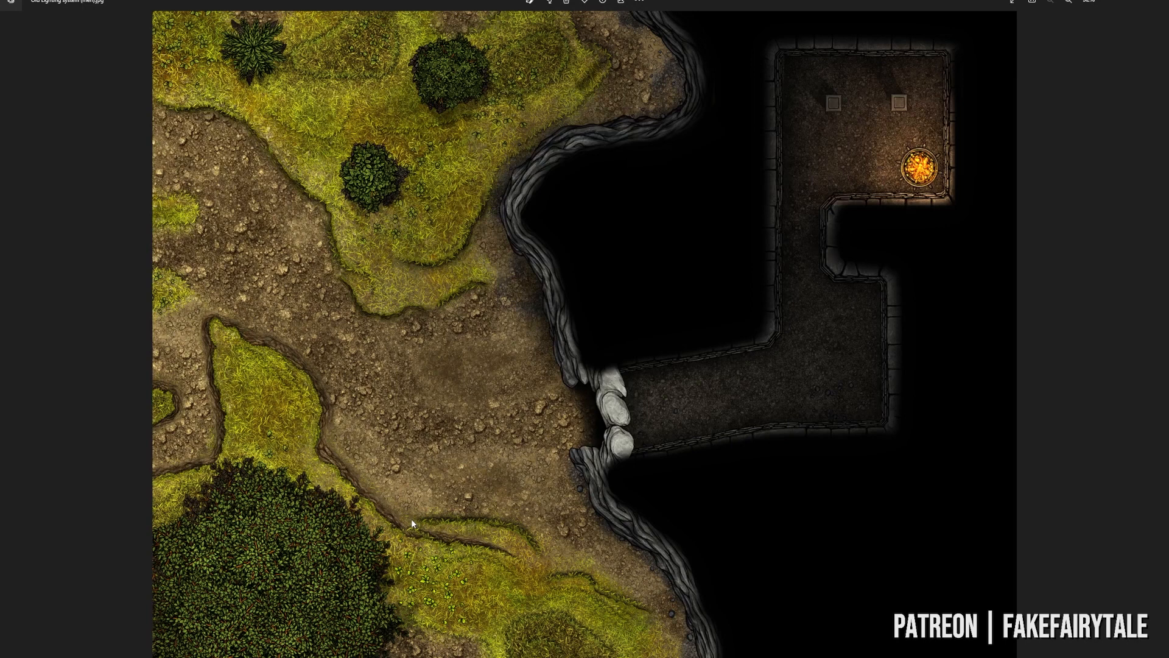
pyautogui.moveTo(438, 514)
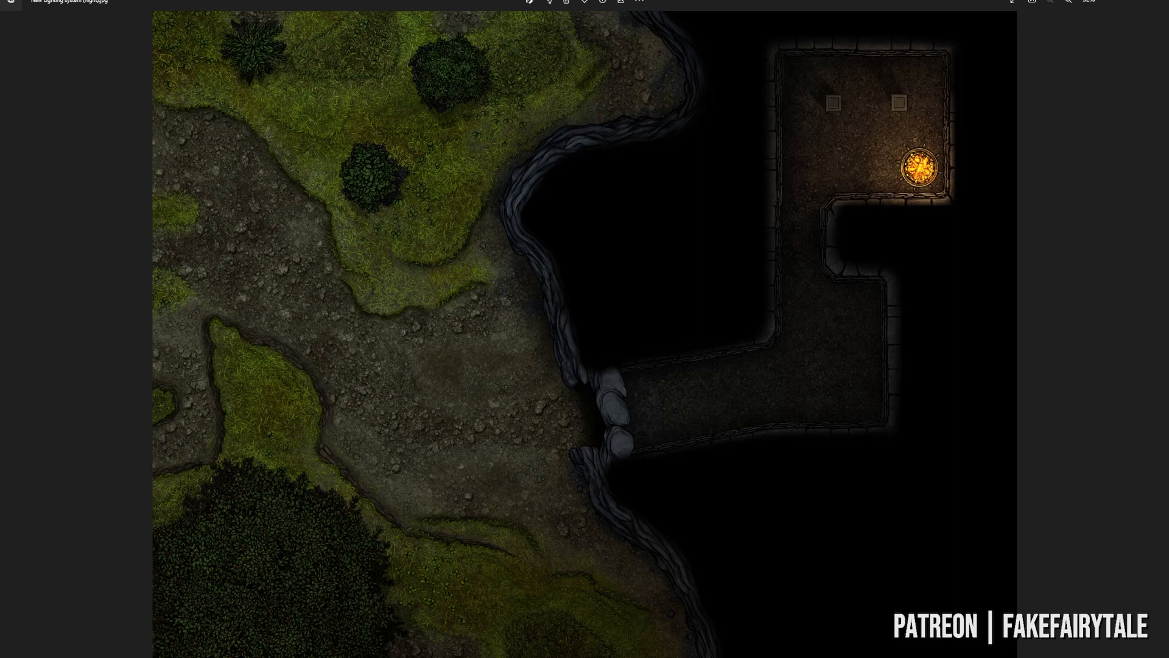
pyautogui.moveTo(962, 456)
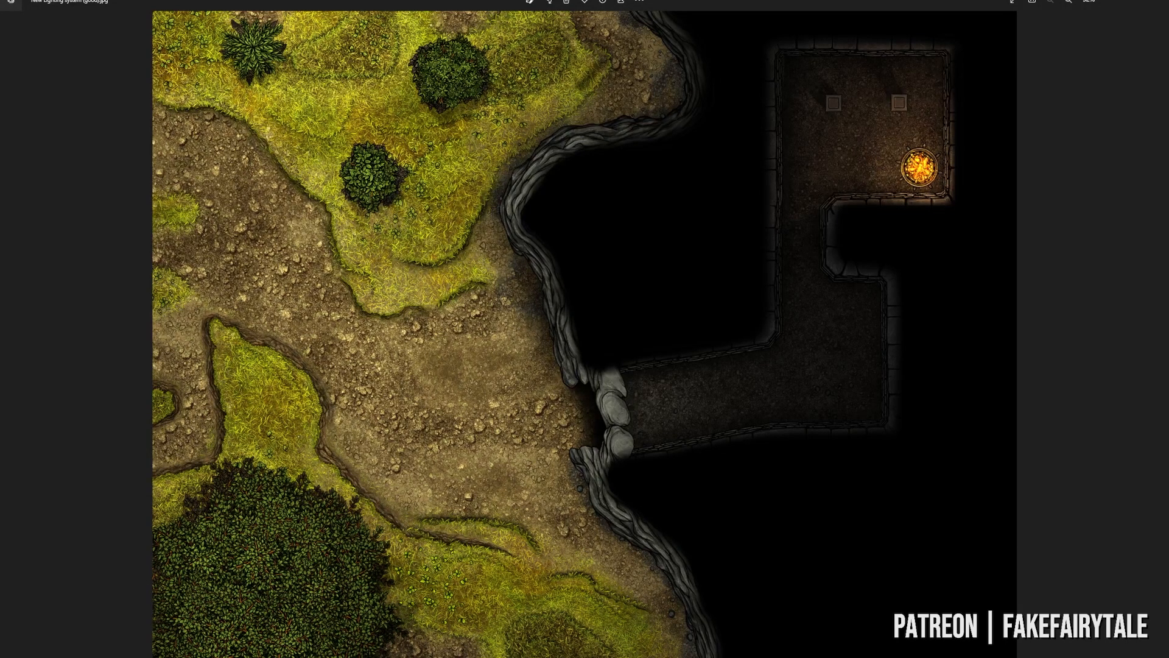
pyautogui.moveTo(544, 497)
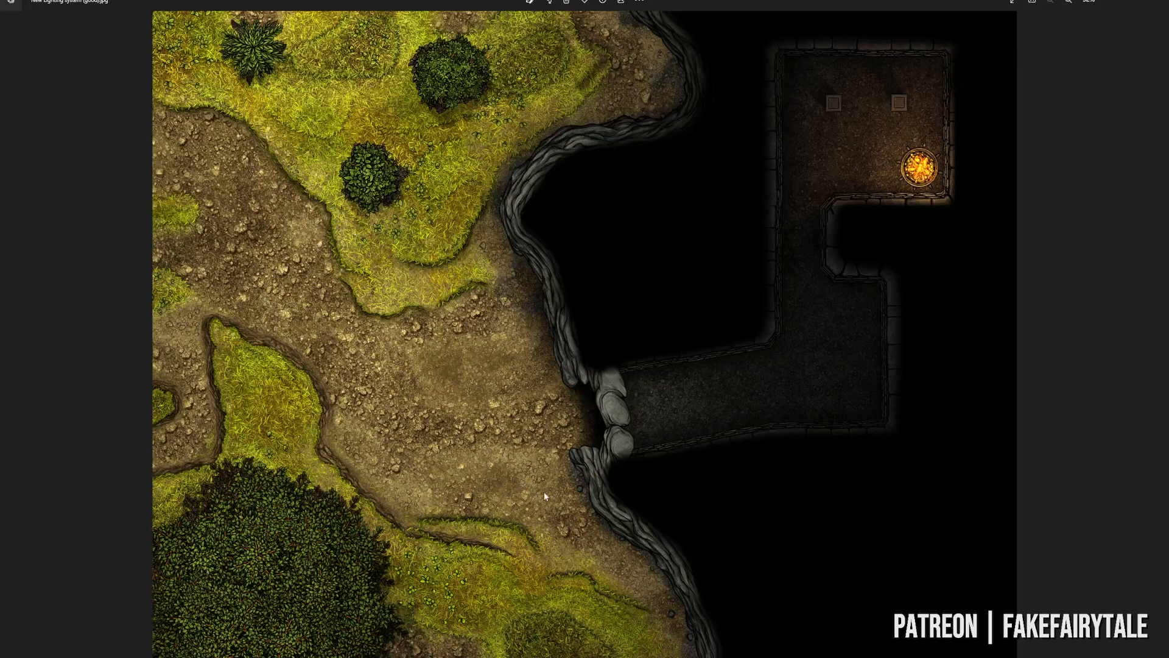
pyautogui.moveTo(551, 514)
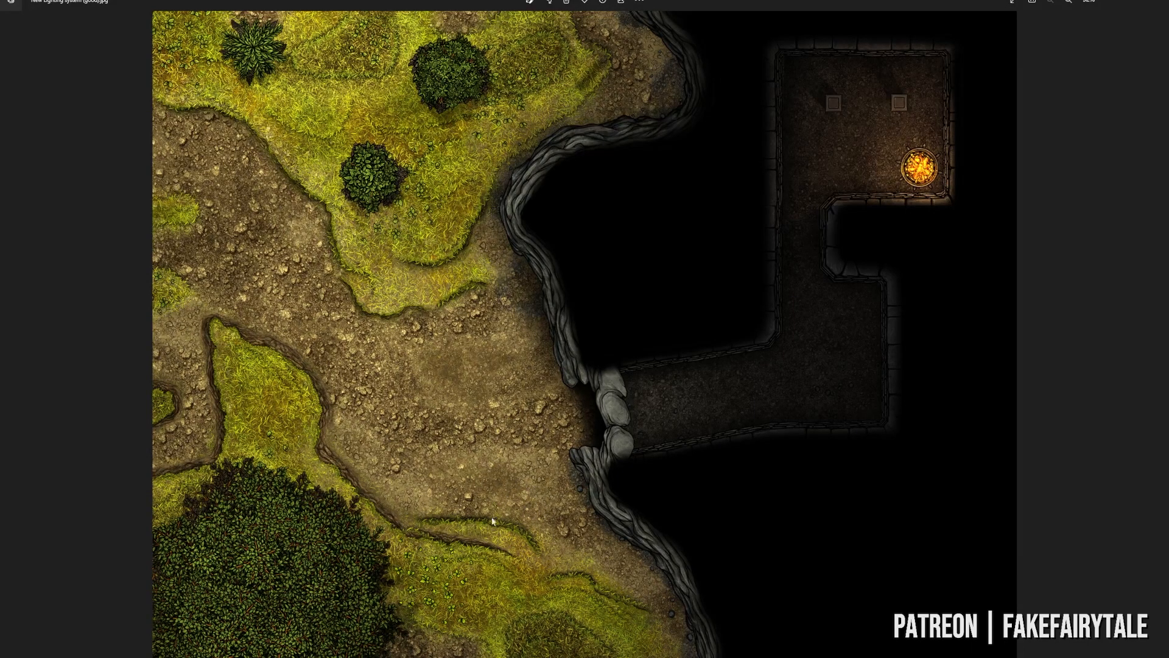
pyautogui.moveTo(260, 530)
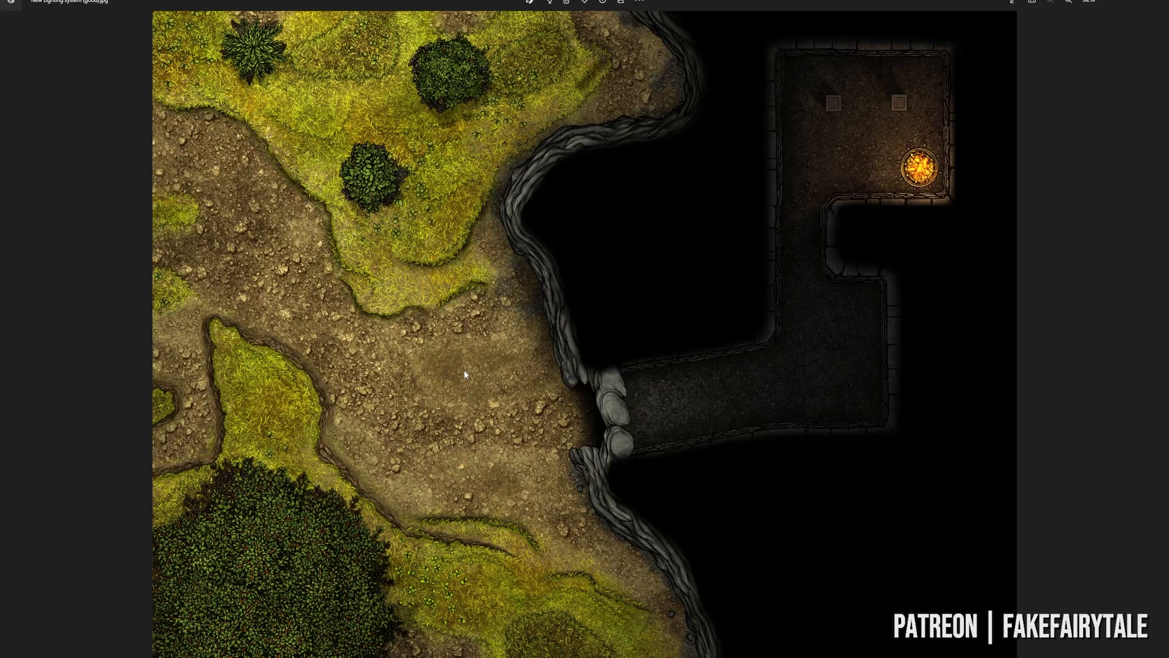
pyautogui.moveTo(626, 448)
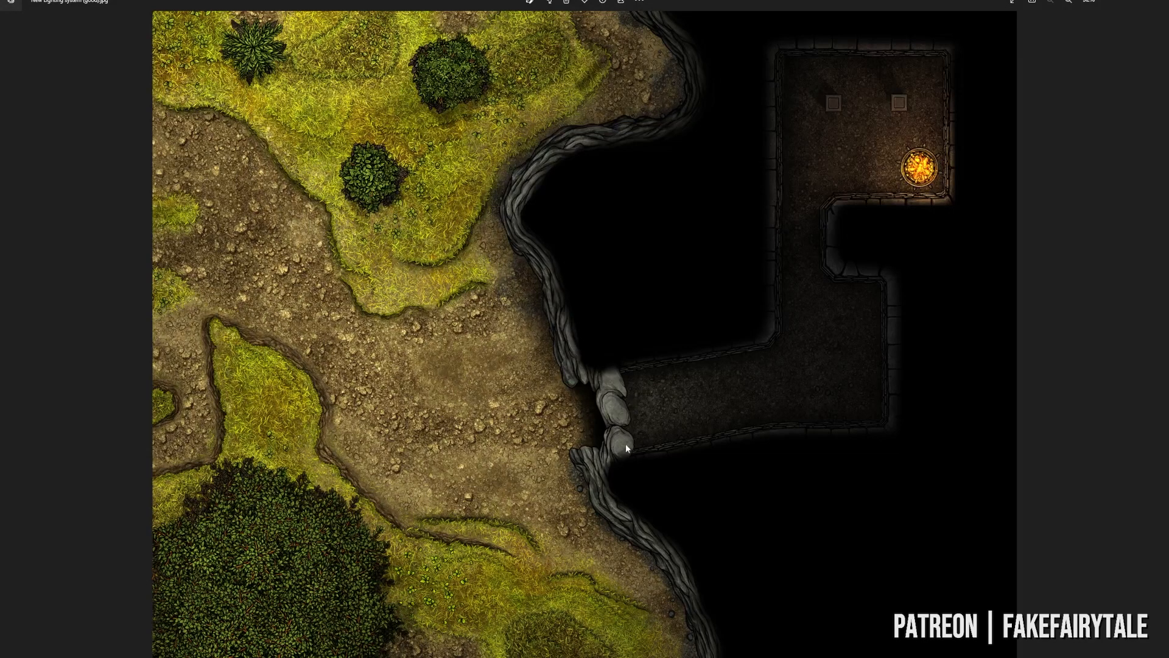
pyautogui.moveTo(706, 209)
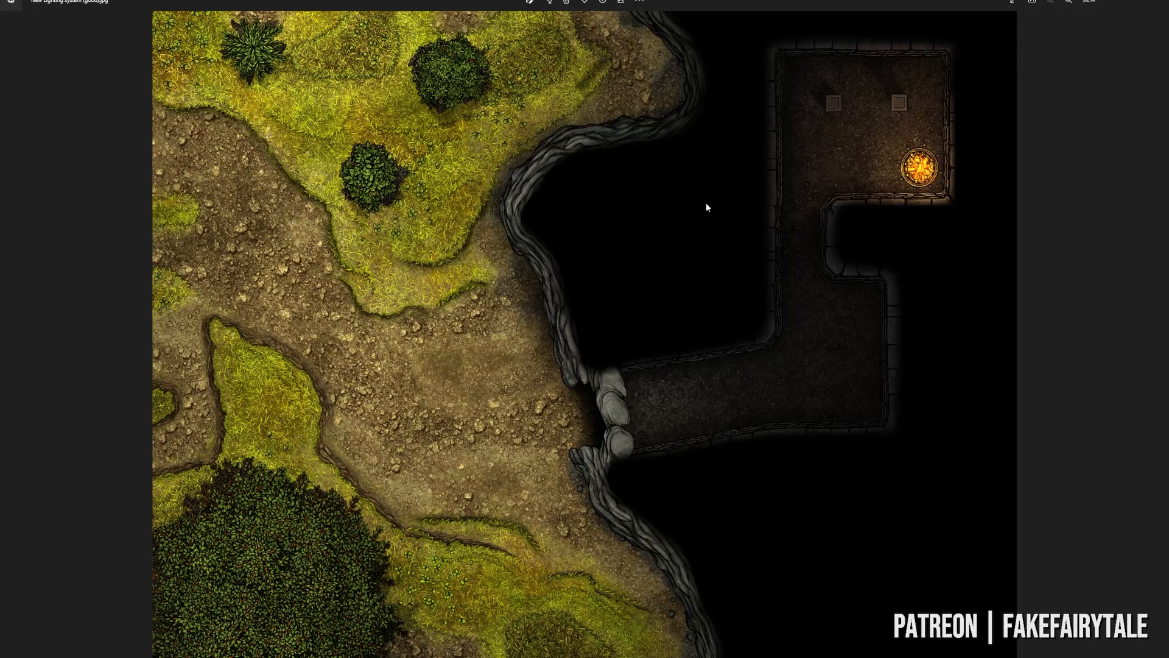
pyautogui.moveTo(720, 84)
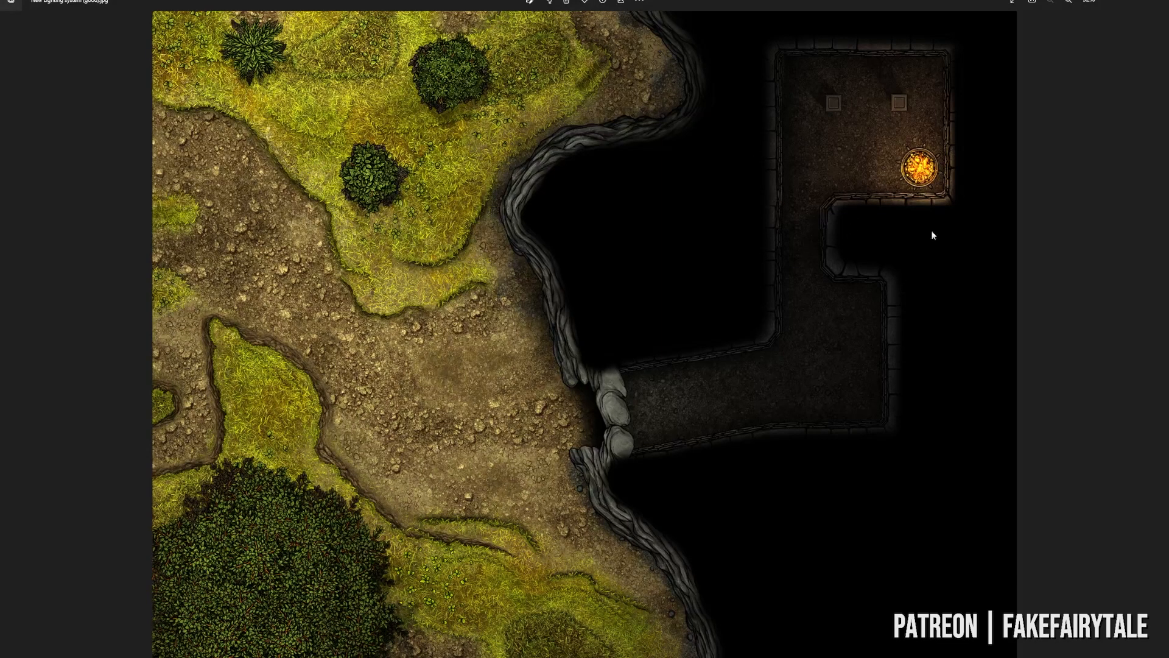
pyautogui.moveTo(328, 535)
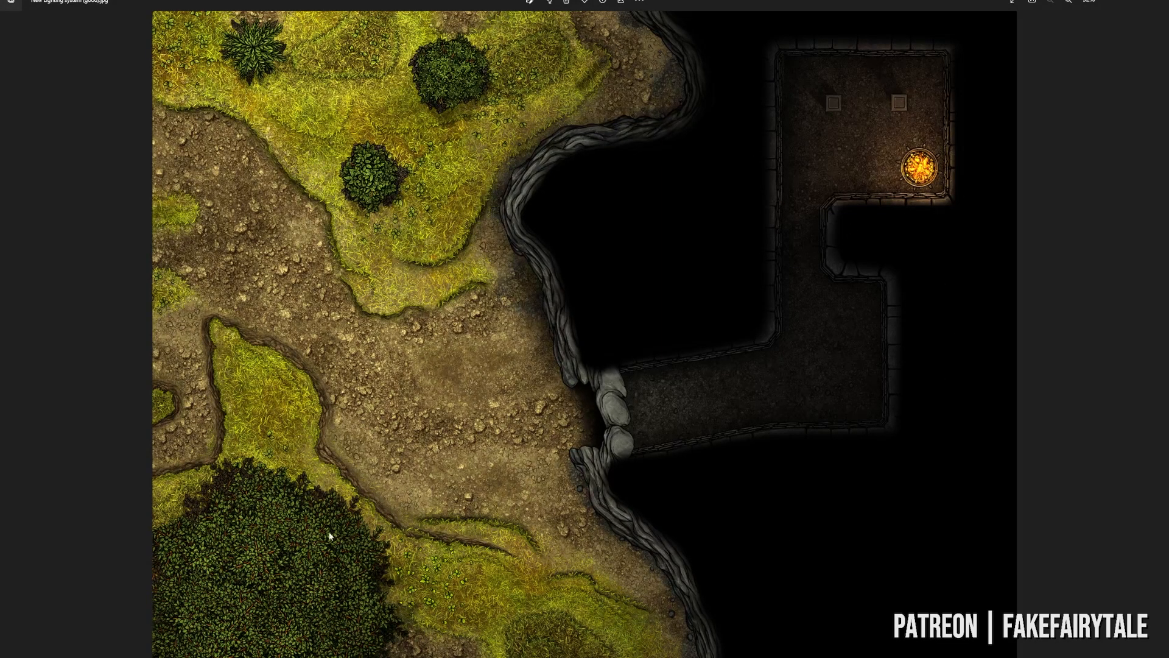
pyautogui.moveTo(493, 355)
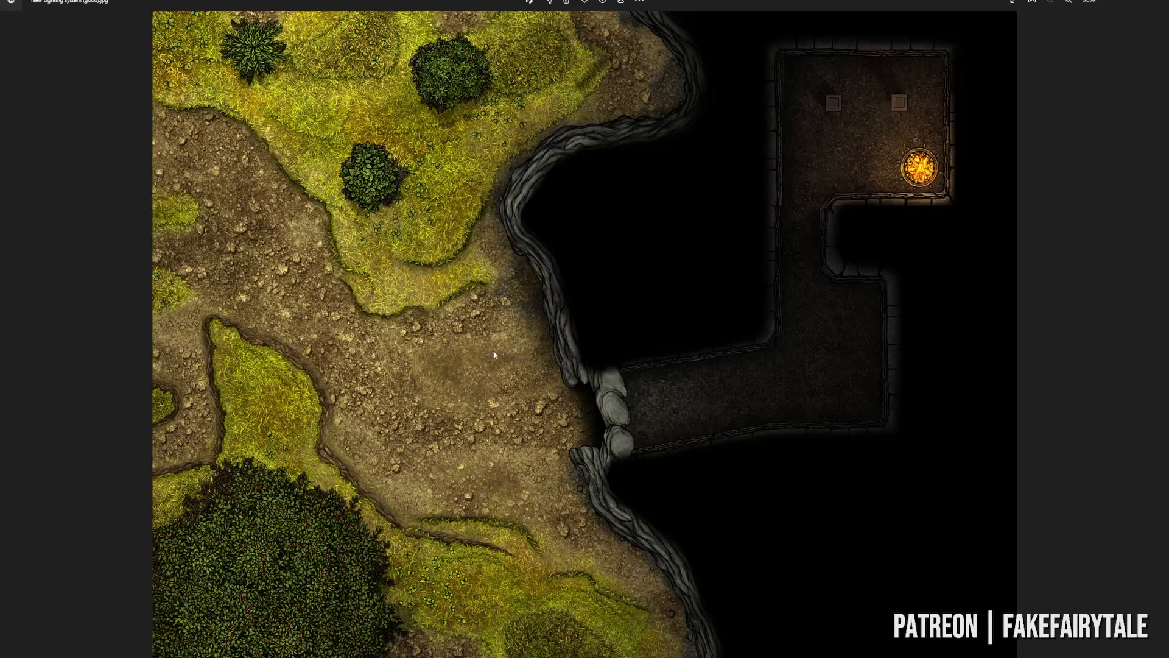